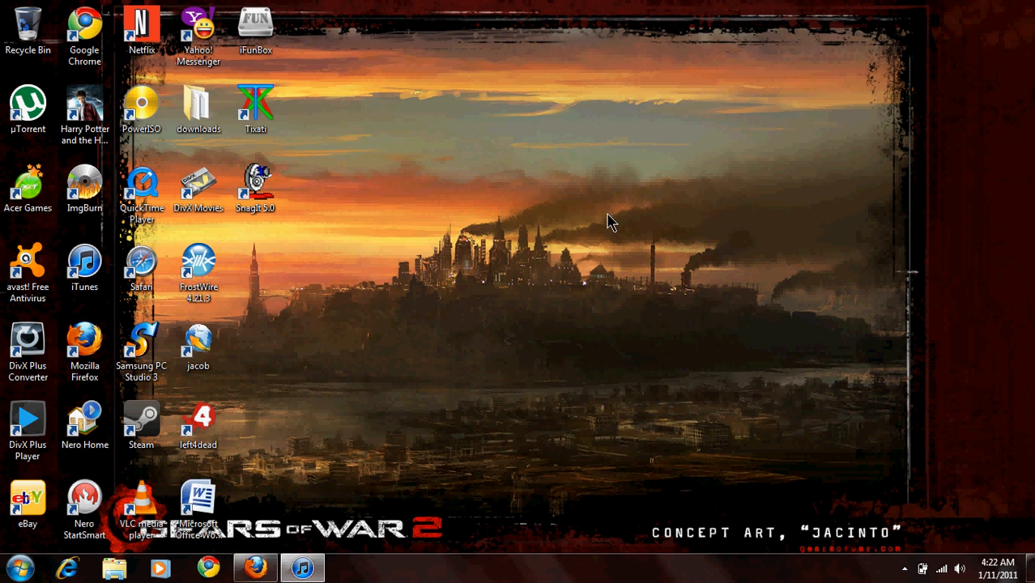
mouse_move(688, 380)
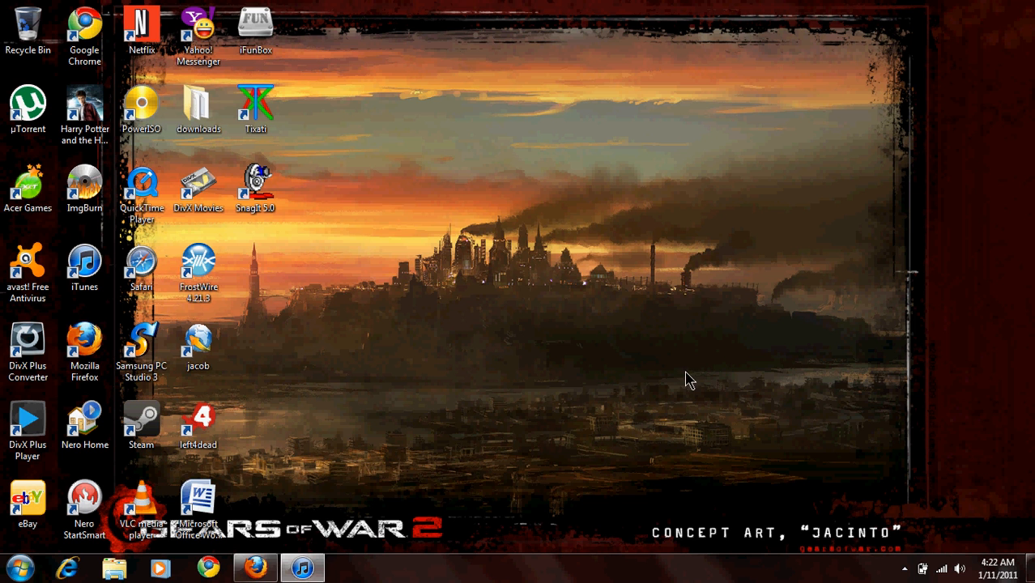
mouse_move(319, 202)
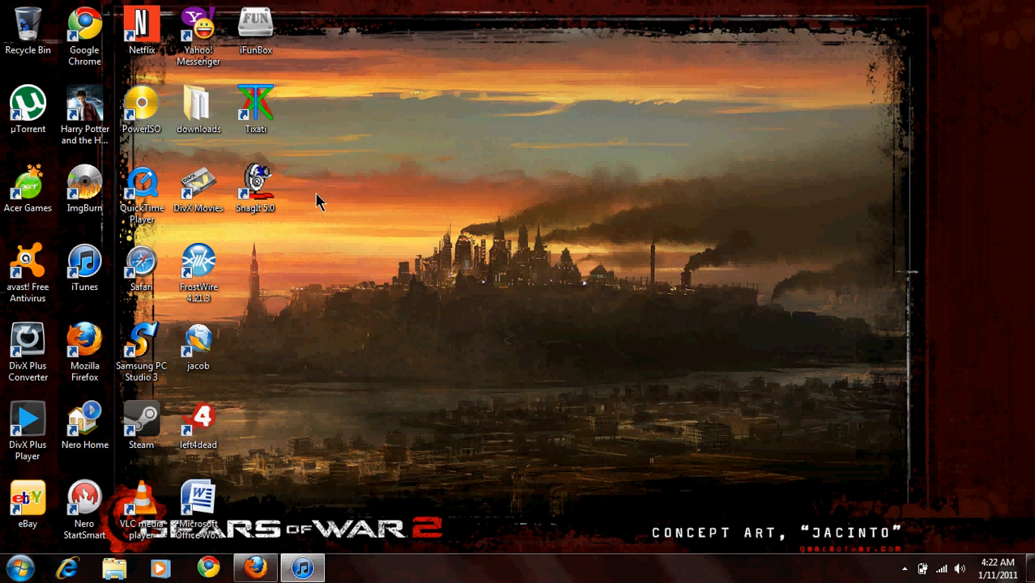
mouse_move(348, 454)
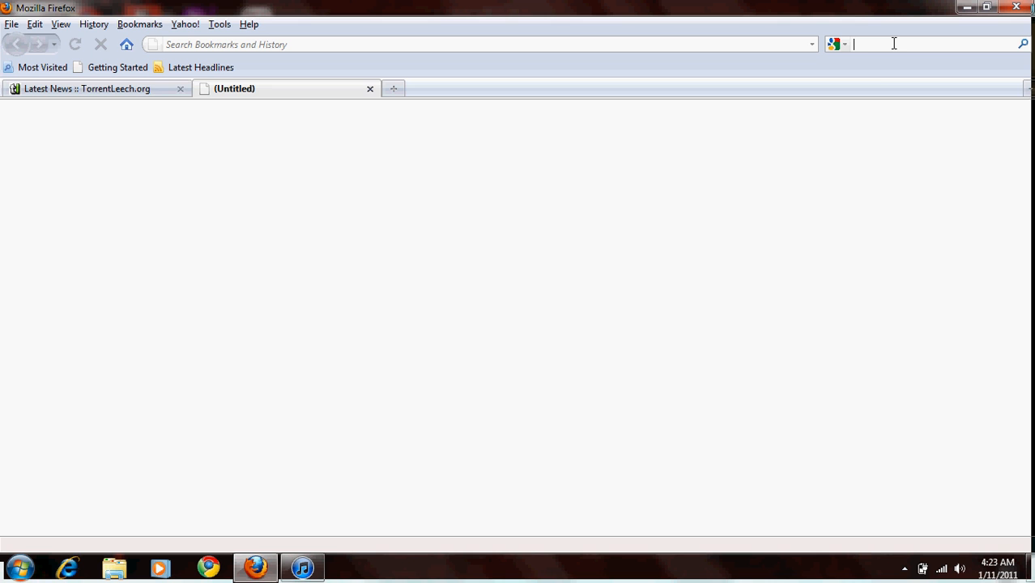
Step: Search Google for 'i funbox' and accept the corrected 'ifunbox' suggestion
text(i fun)
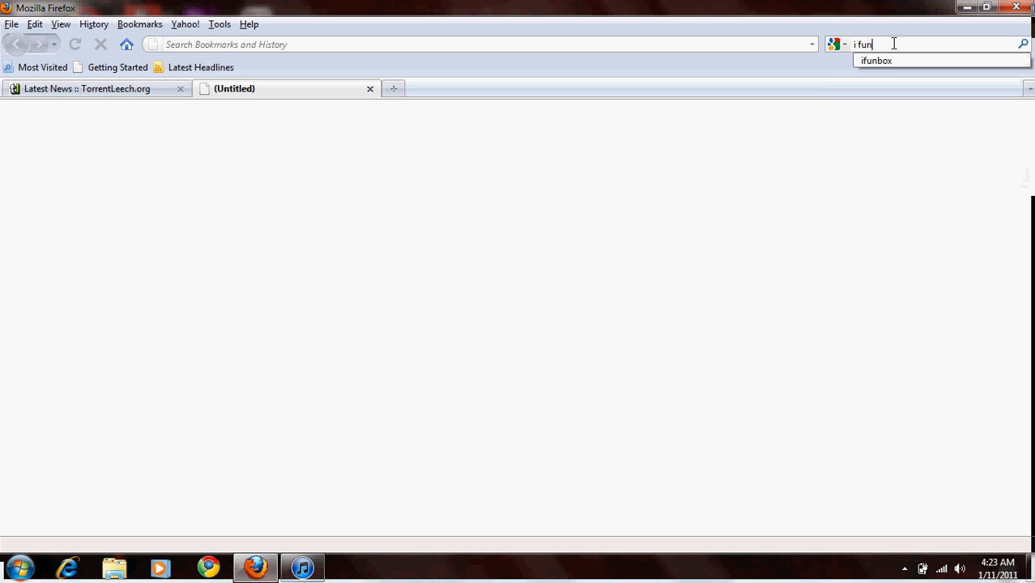
text(box)
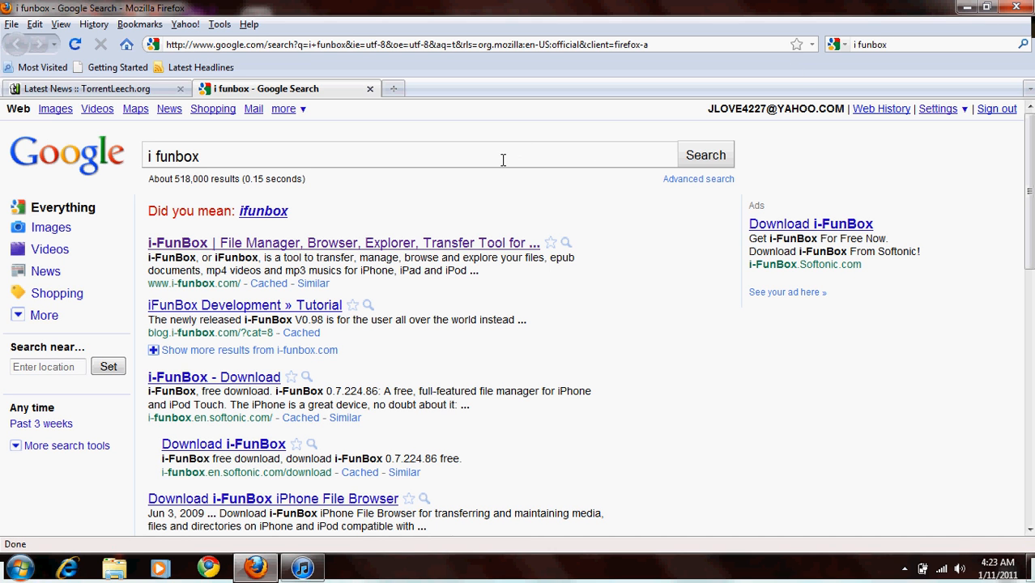
mouse_move(282, 209)
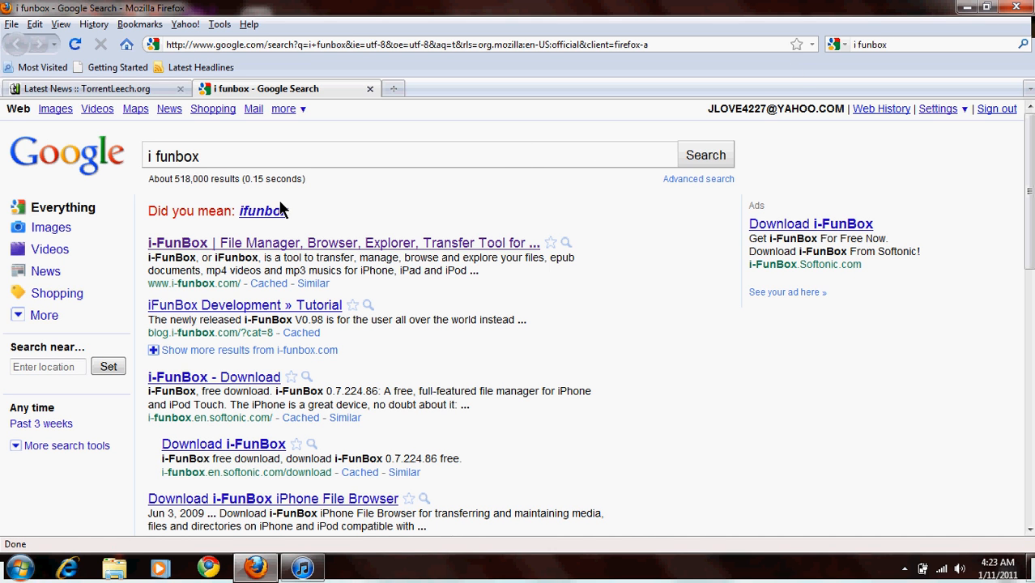
click(261, 211)
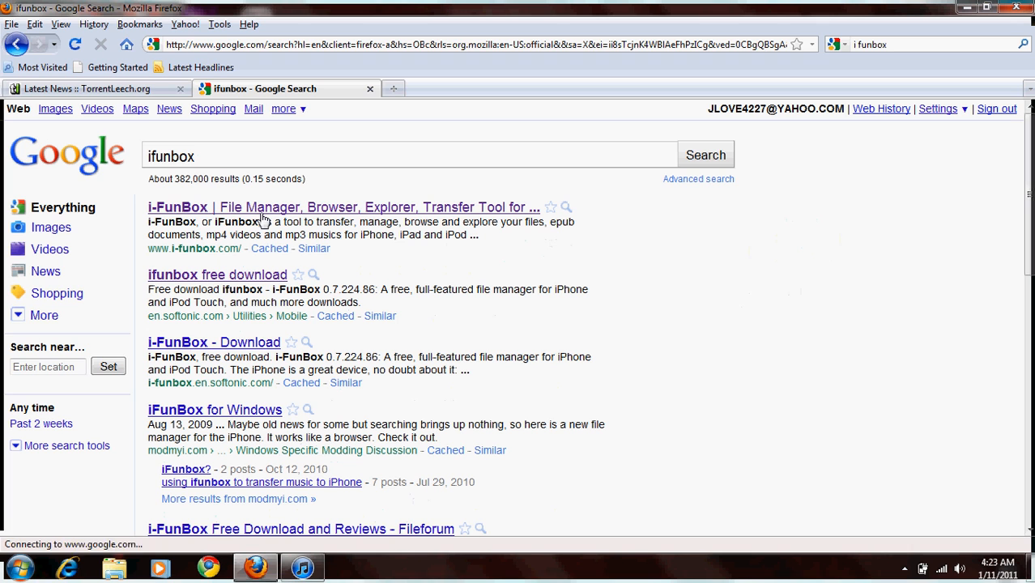
mouse_move(182, 218)
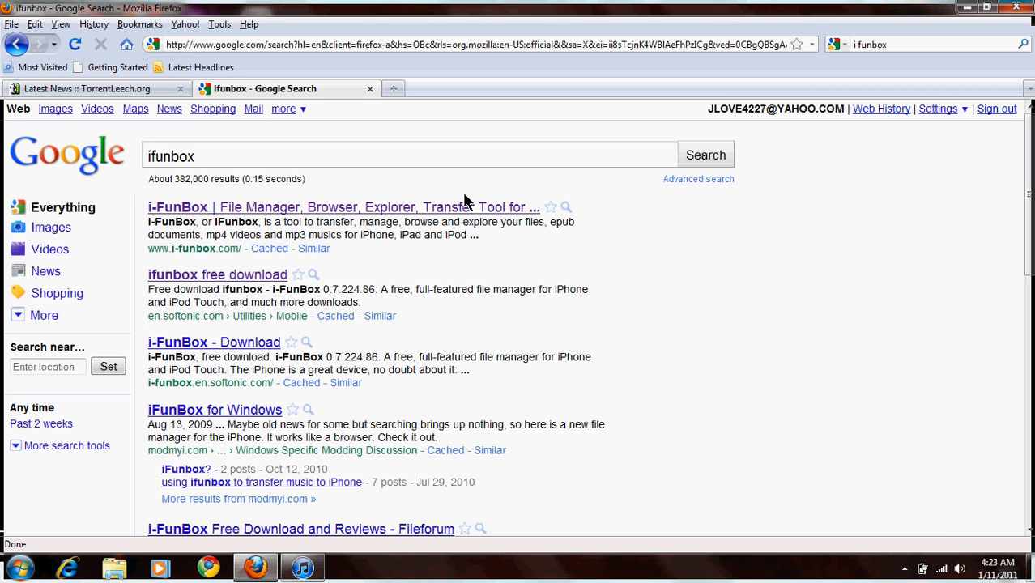
mouse_move(315, 207)
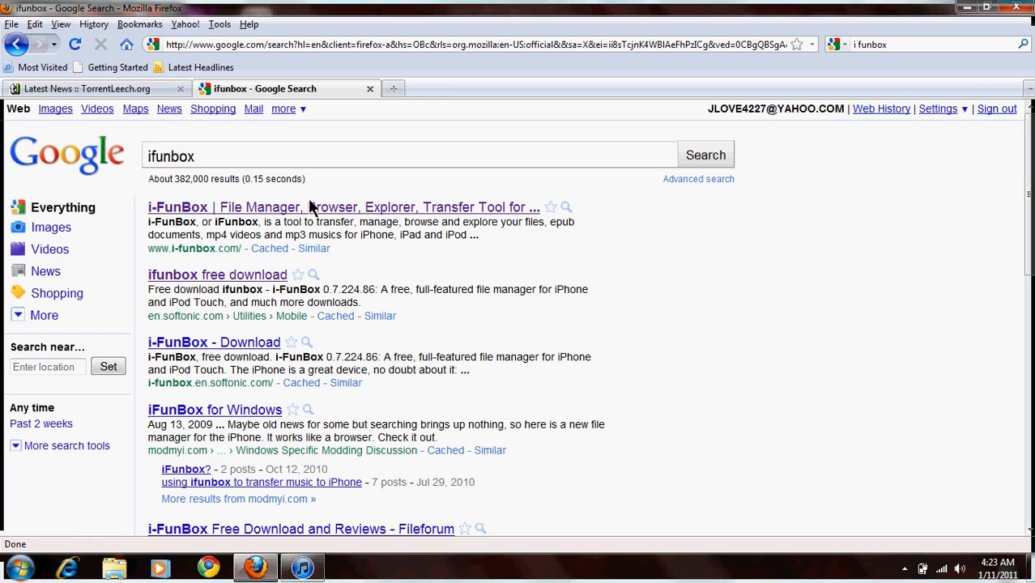
mouse_move(316, 207)
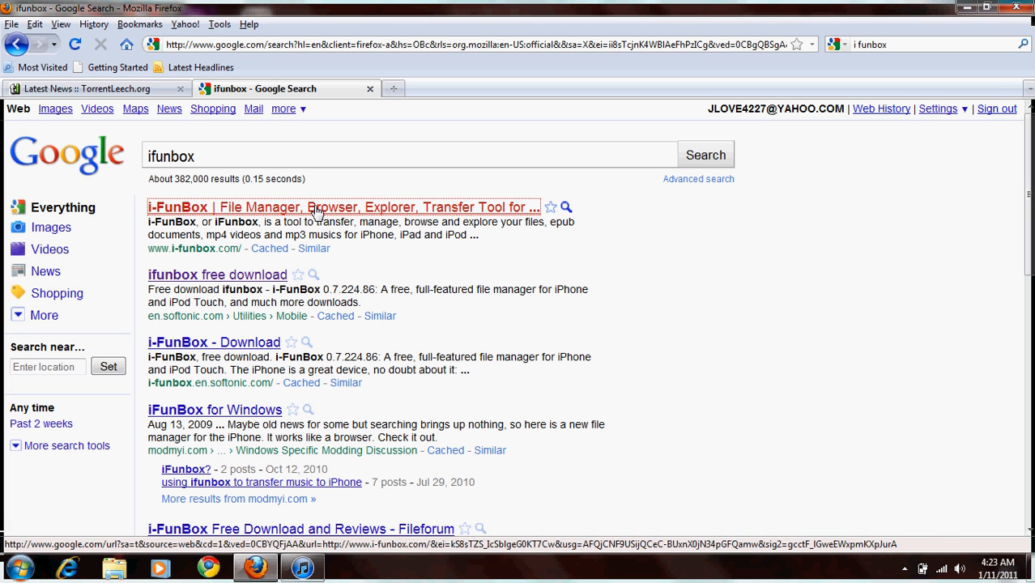
Step: Open the i-FunBox homepage, scroll through its features, then minimize Firefox
click(342, 207)
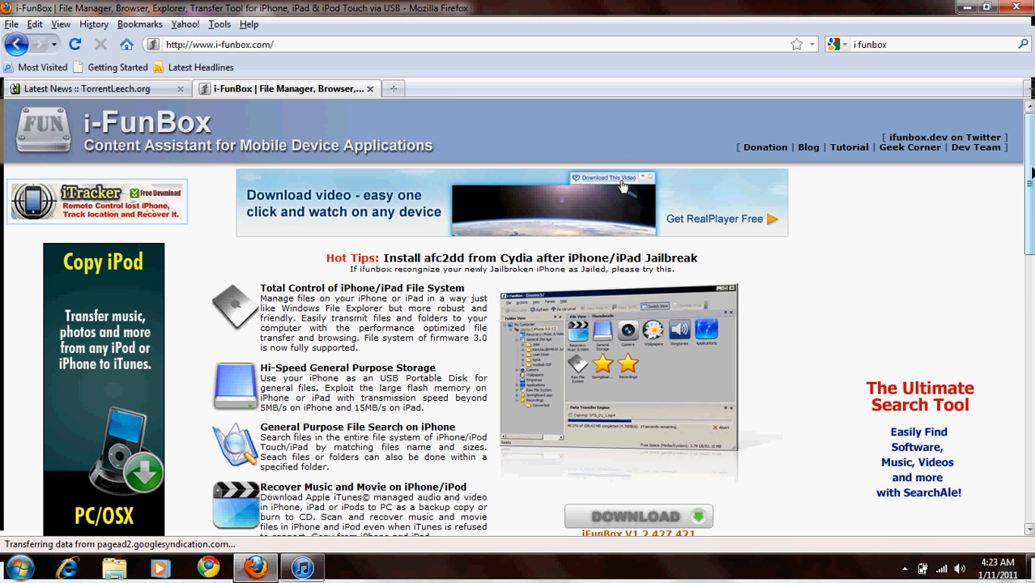
scroll(down, 3)
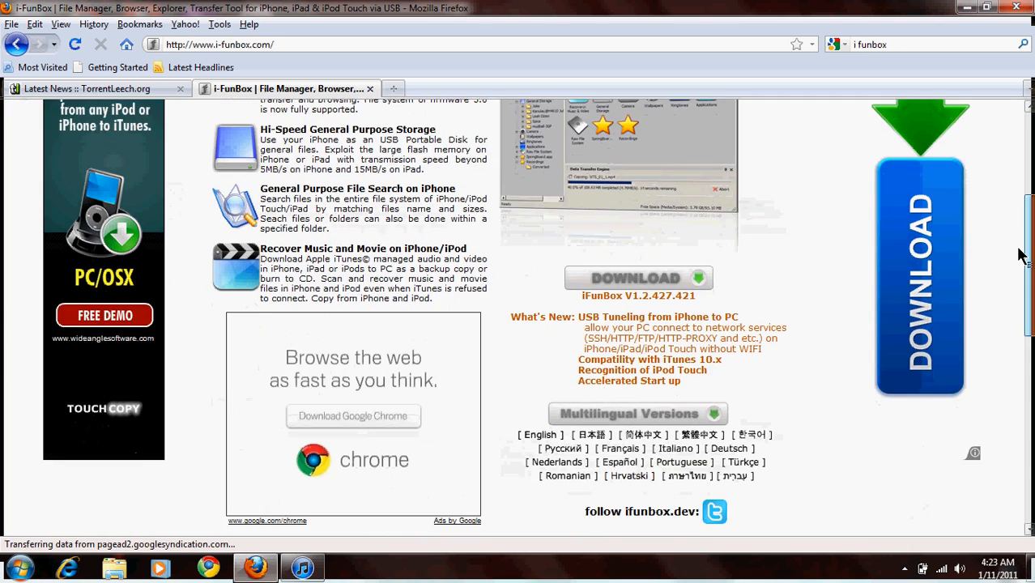
scroll(up, 3)
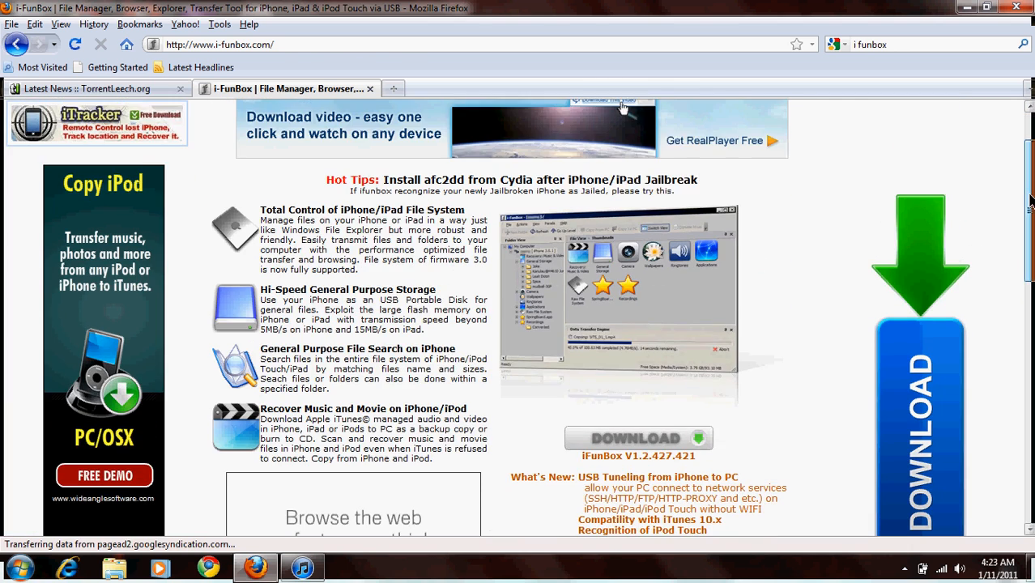
scroll(down, 3)
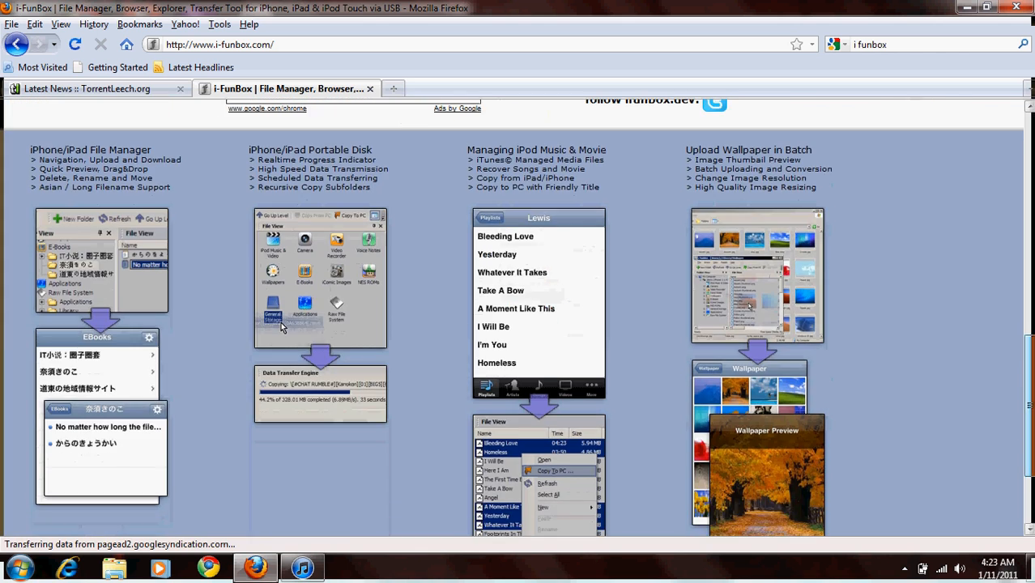
scroll(up, 3)
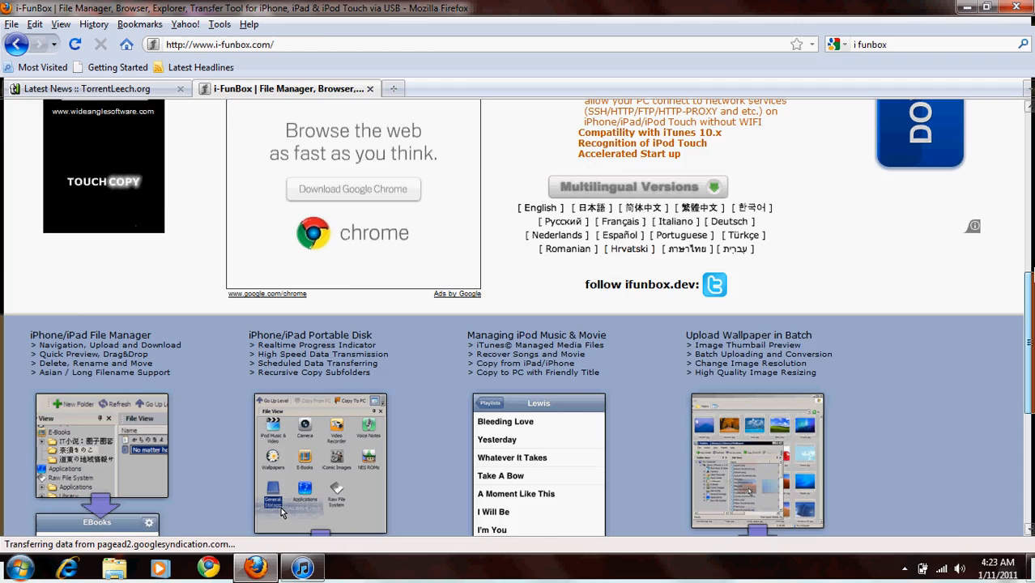
scroll(up, 3)
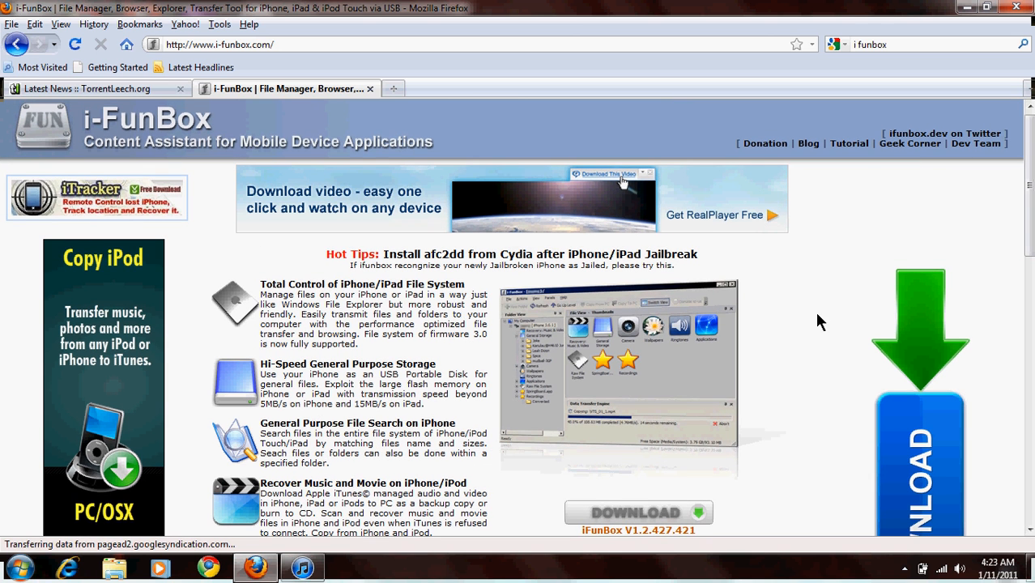
scroll(down, 3)
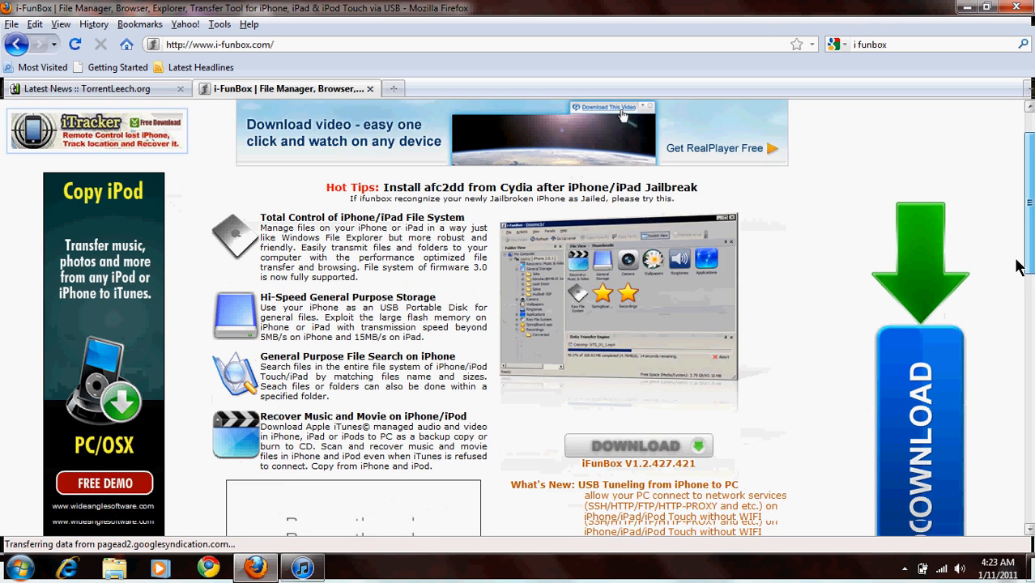
scroll(down, 3)
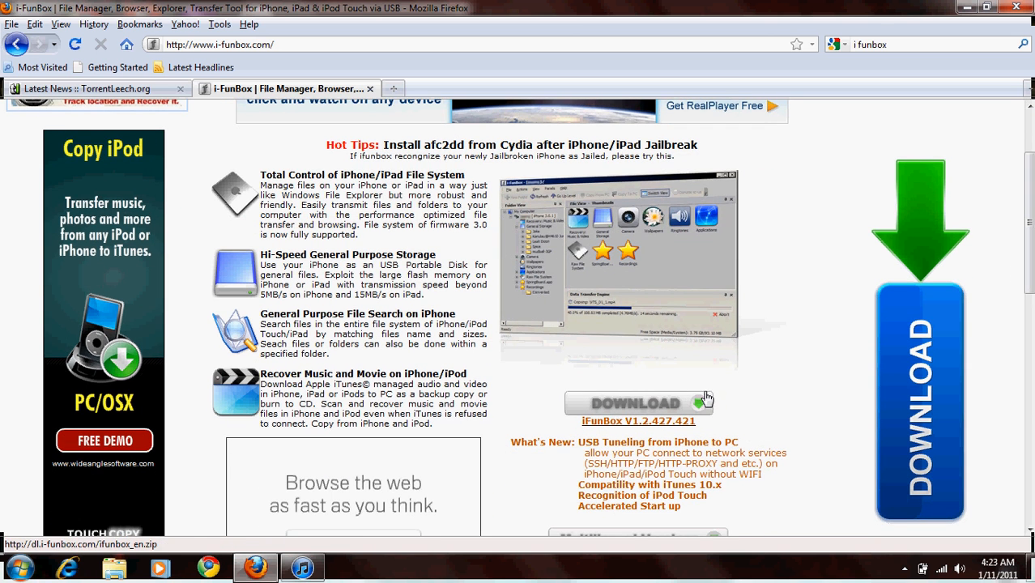
mouse_move(486, 170)
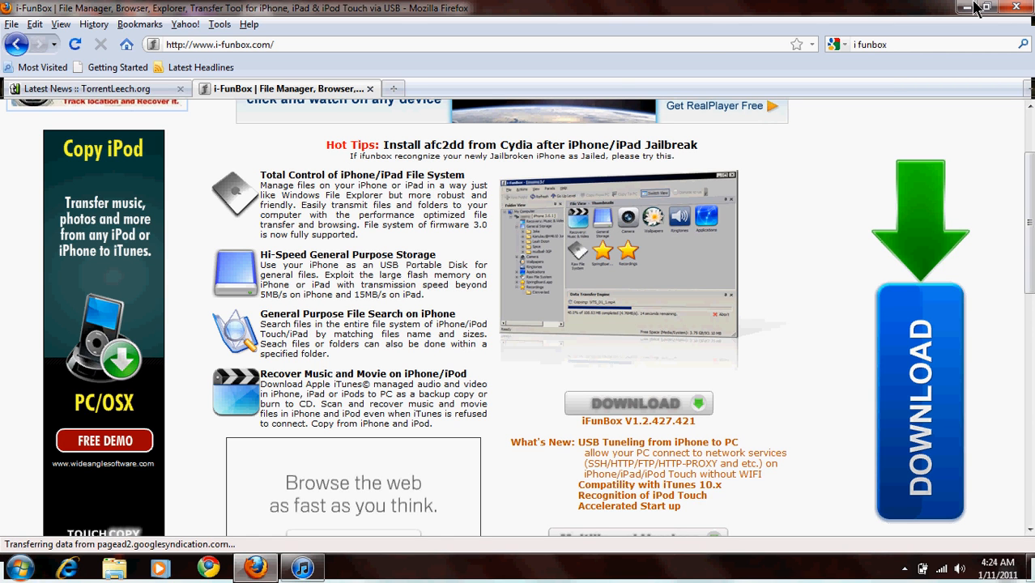
mouse_move(965, 7)
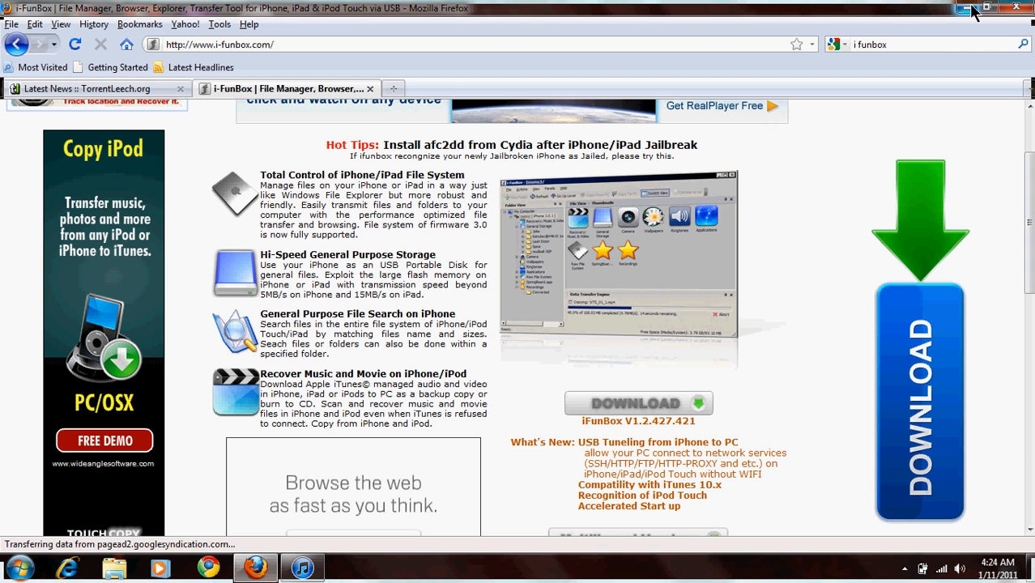
click(968, 8)
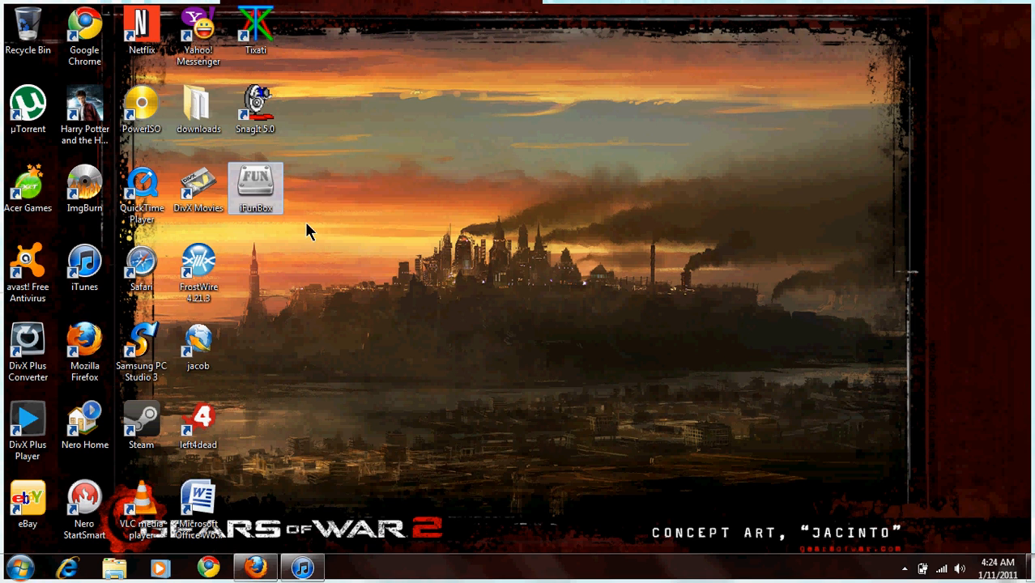
mouse_move(762, 261)
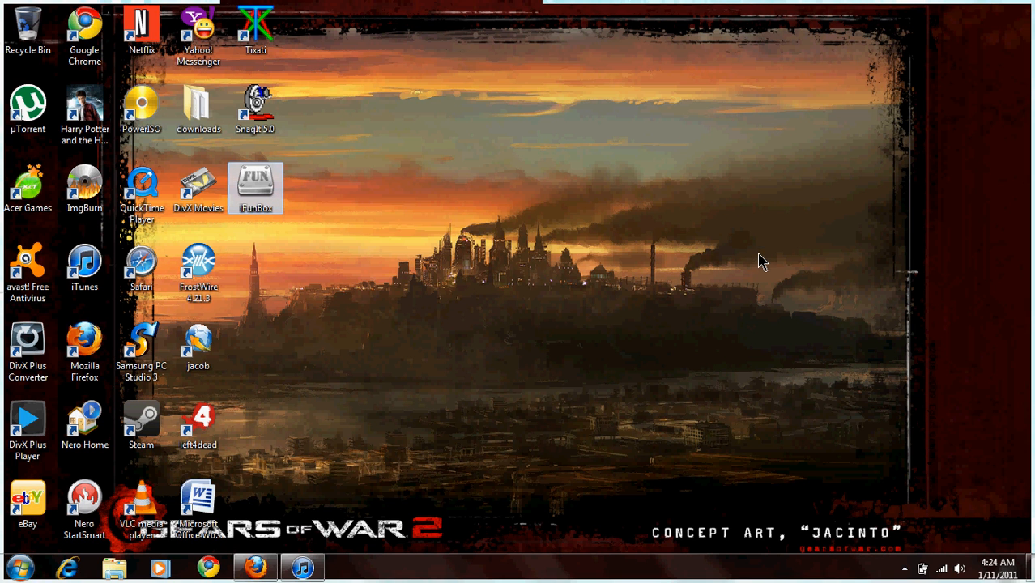
mouse_move(337, 220)
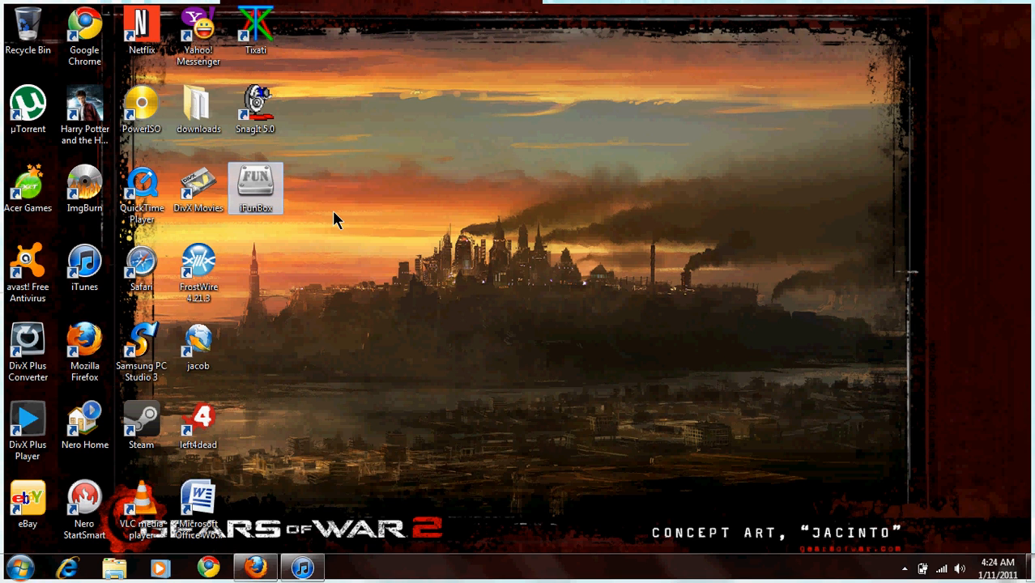
mouse_move(259, 191)
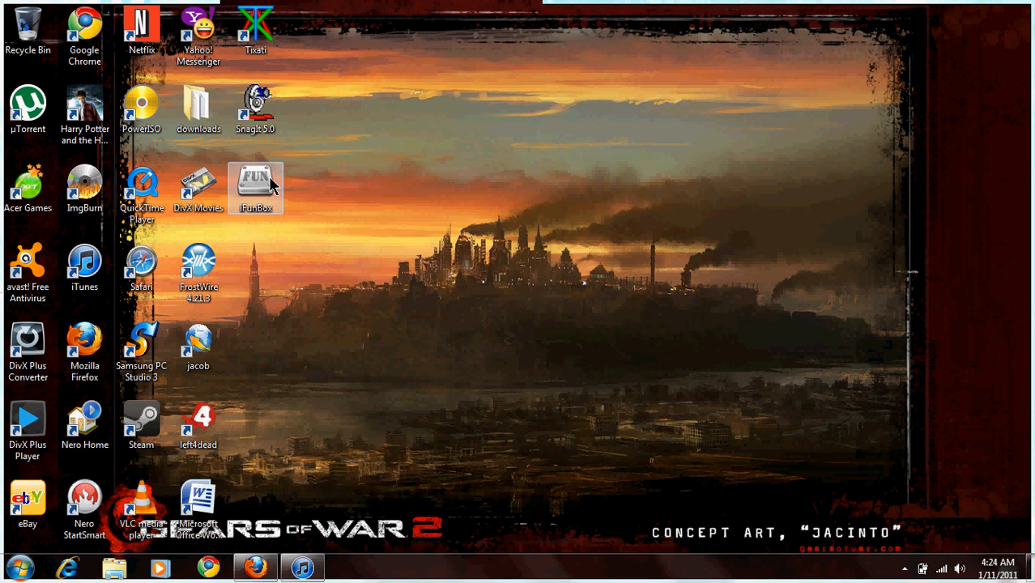
mouse_move(256, 178)
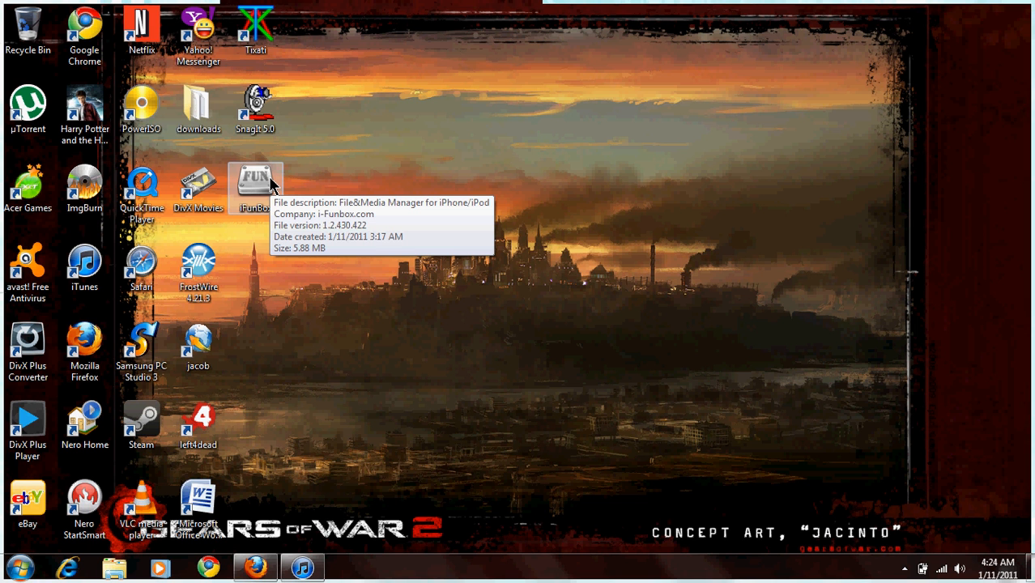
Step: Launch iFunBox from its desktop shortcut icon
double_click(256, 178)
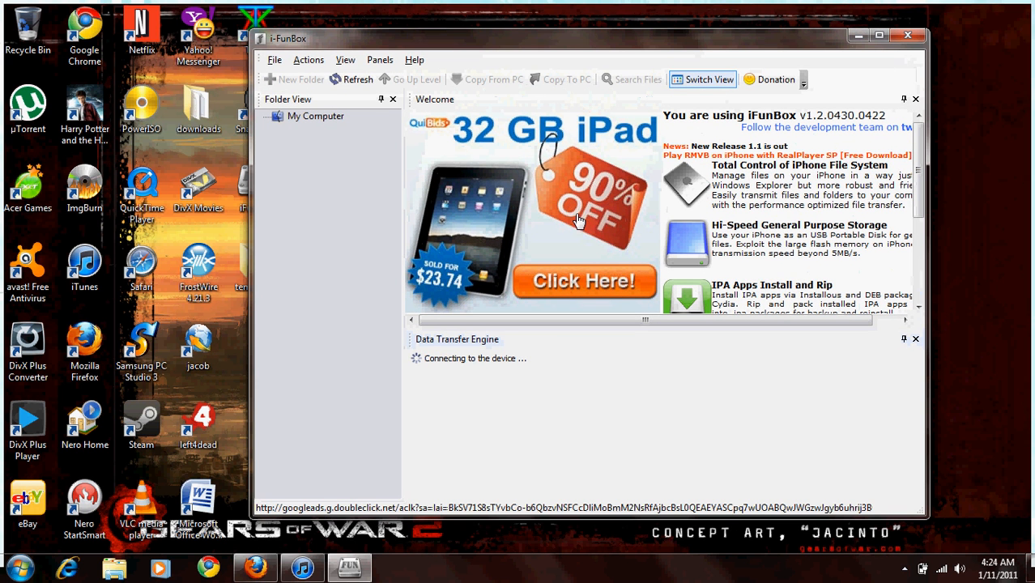
Step: Open the 'jacob s pod | iPod Touch' device entry in the Folder View tree
click(264, 116)
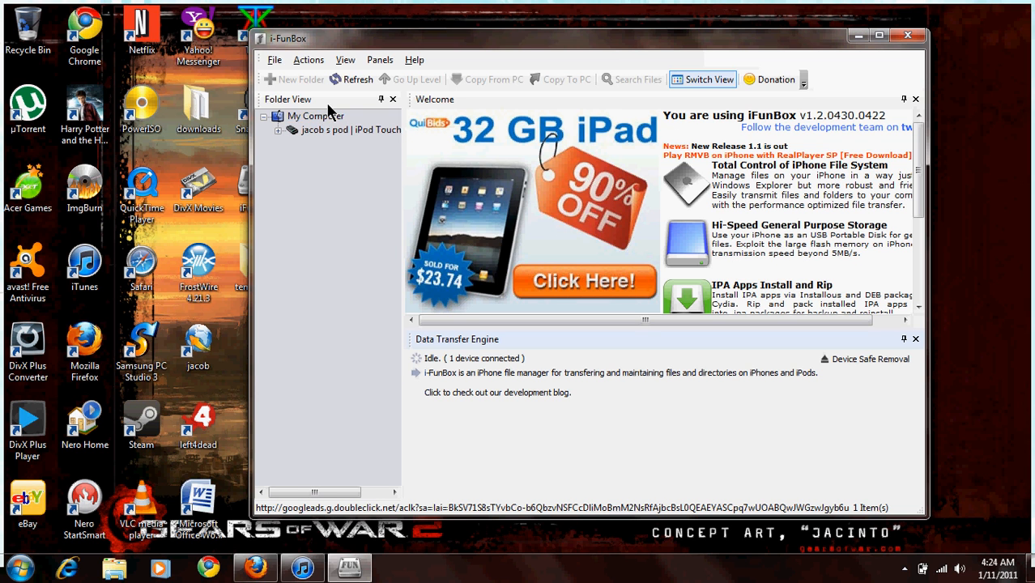
mouse_move(352, 146)
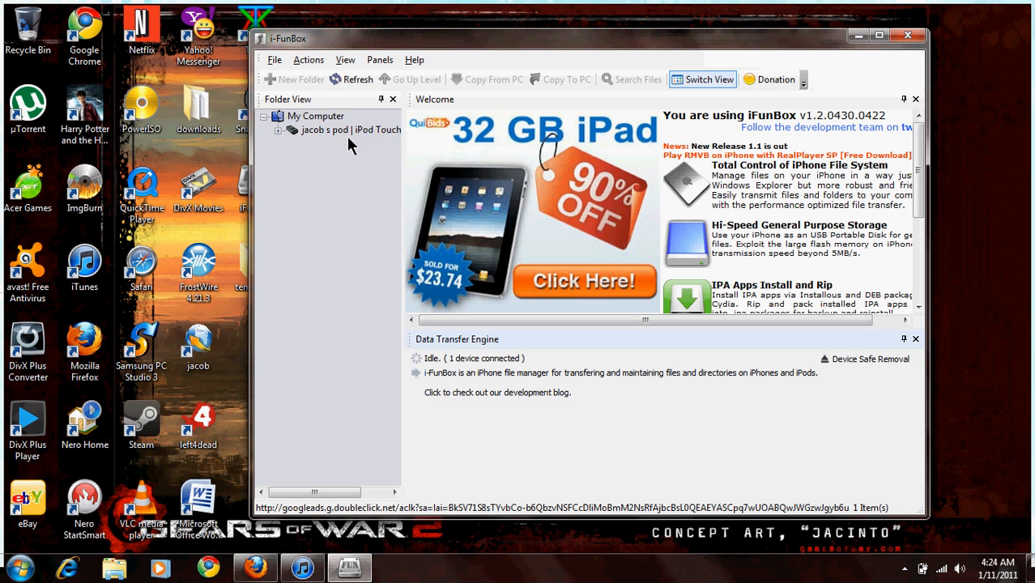
mouse_move(350, 131)
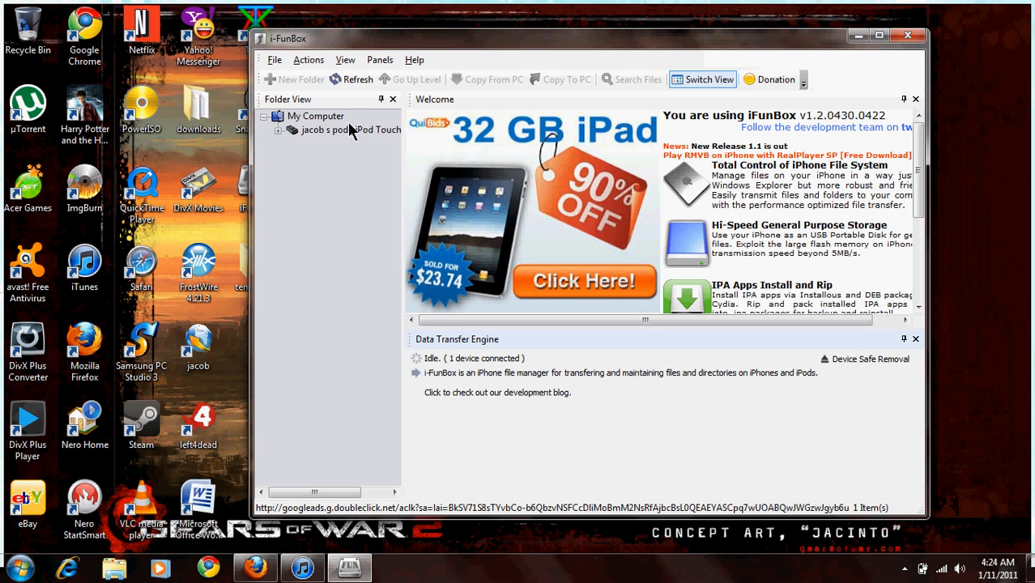
mouse_move(397, 134)
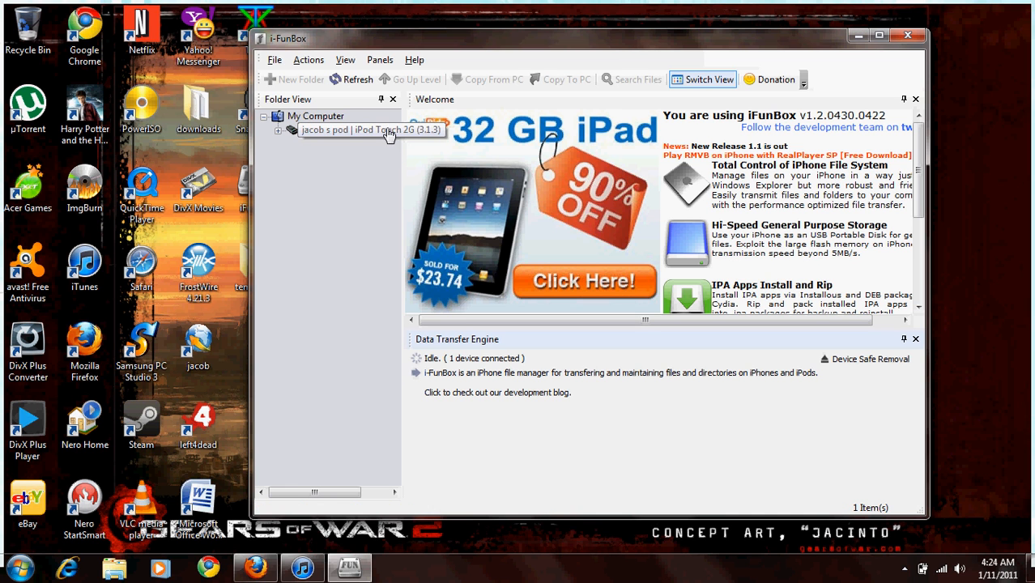
mouse_move(280, 138)
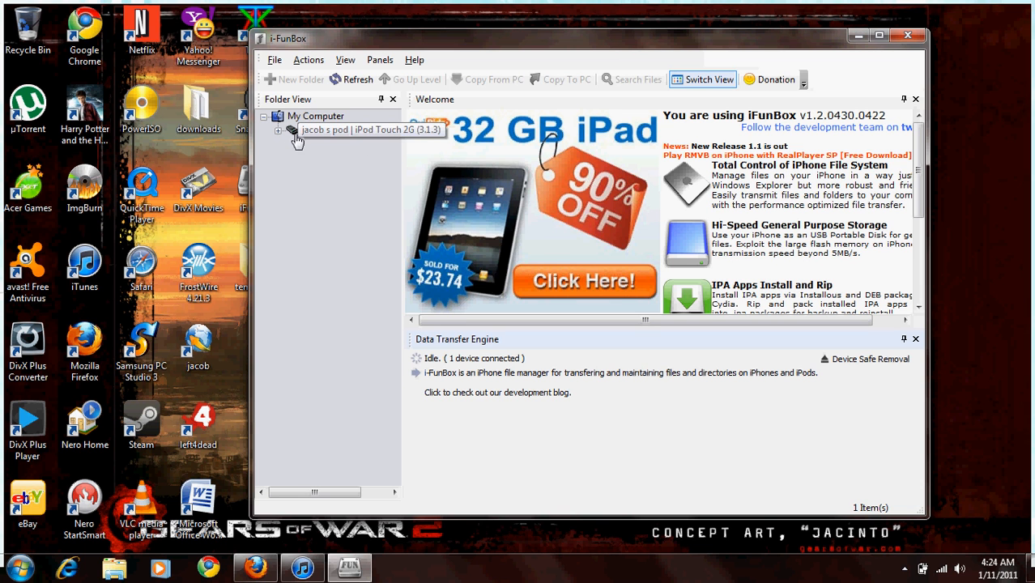
click(356, 130)
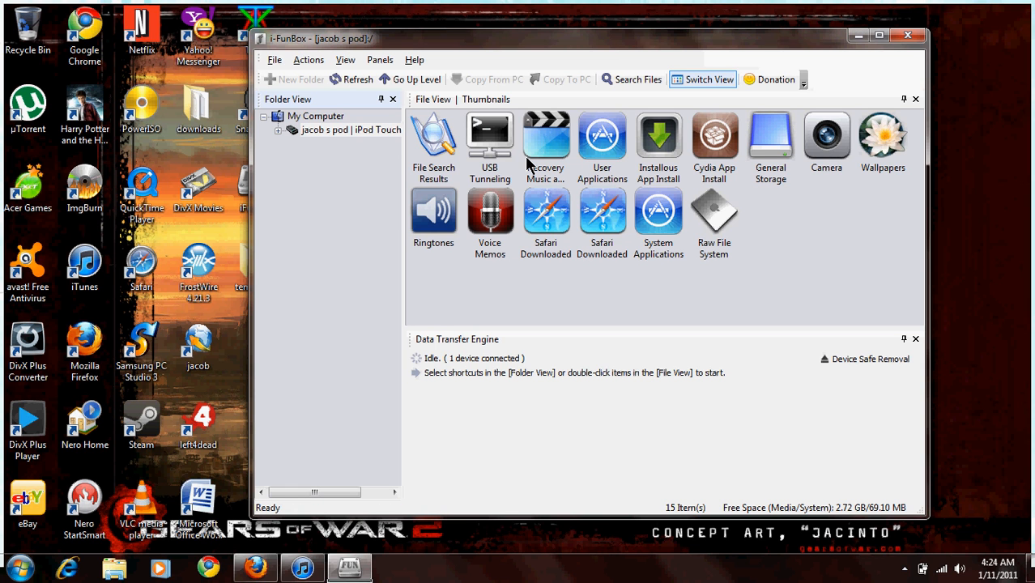
mouse_move(613, 304)
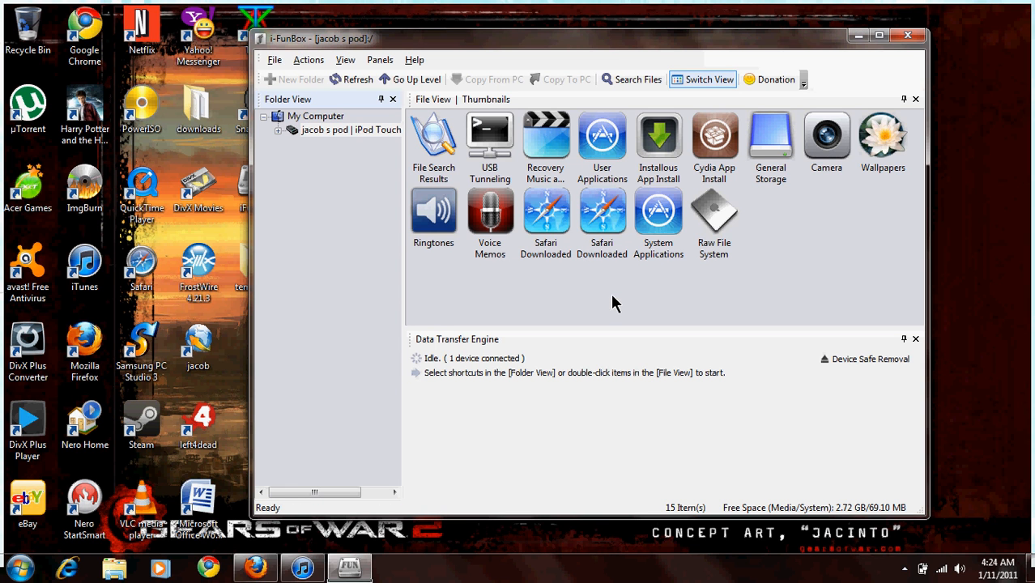
mouse_move(502, 229)
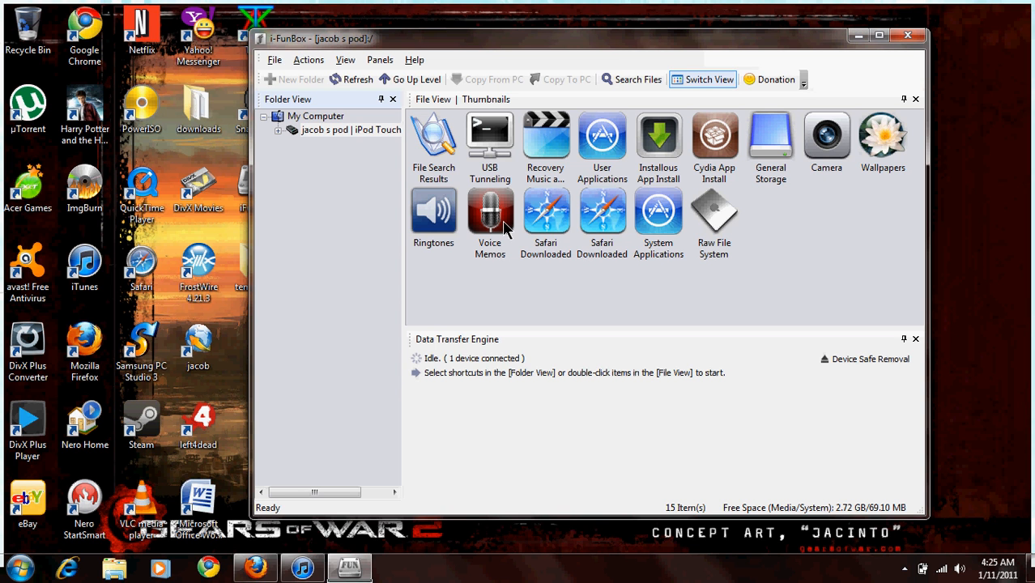
mouse_move(688, 209)
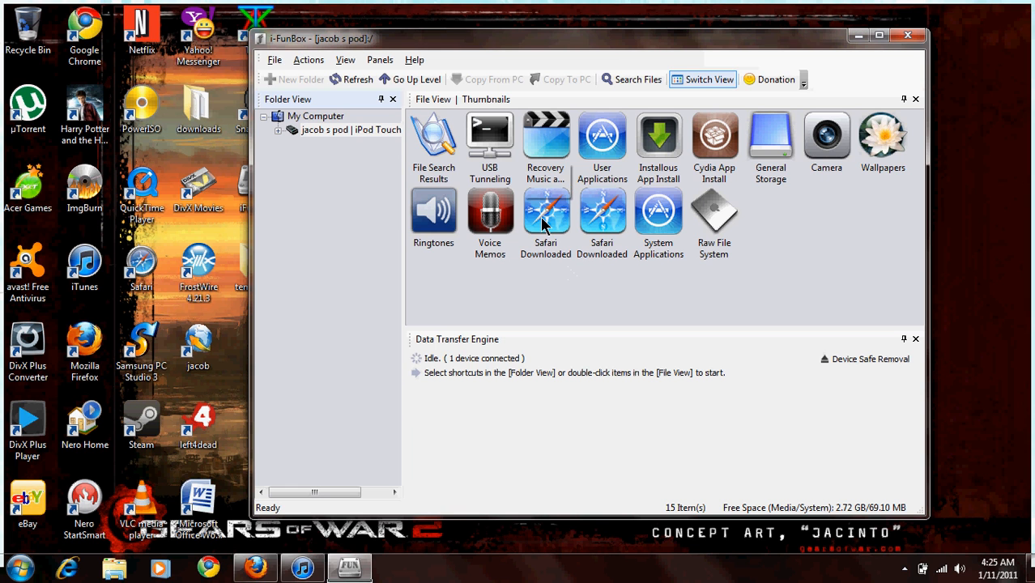
mouse_move(693, 235)
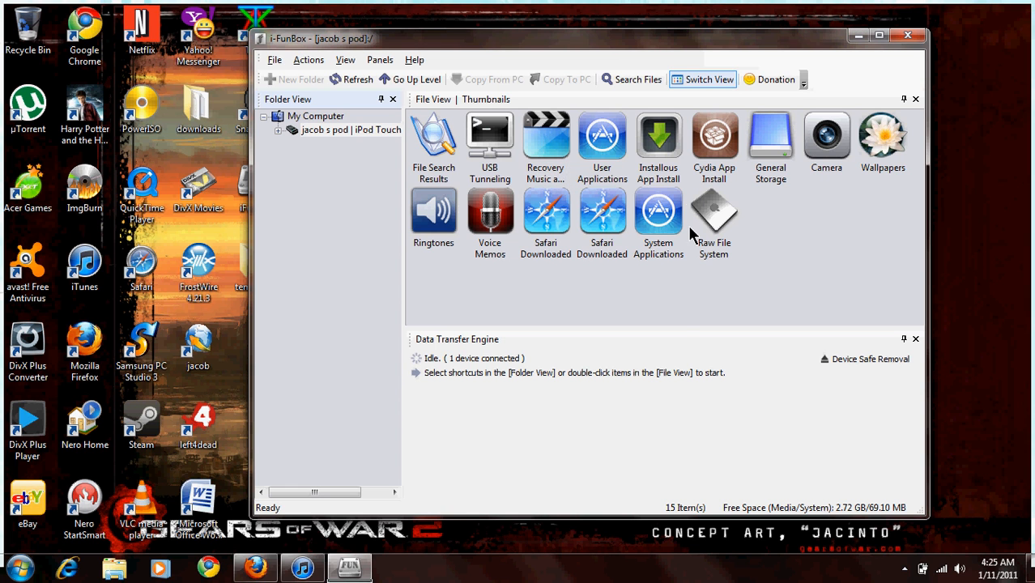
mouse_move(818, 138)
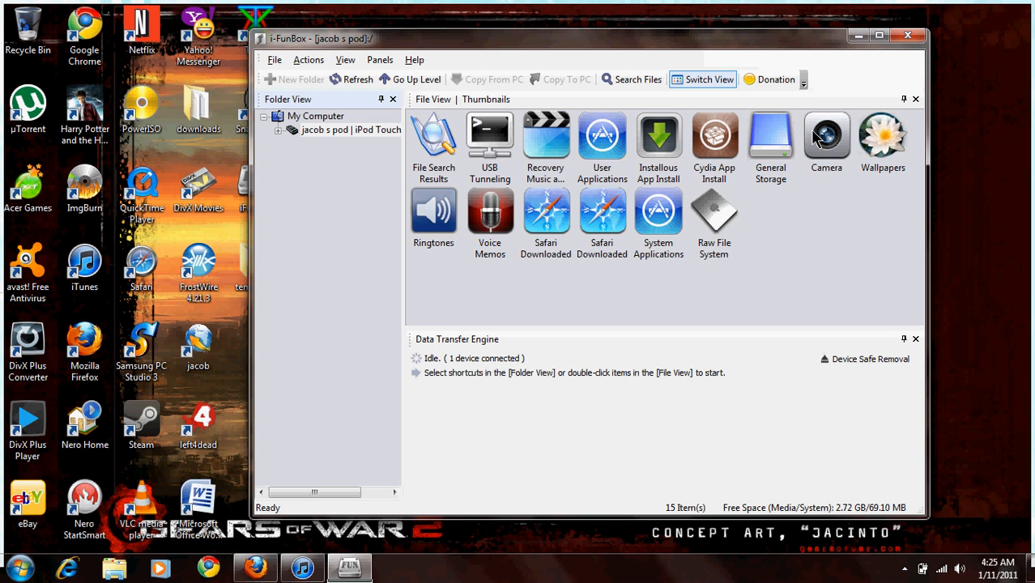
mouse_move(577, 211)
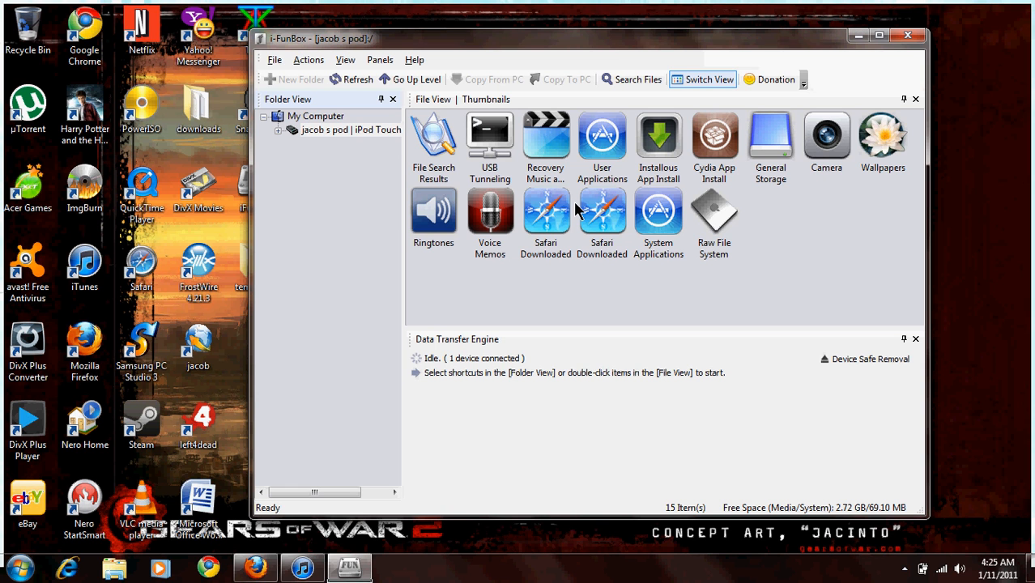
mouse_move(547, 169)
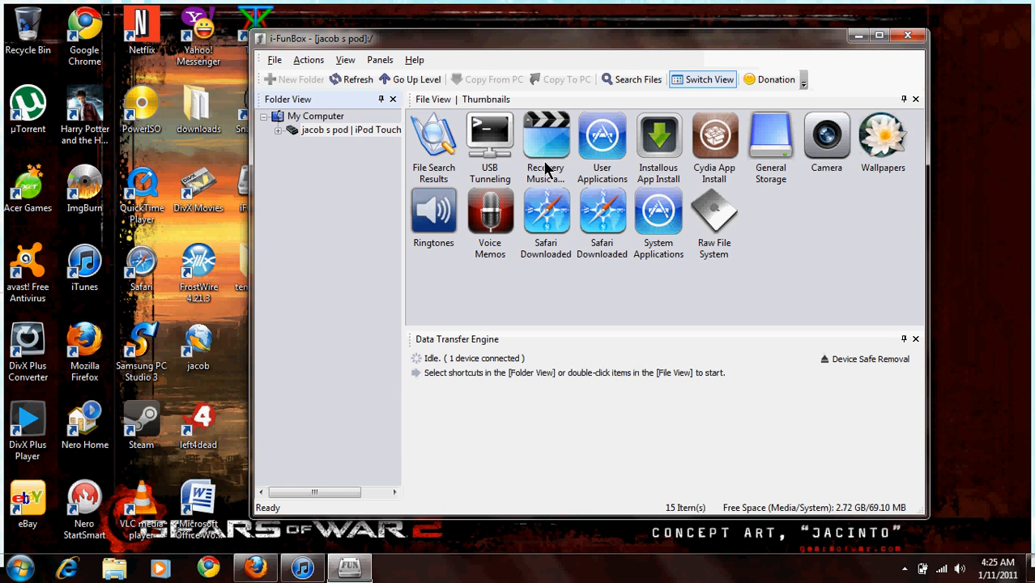
mouse_move(545, 141)
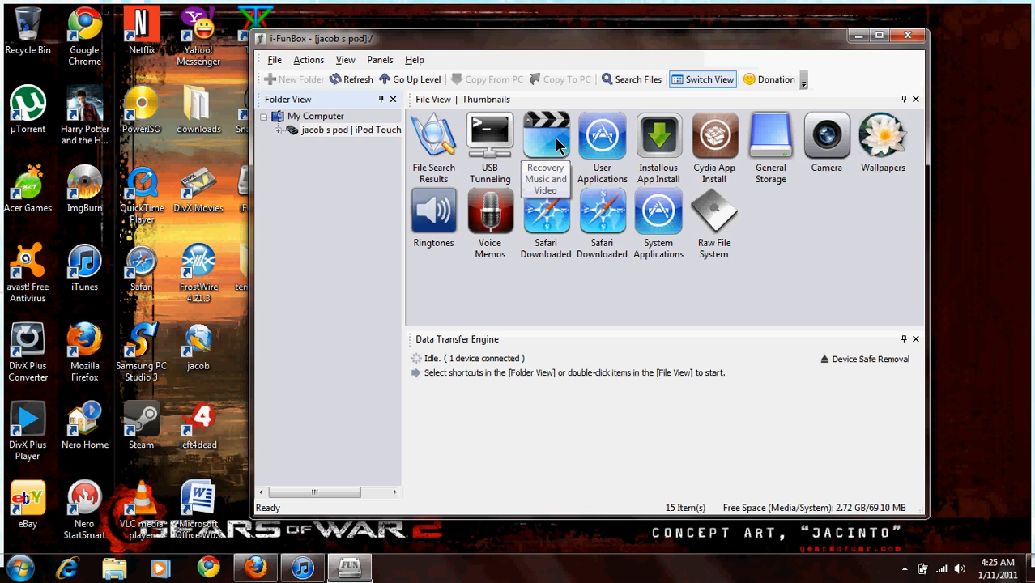
Step: Open the 'Recovery Music and Video' category from the File View thumbnails
double_click(545, 135)
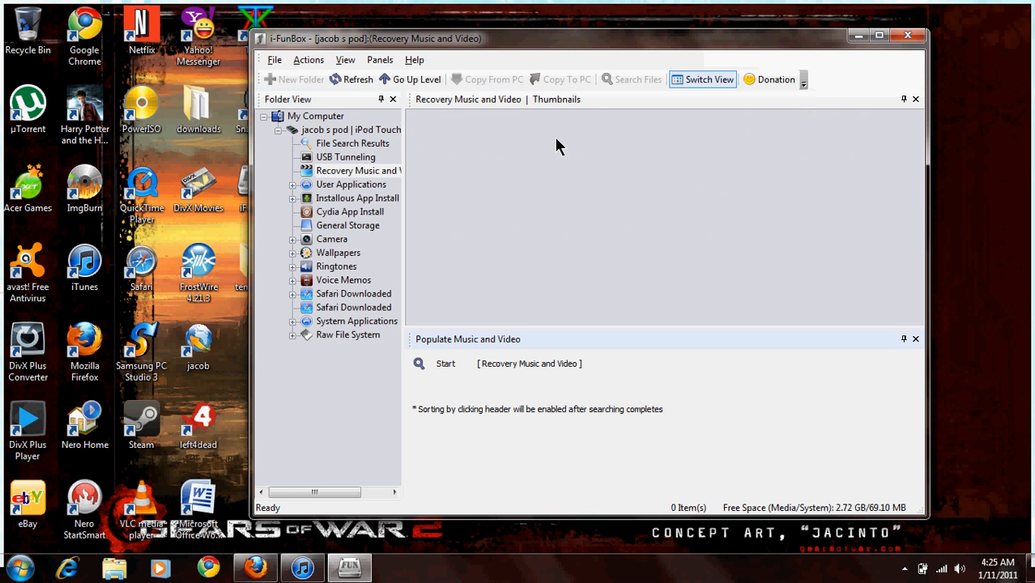
mouse_move(518, 154)
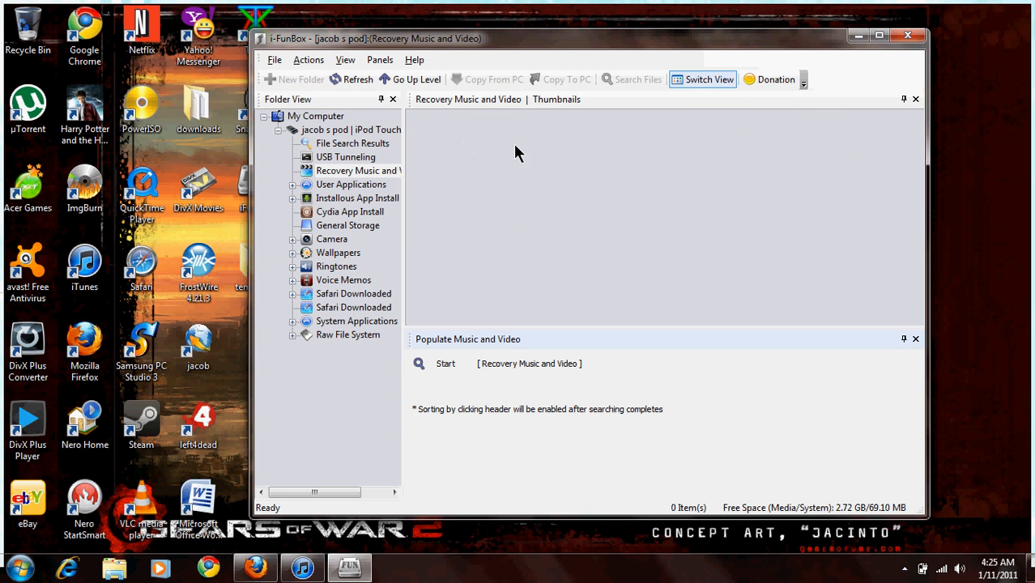
mouse_move(875, 297)
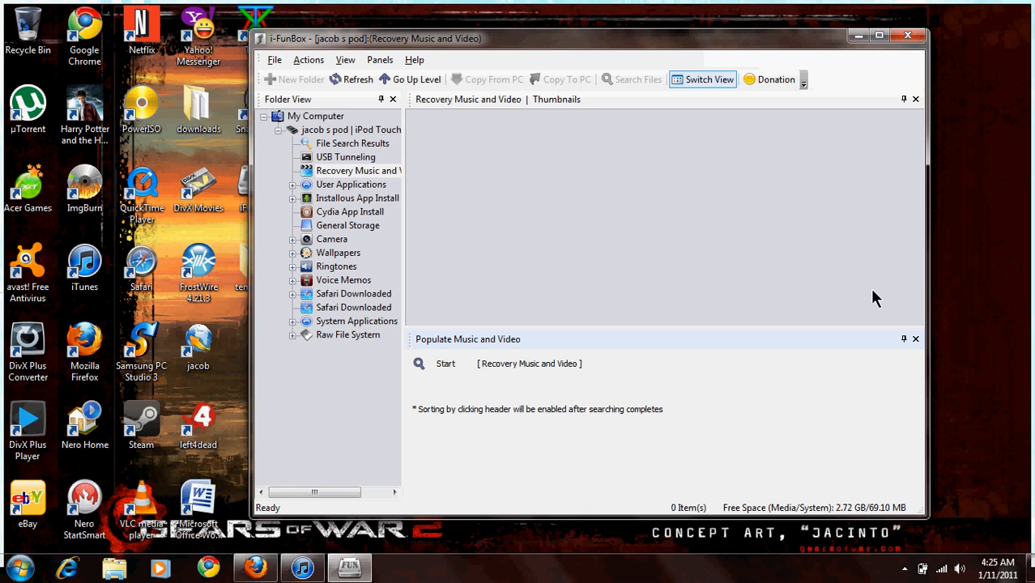
mouse_move(512, 355)
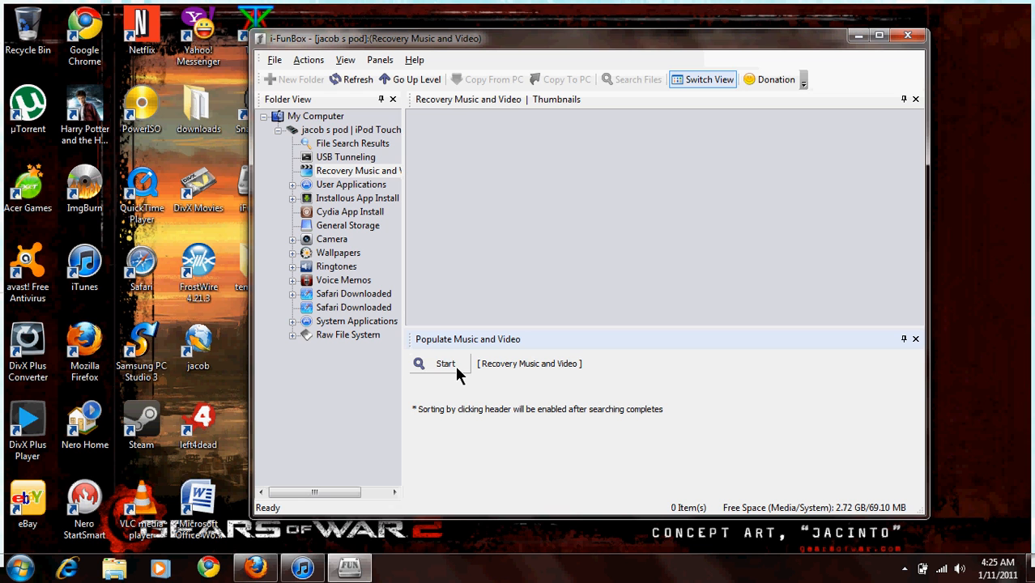
Step: Start the Populate Music and Video scan for recoverable tracks
click(445, 363)
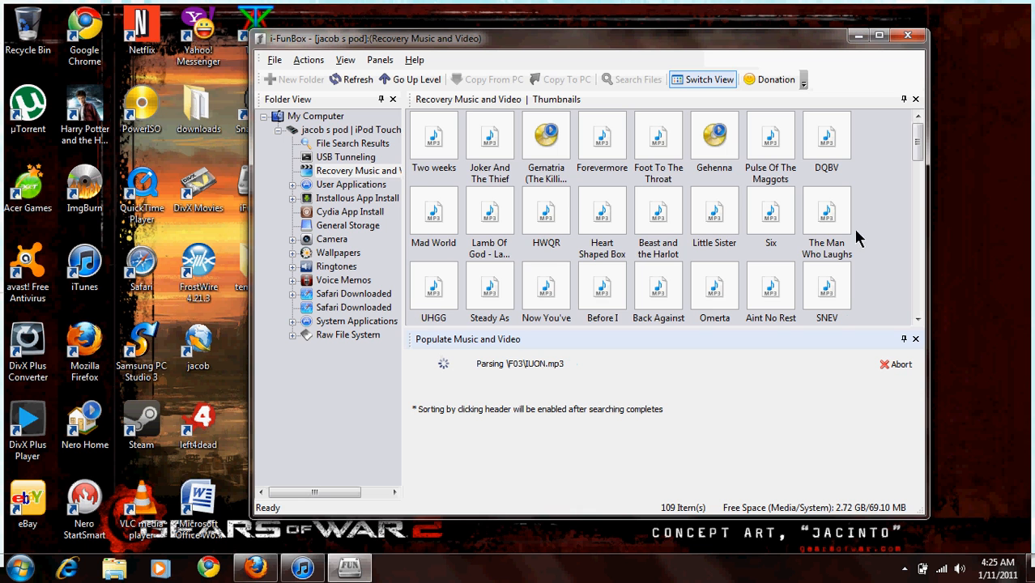
mouse_move(926, 143)
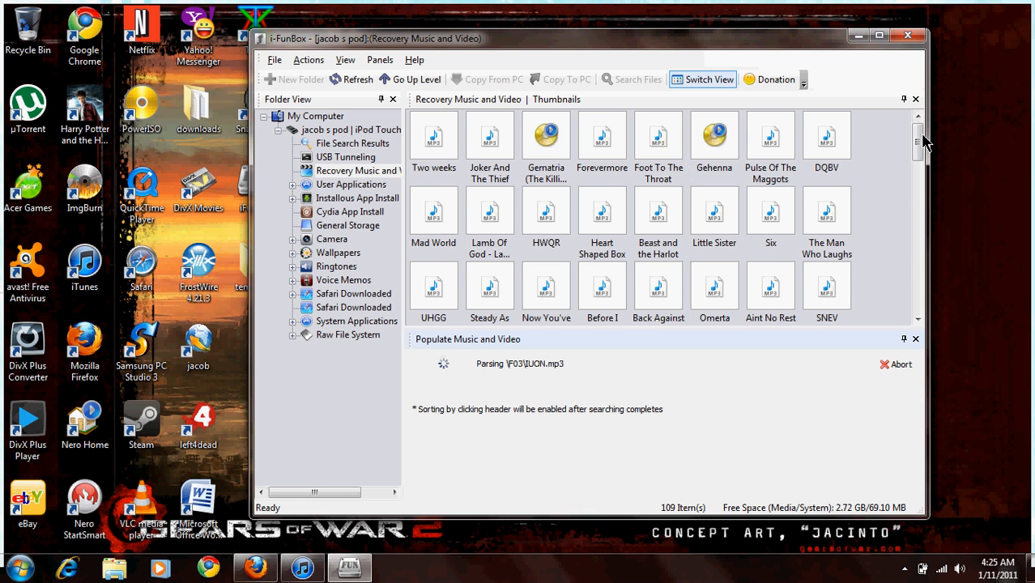
Step: Scroll the 109 recovered tracks down to the last one, Chasing Cars
scroll(down, 3)
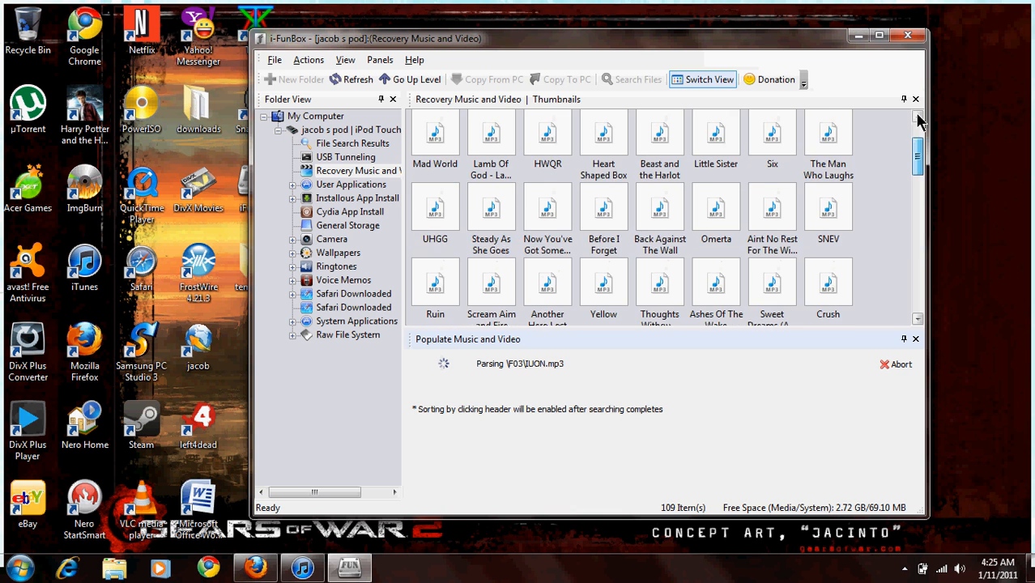
scroll(up, 3)
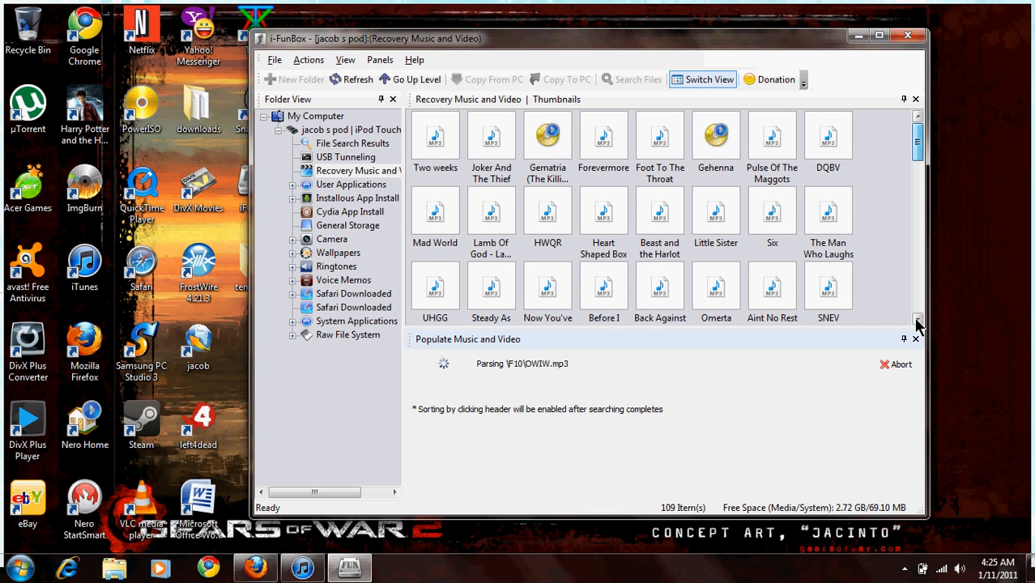
scroll(down, 3)
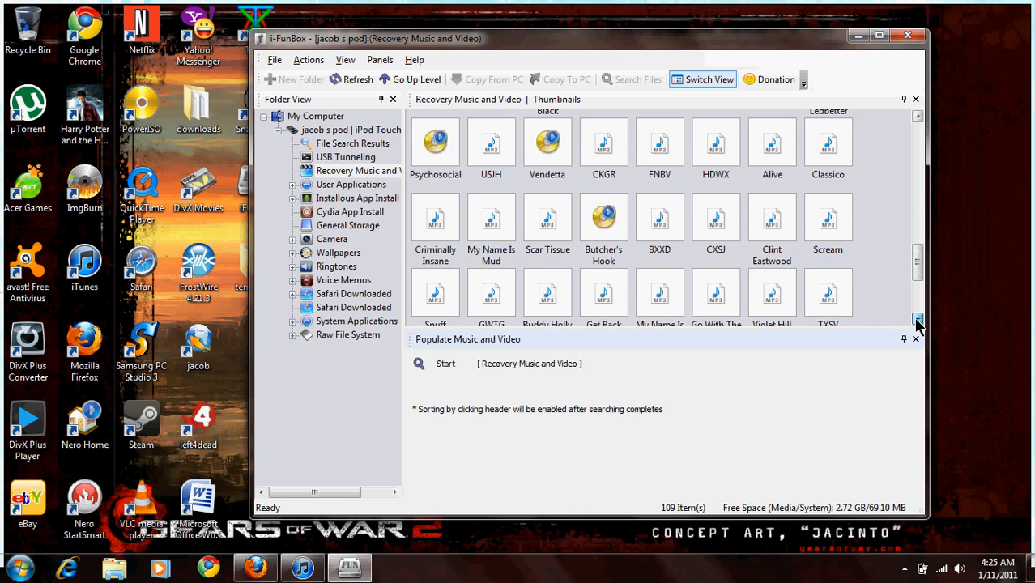
scroll(down, 3)
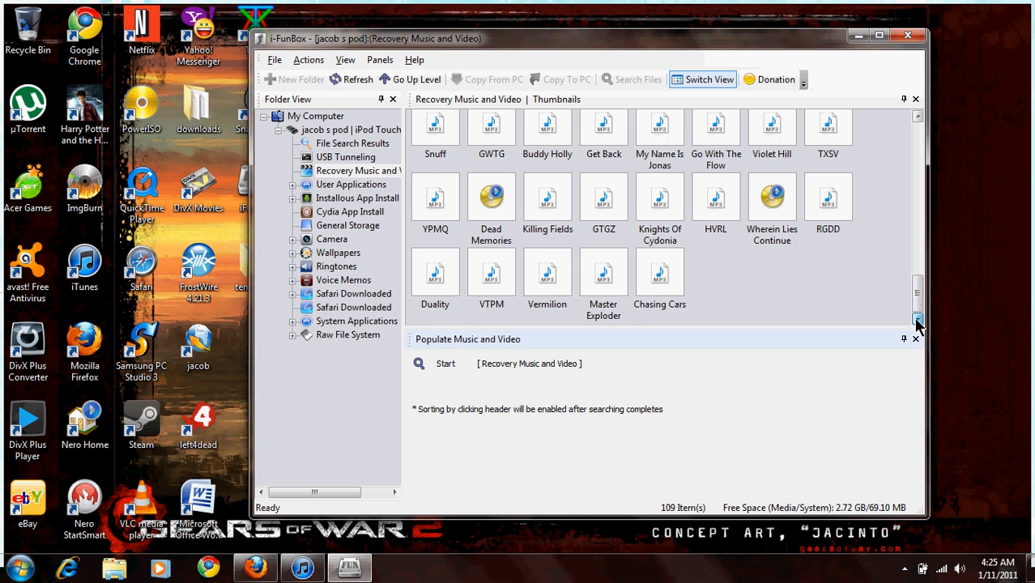
scroll(down, 3)
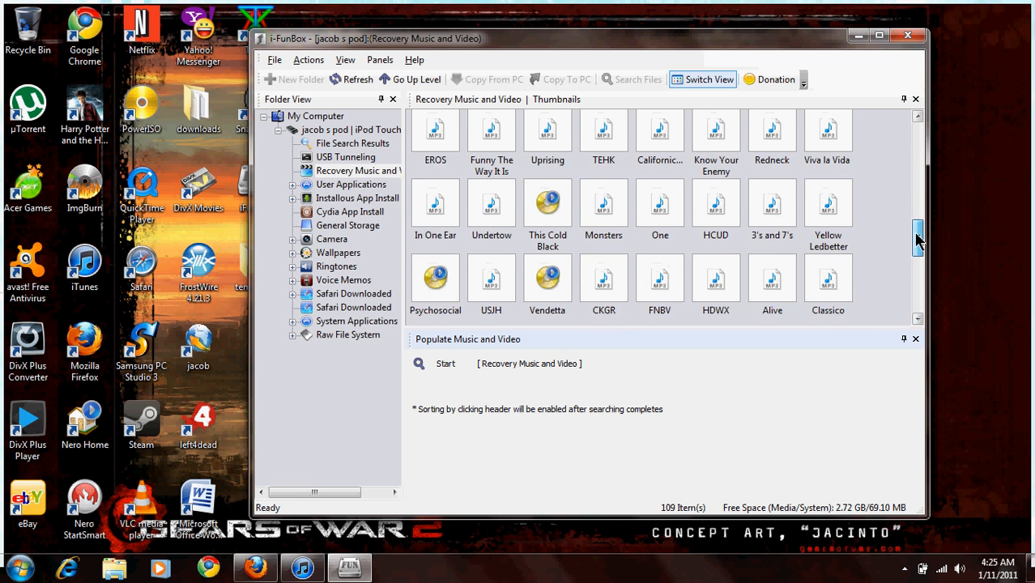
scroll(down, 3)
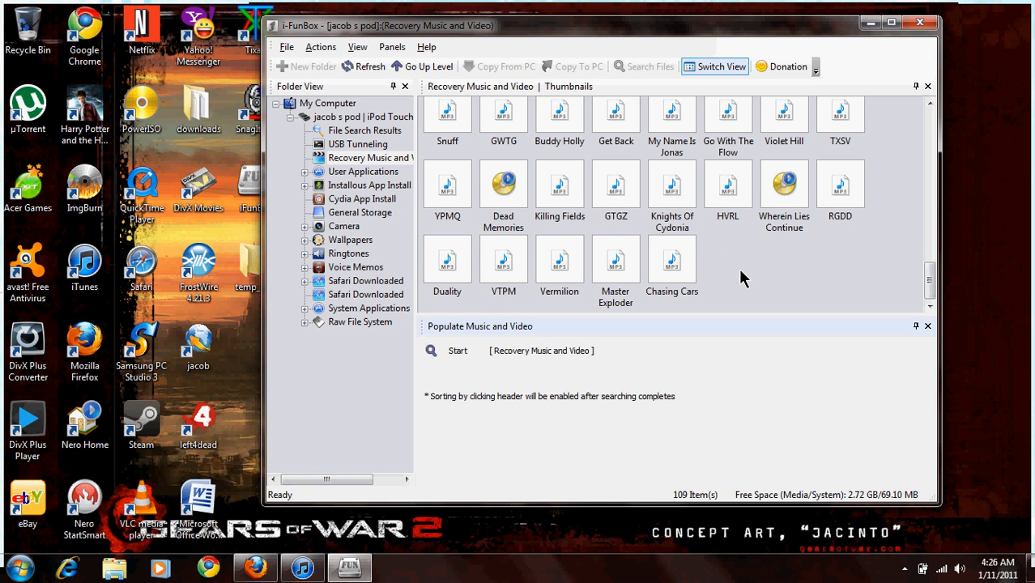
mouse_move(877, 262)
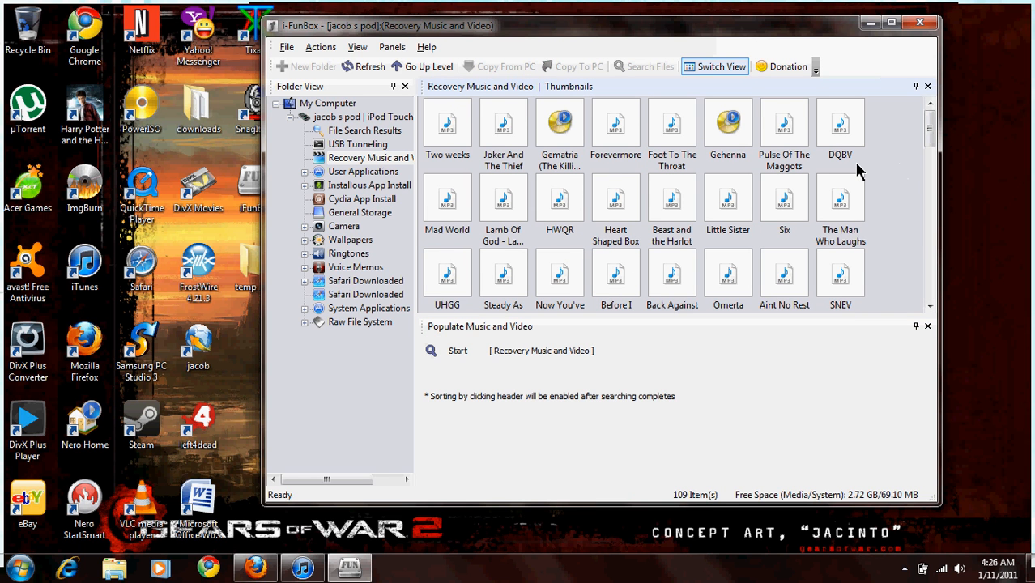
mouse_move(845, 221)
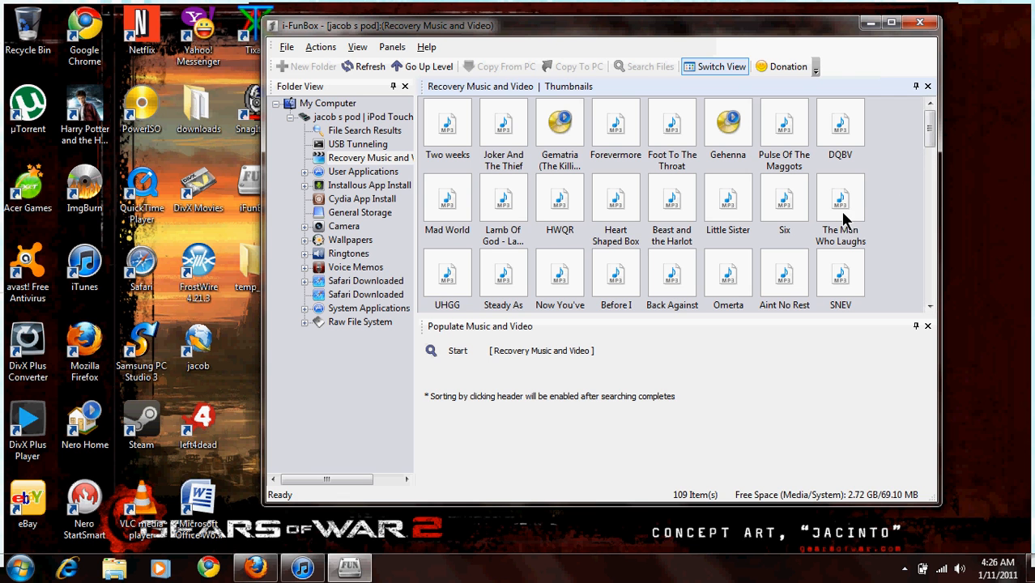
scroll(down, 3)
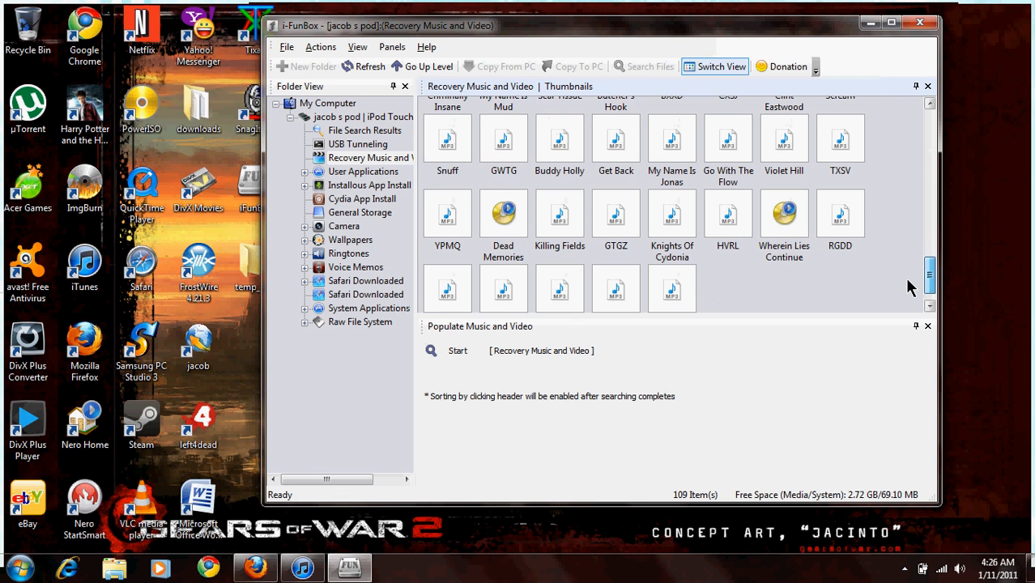
scroll(down, 3)
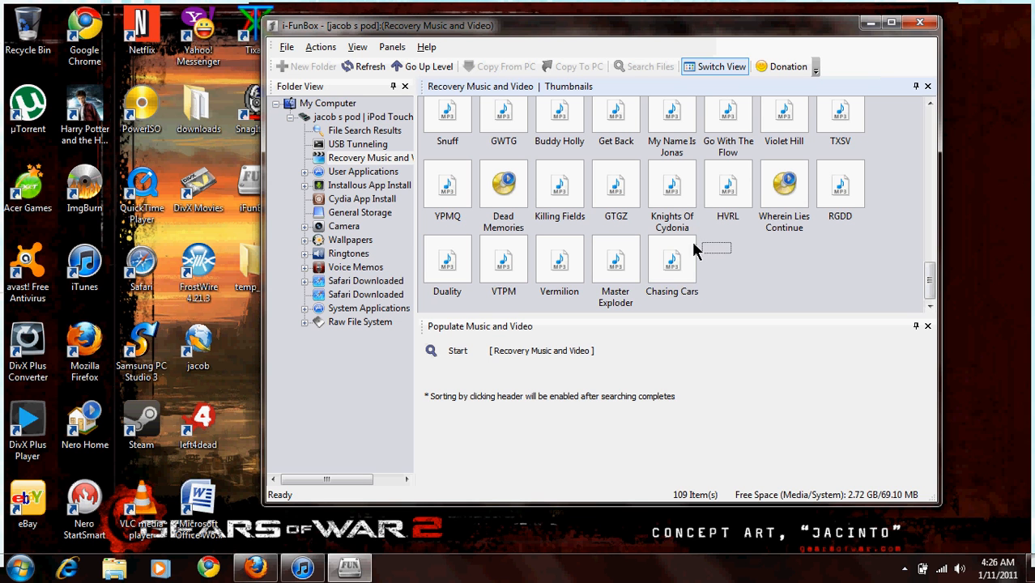
Step: Select Knights Of Cydonia and choose Copy To PC from its context menu
click(671, 263)
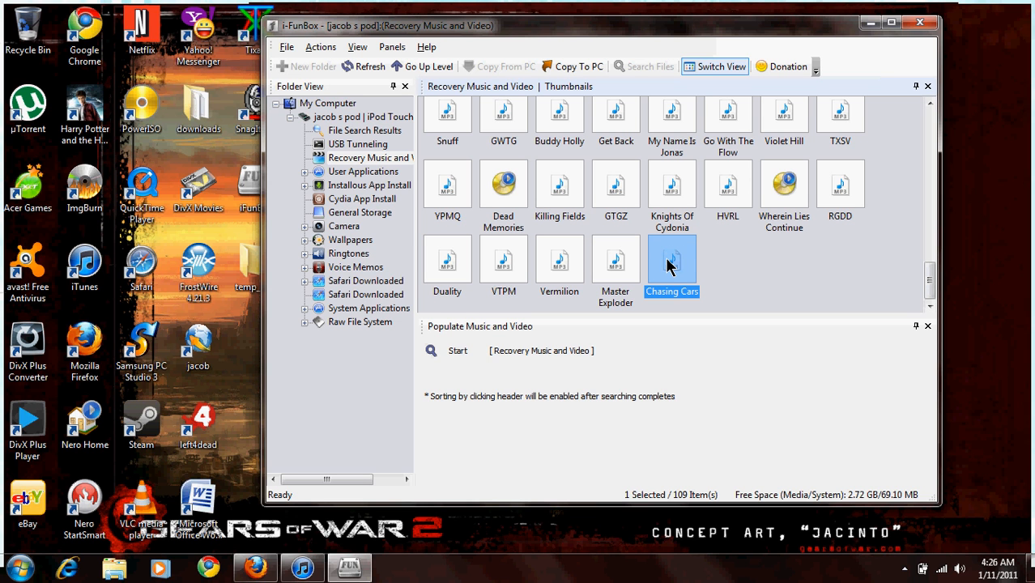
click(737, 259)
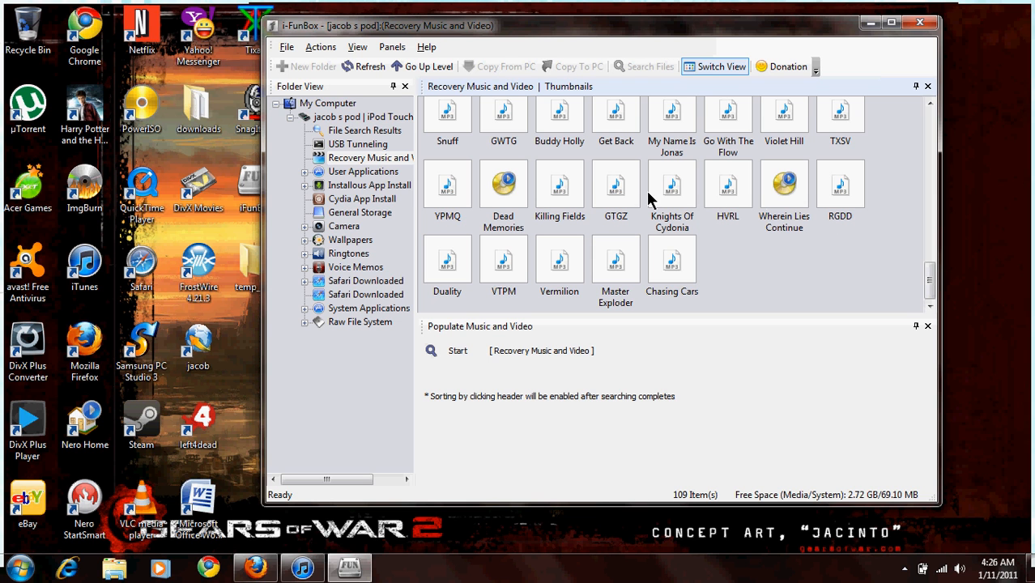
mouse_move(669, 196)
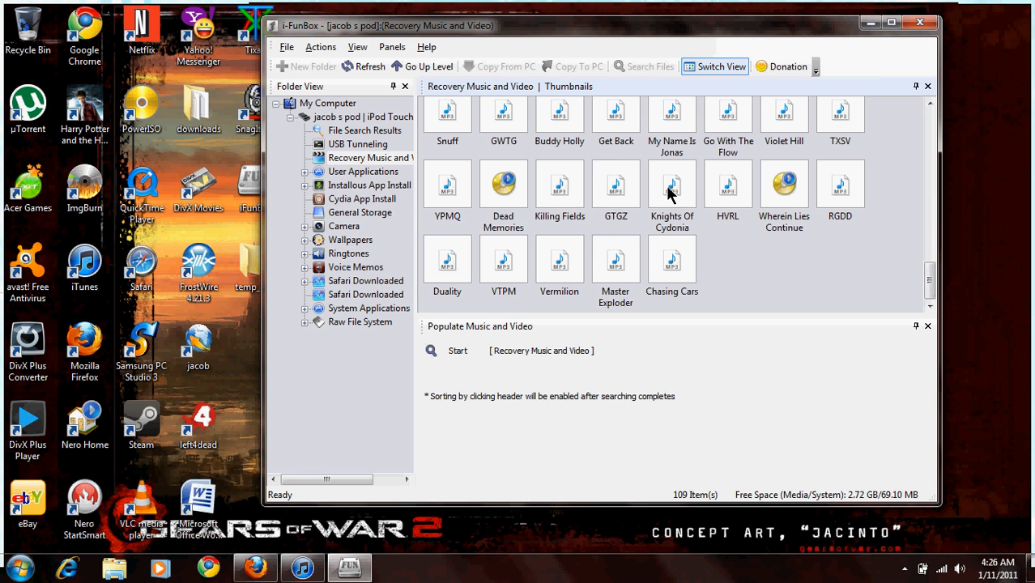
click(672, 184)
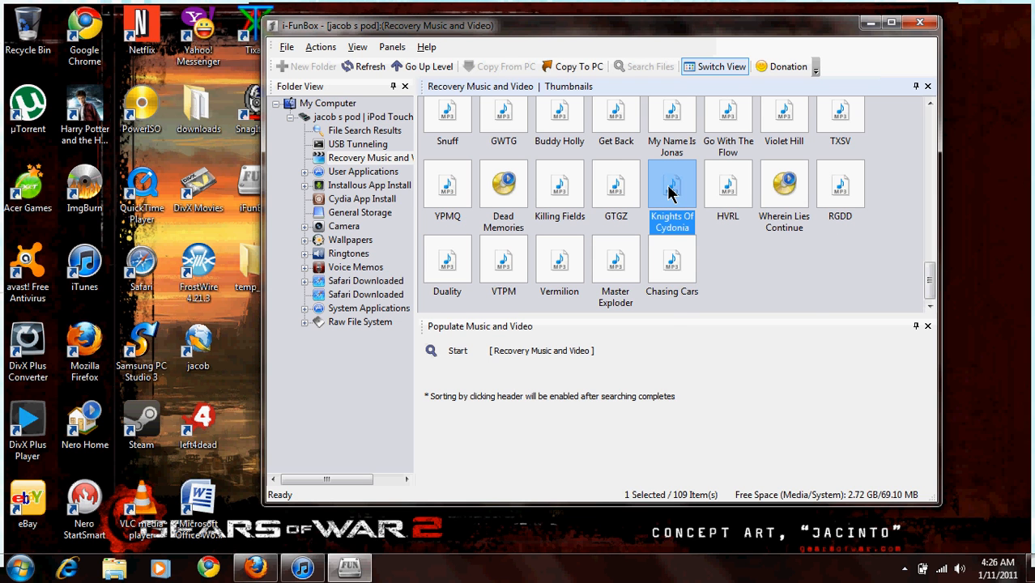
right_click(672, 192)
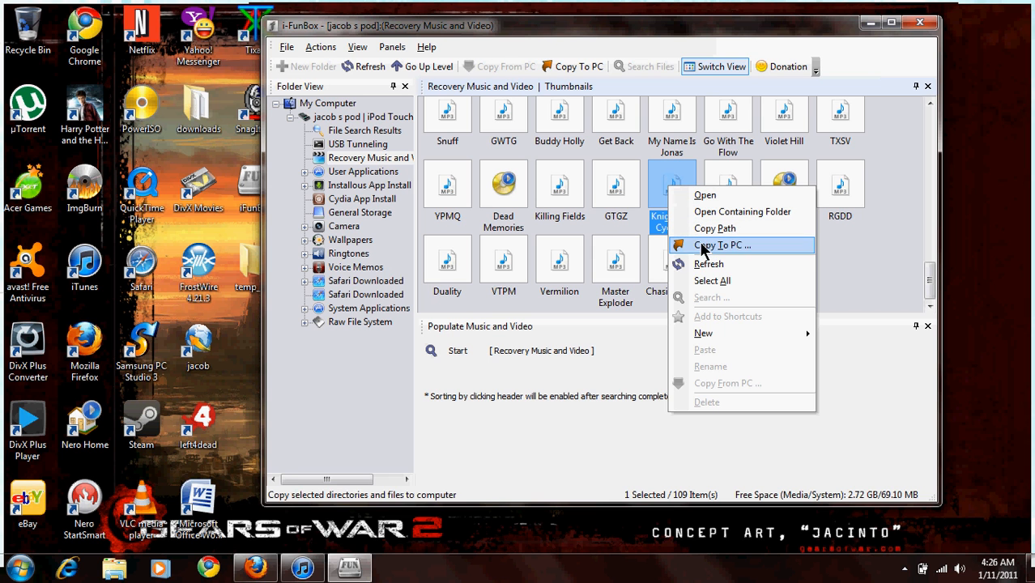
mouse_move(745, 252)
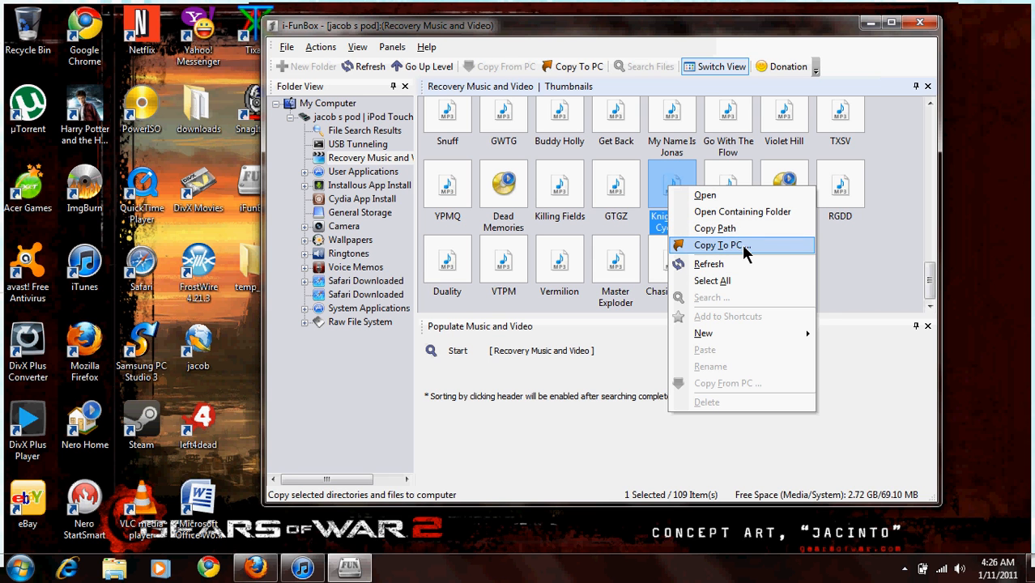
click(717, 245)
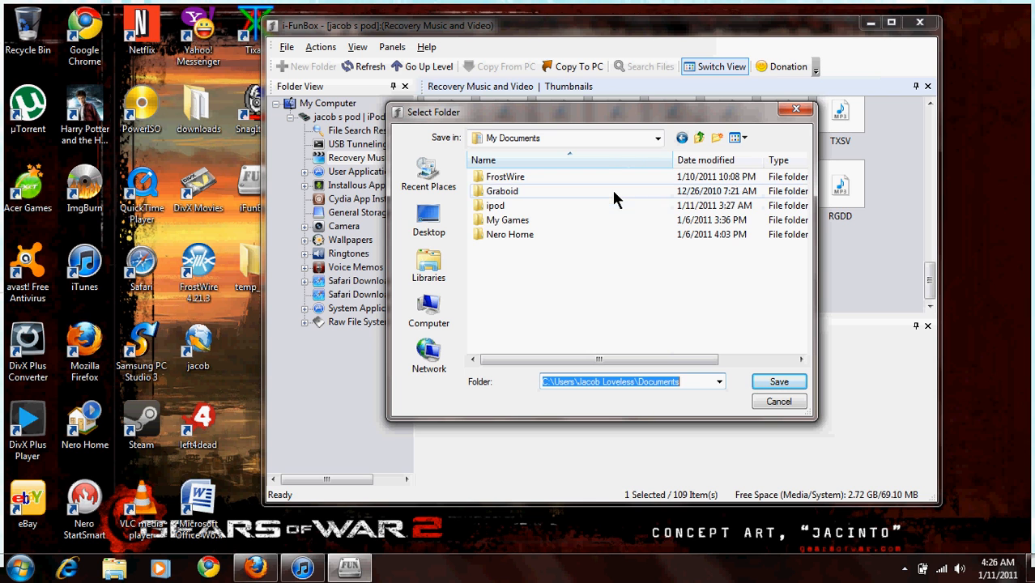
mouse_move(567, 273)
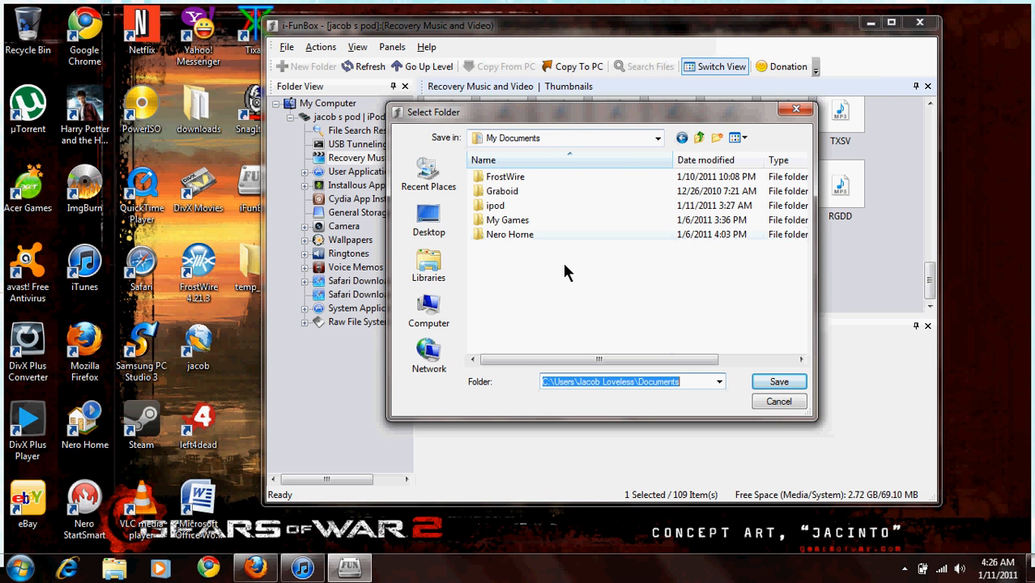
mouse_move(563, 236)
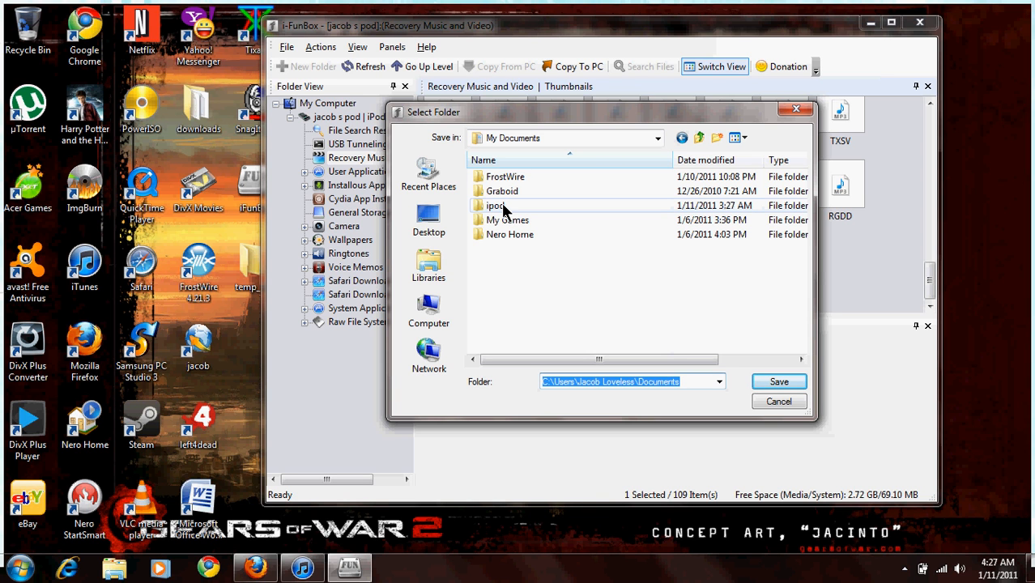
mouse_move(542, 212)
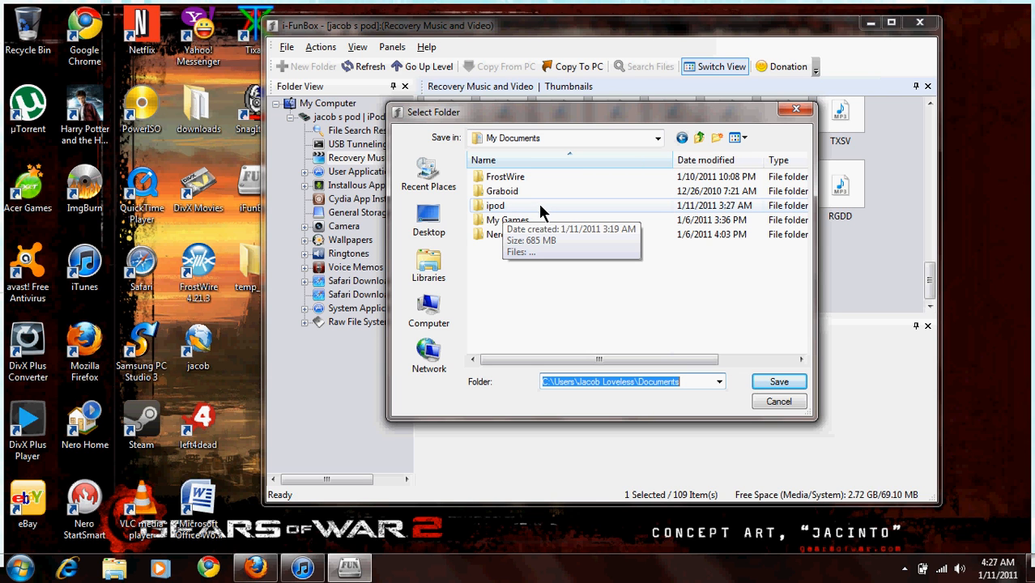
mouse_move(547, 220)
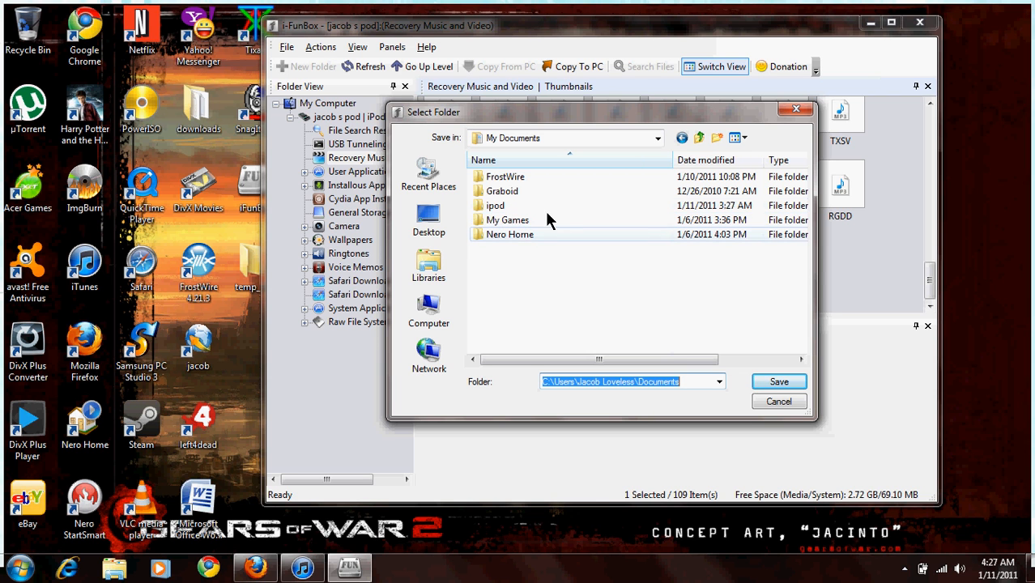
mouse_move(519, 212)
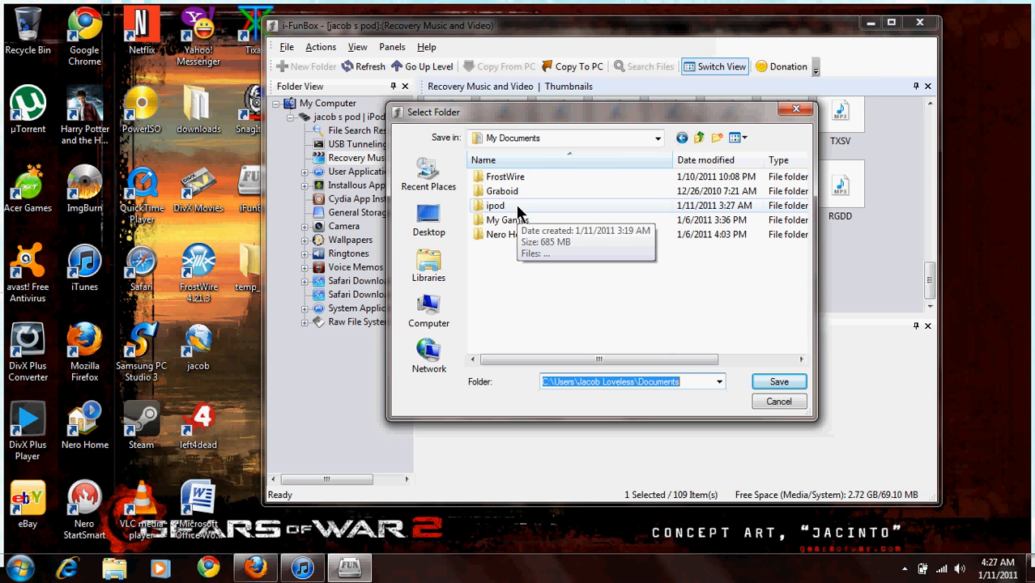
mouse_move(565, 205)
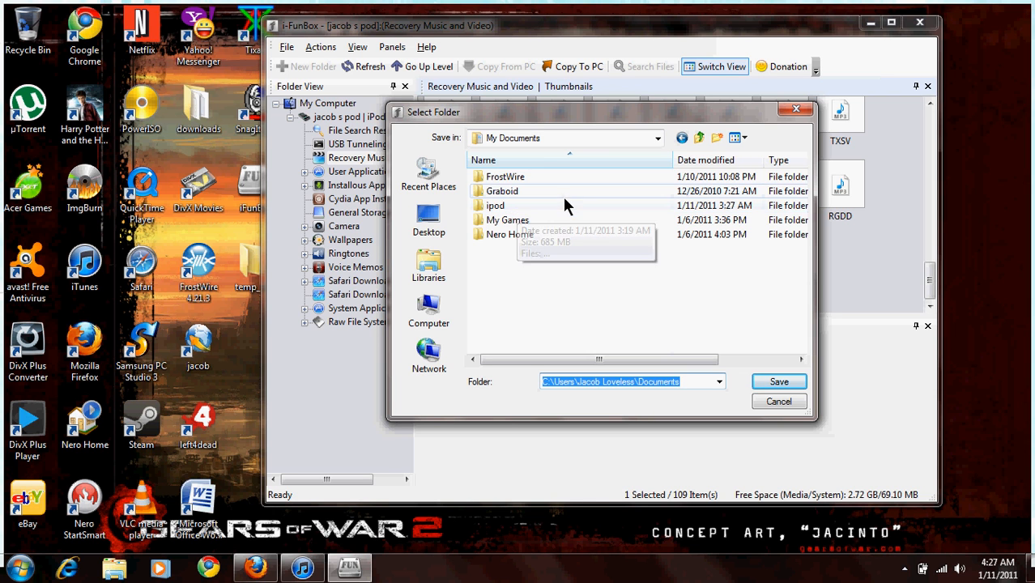
Step: Set the Select Folder destination to Documents\ipod and move the dialog aside
double_click(495, 205)
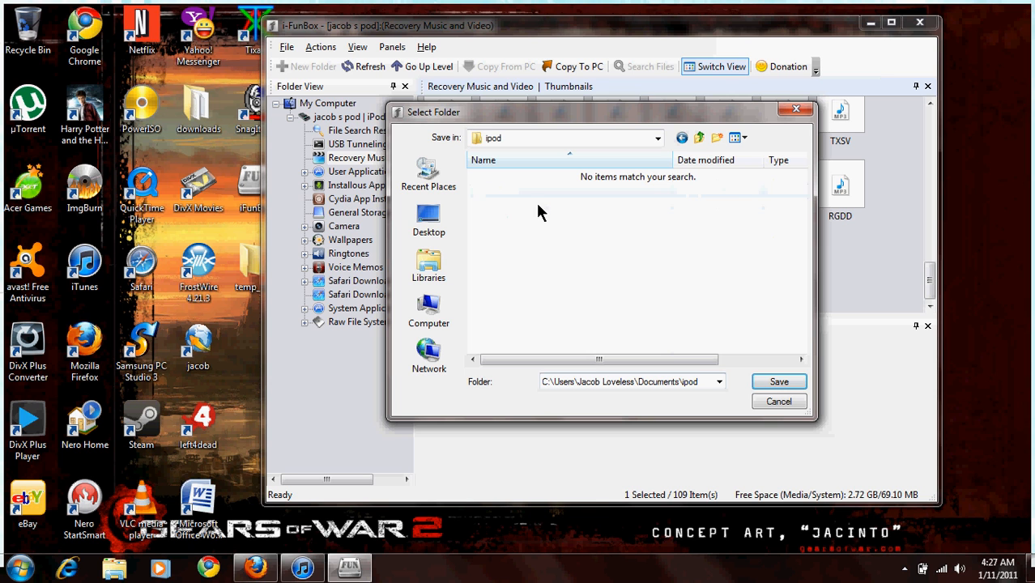
mouse_move(777, 381)
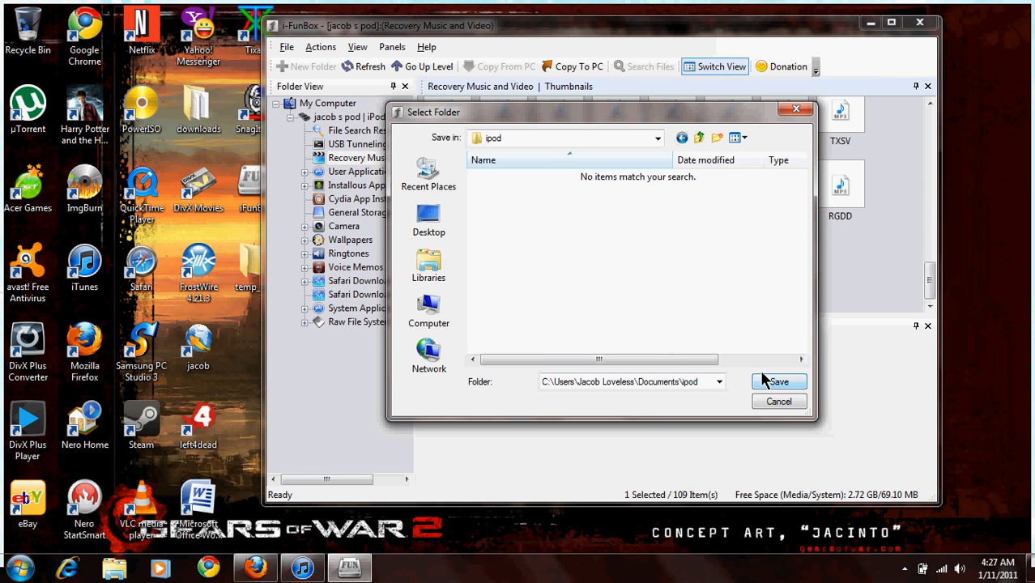
mouse_move(686, 282)
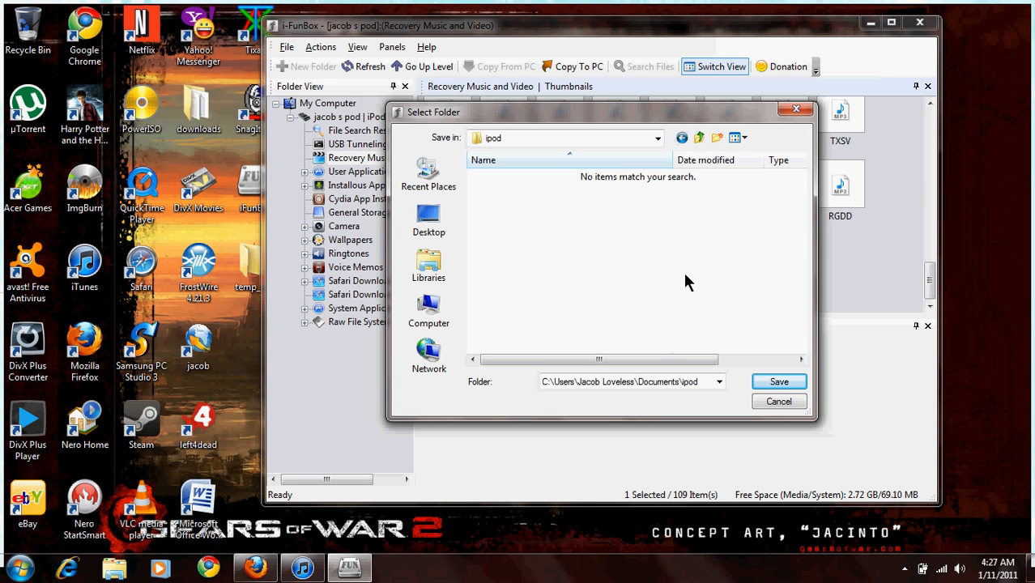
mouse_move(747, 125)
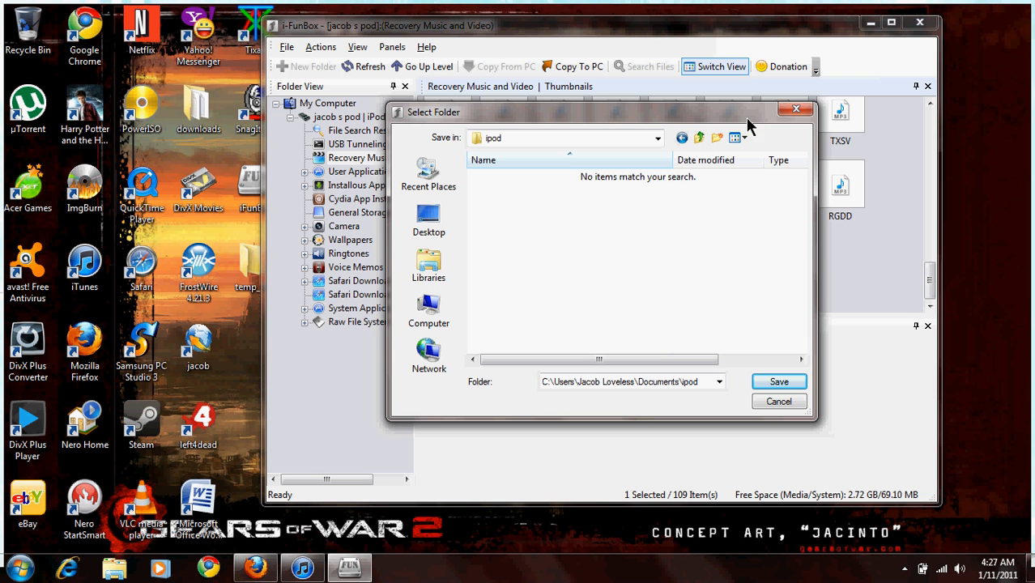
mouse_move(796, 109)
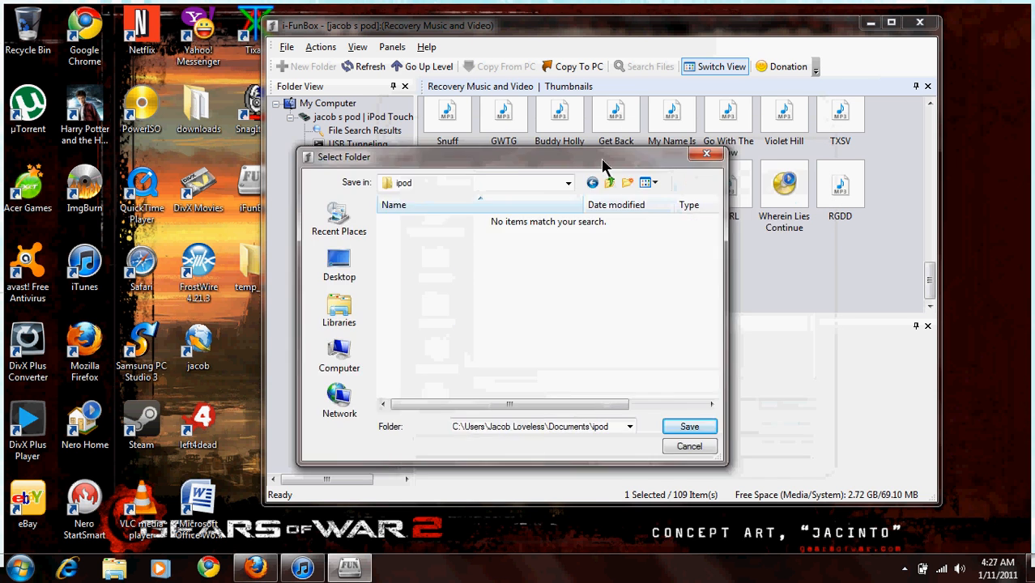
drag(514, 157, 623, 92)
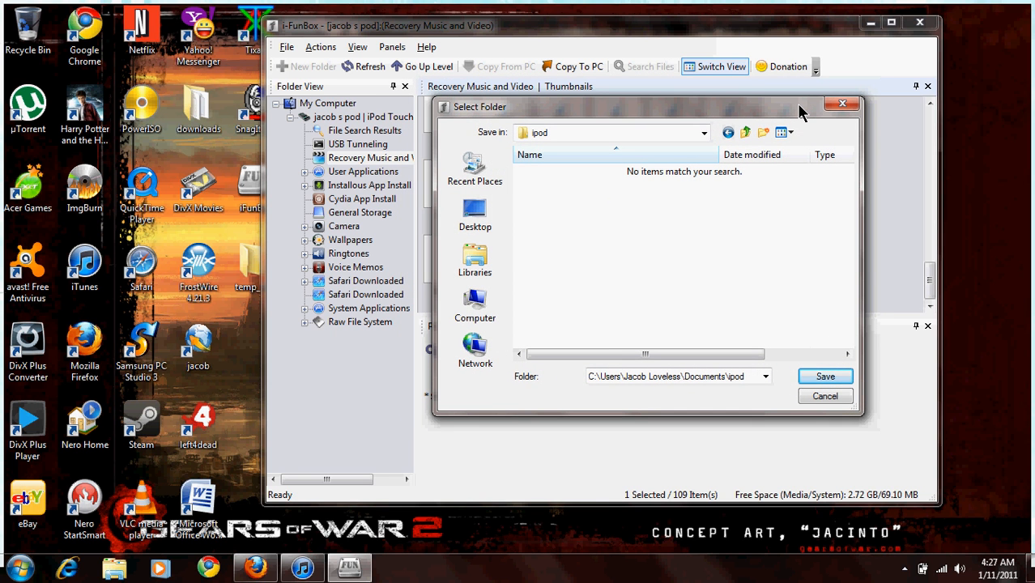
mouse_move(842, 104)
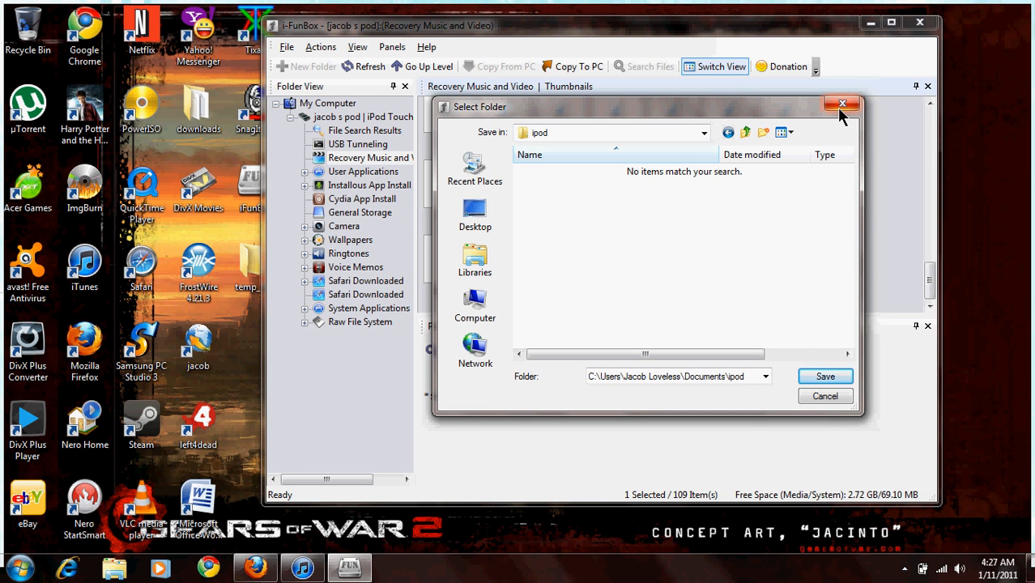
mouse_move(842, 104)
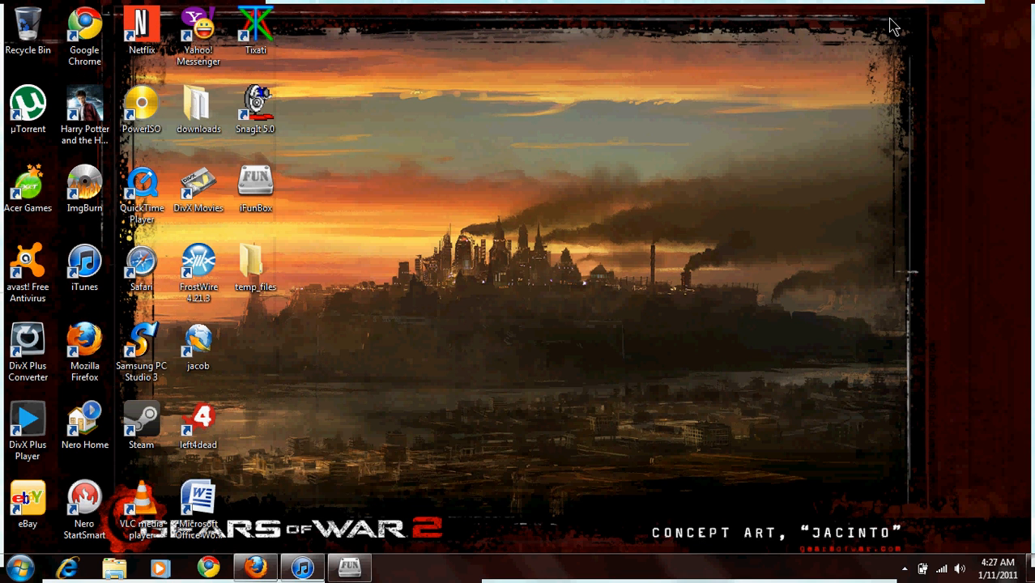
mouse_move(499, 152)
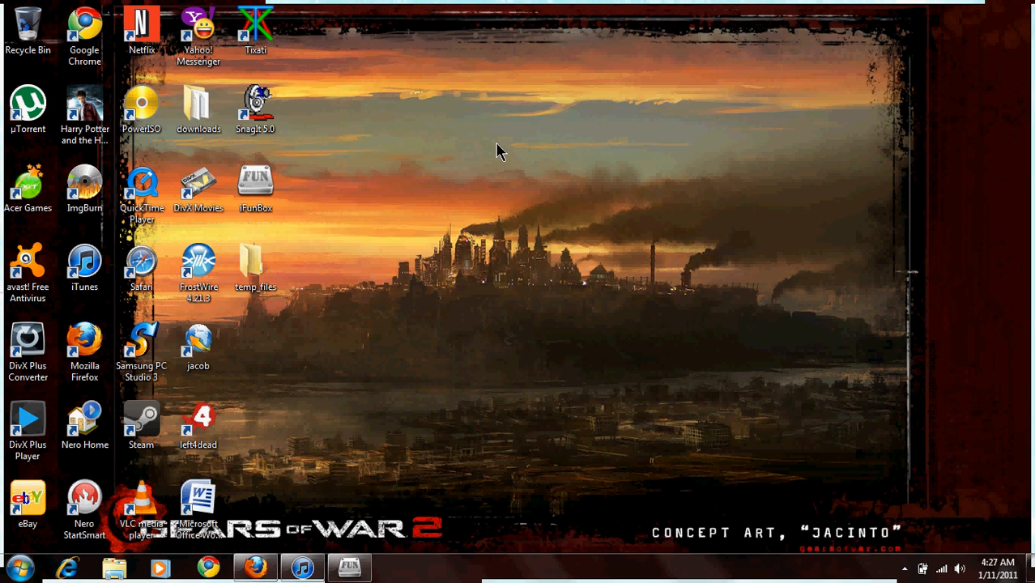
mouse_move(284, 429)
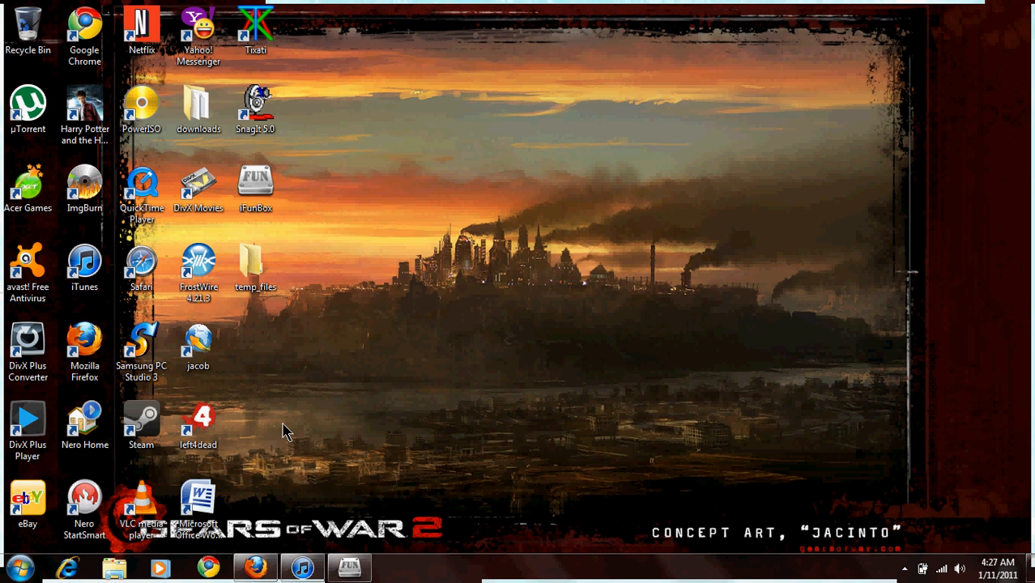
Step: Minimize the i-FunBox window and its folder dialog to reveal the Windows desktop
click(18, 567)
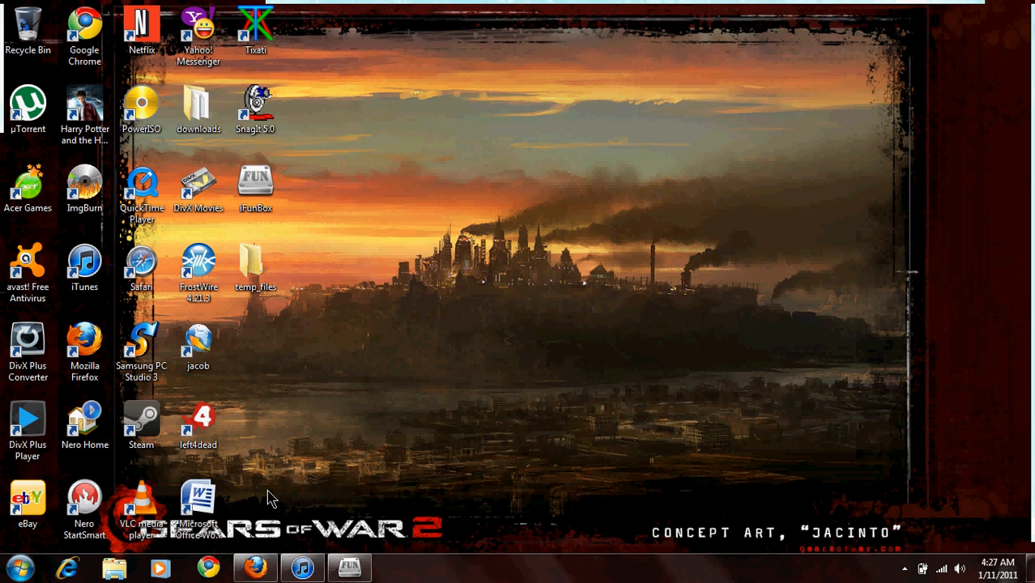
mouse_move(499, 304)
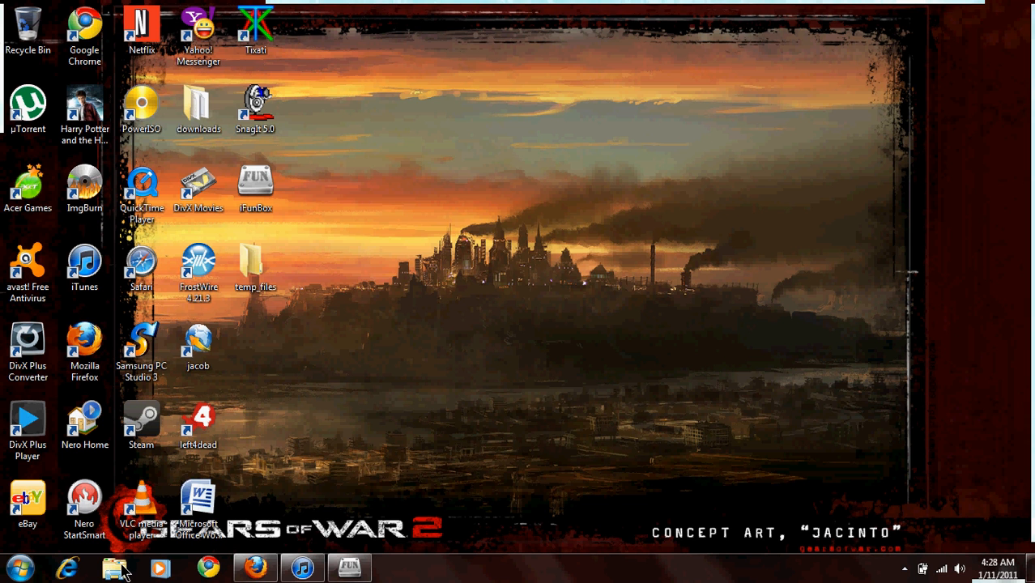
Step: In Windows Explorer, open Jacob Loveless's My Documents and select the ipod folder
click(114, 567)
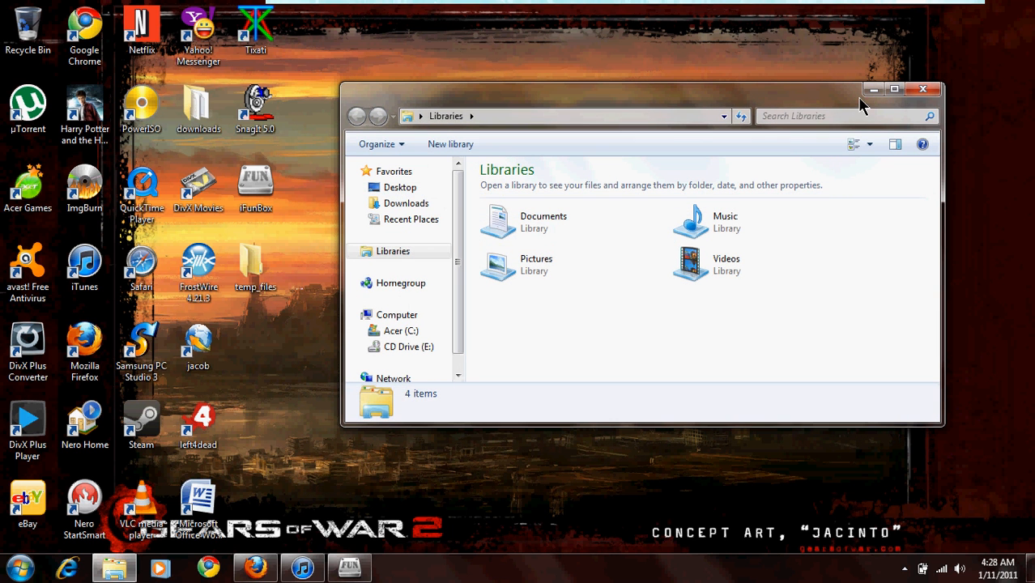
mouse_move(668, 115)
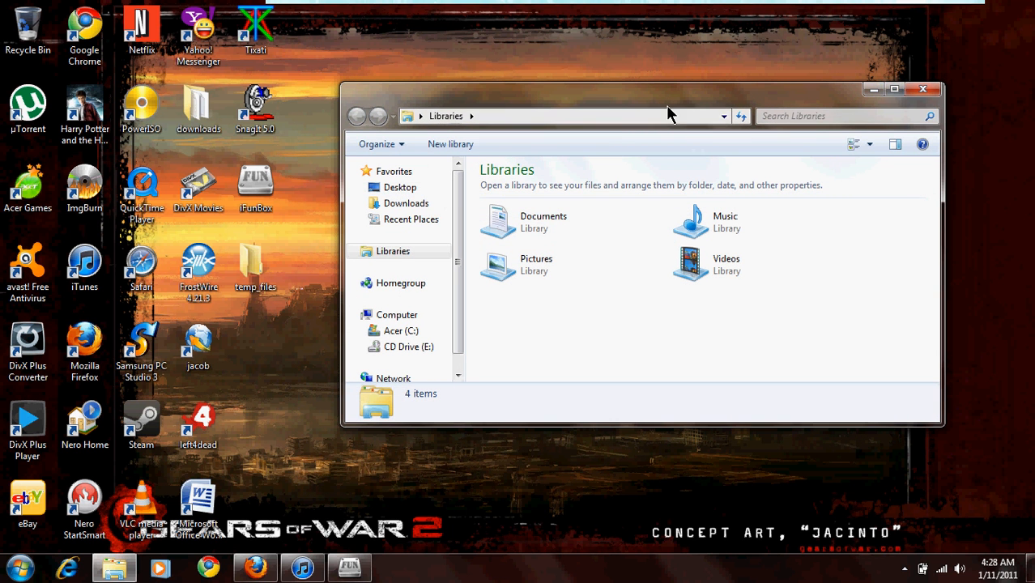
drag(668, 111, 668, 81)
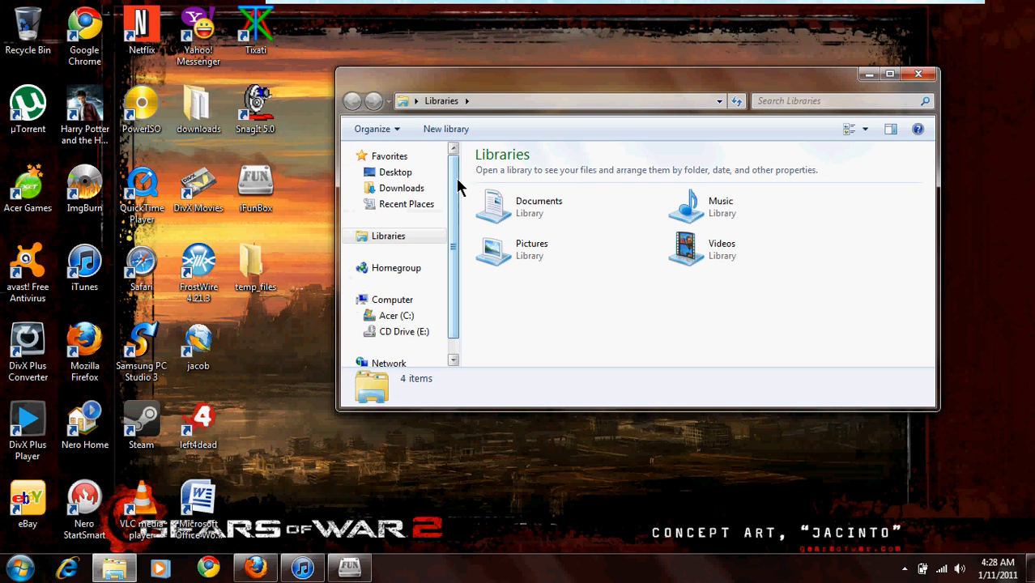
click(416, 101)
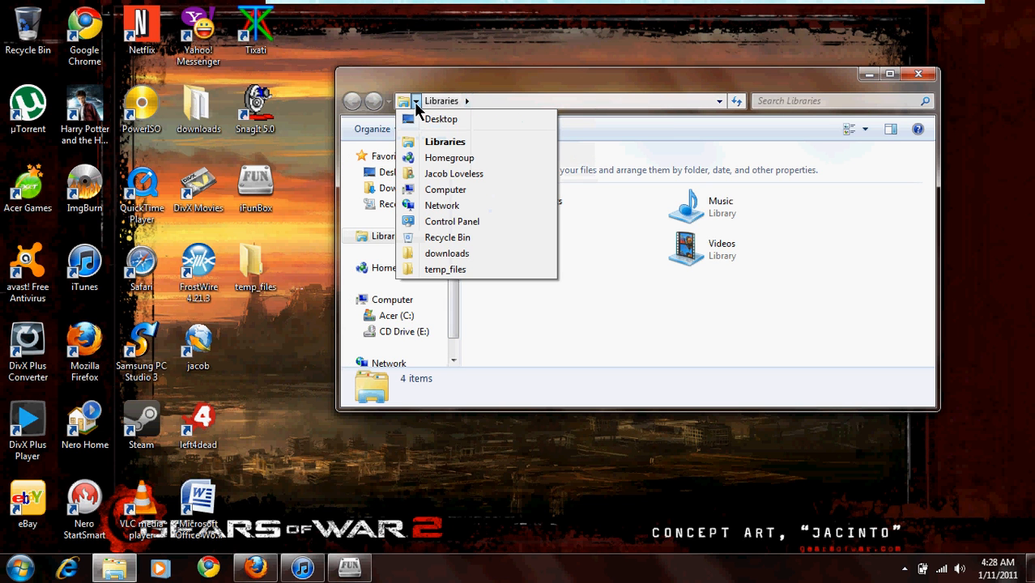
mouse_move(453, 173)
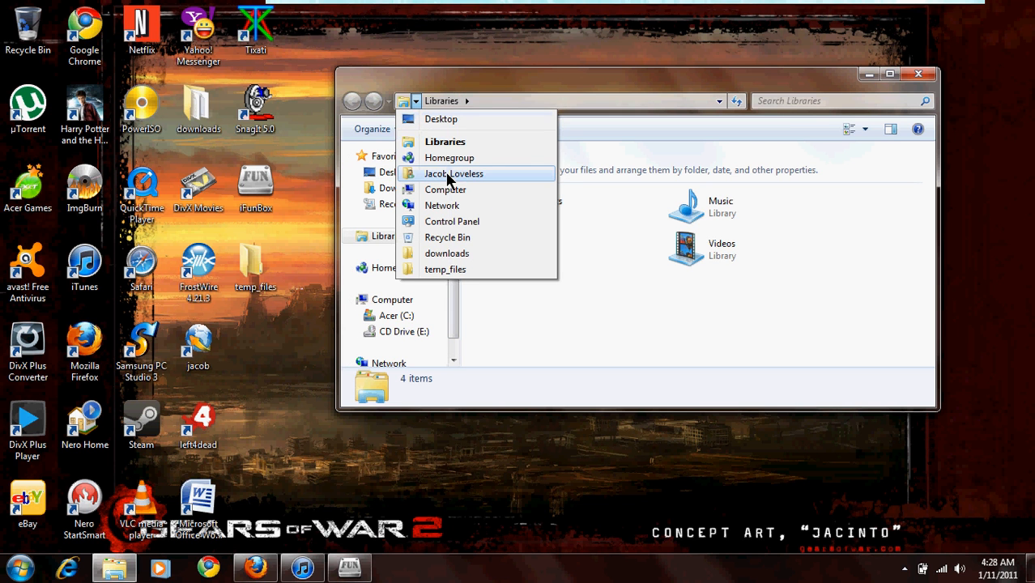
click(454, 173)
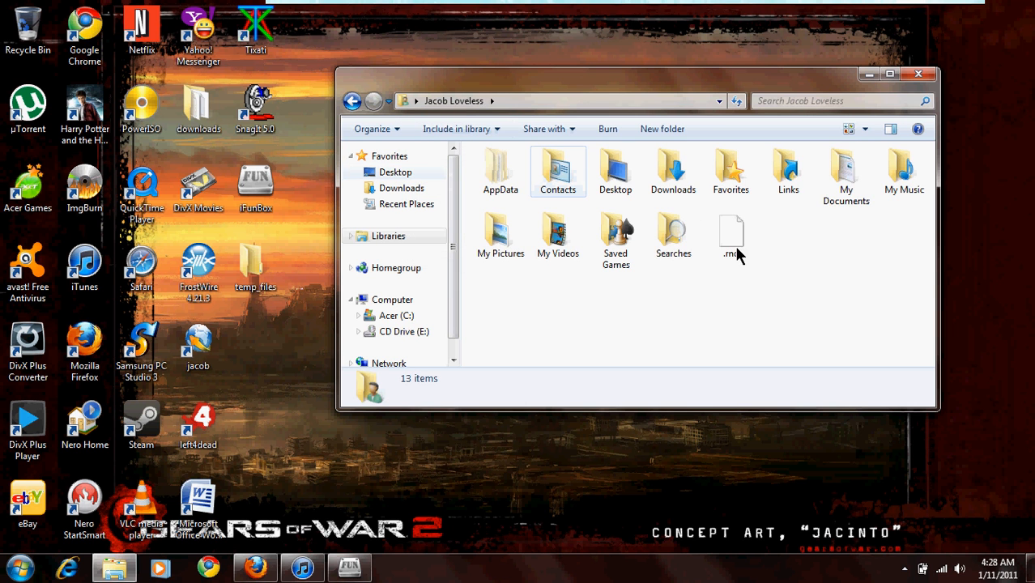
mouse_move(846, 170)
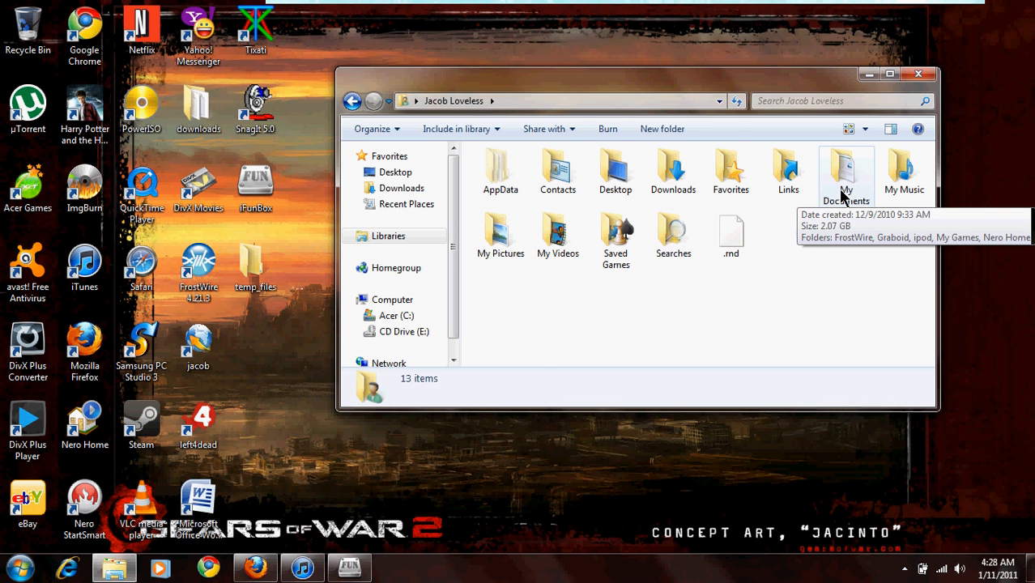
double_click(846, 168)
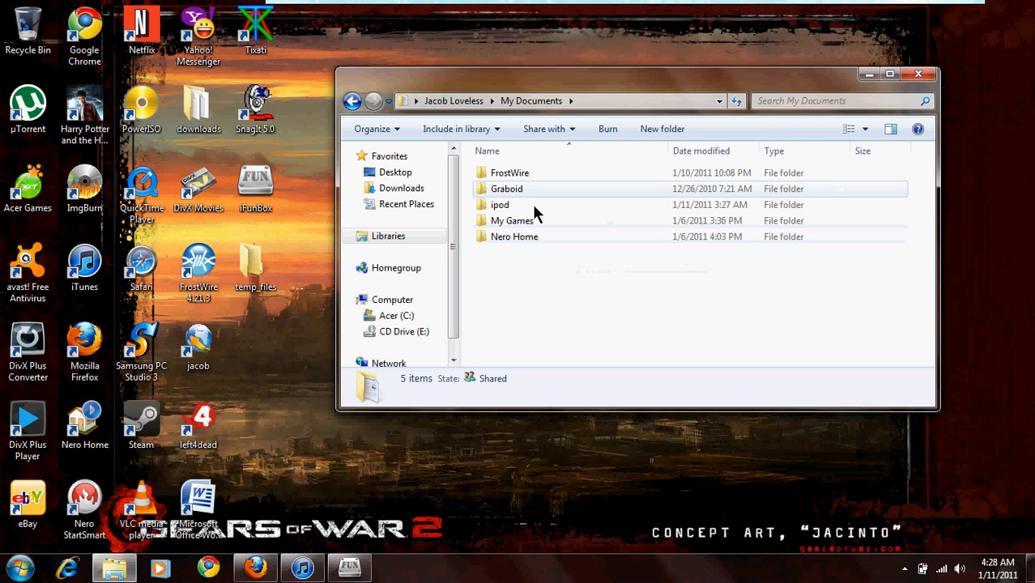
mouse_move(525, 204)
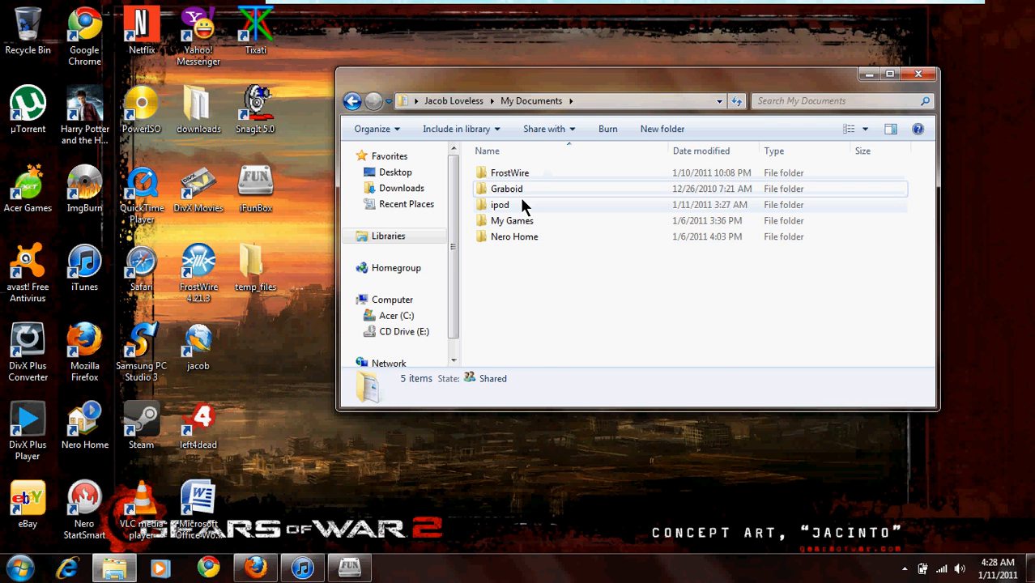
mouse_move(539, 204)
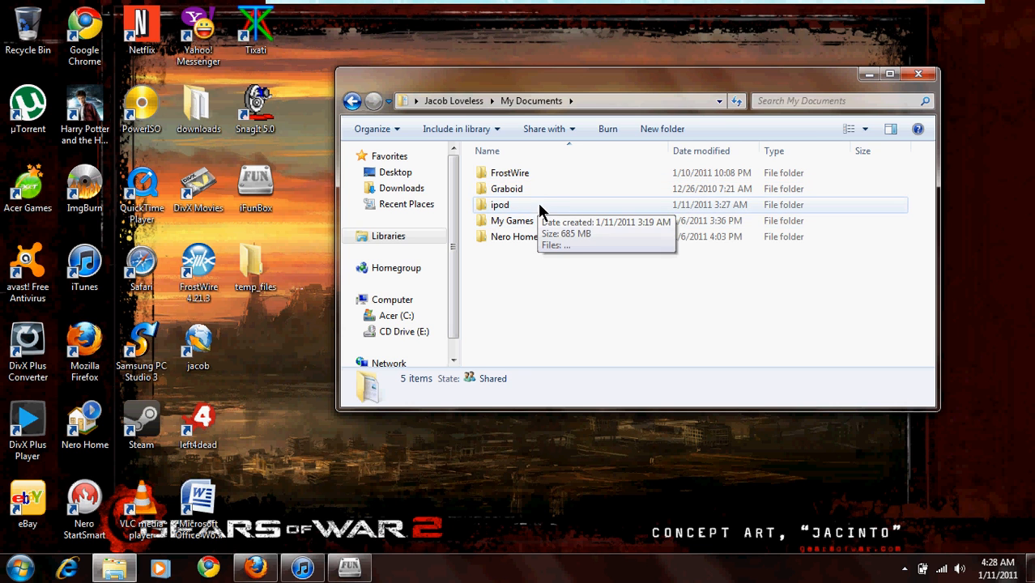
click(500, 204)
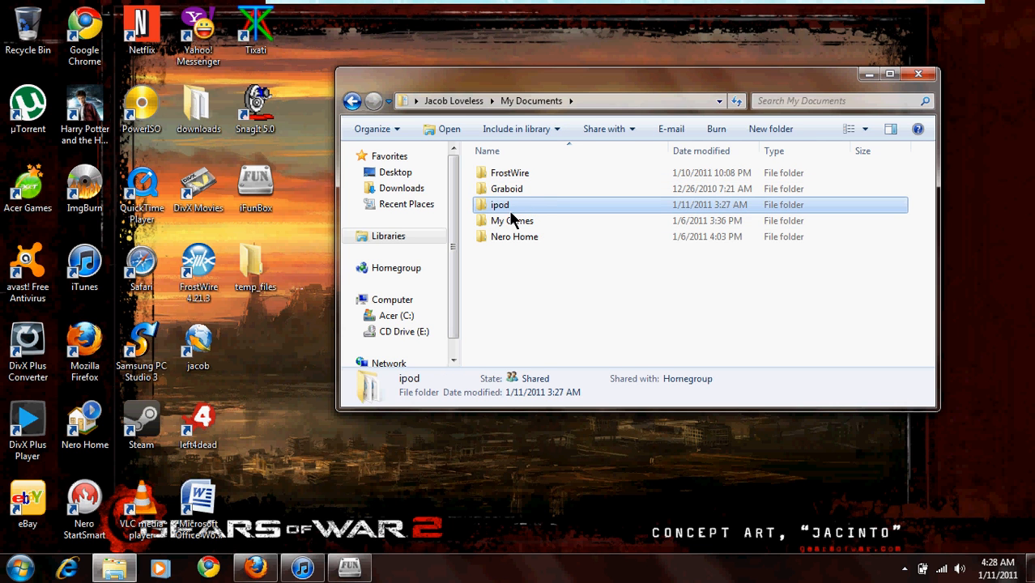
mouse_move(539, 205)
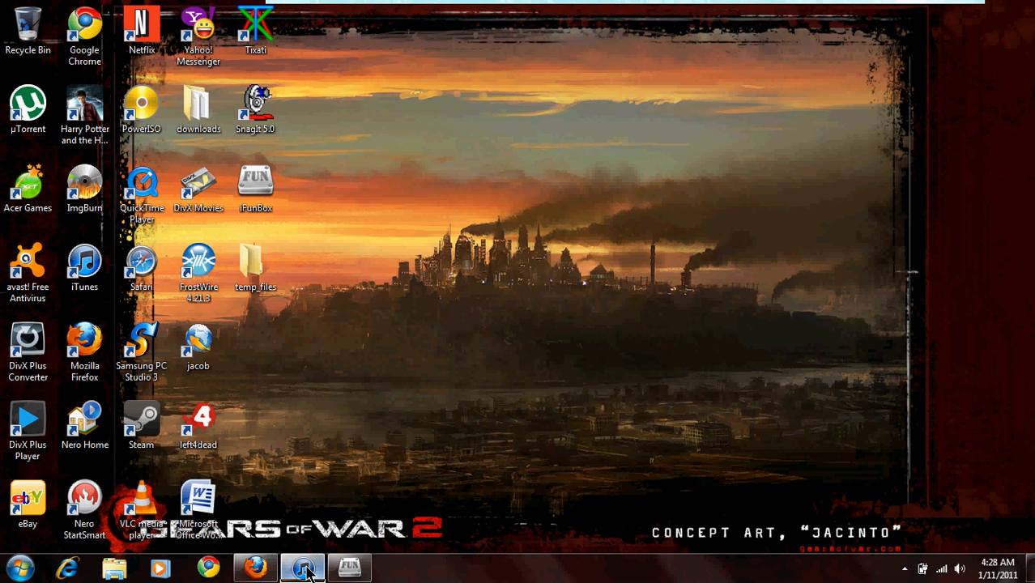
Step: Bring up iTunes and choose File > Add Folder to Library
click(301, 567)
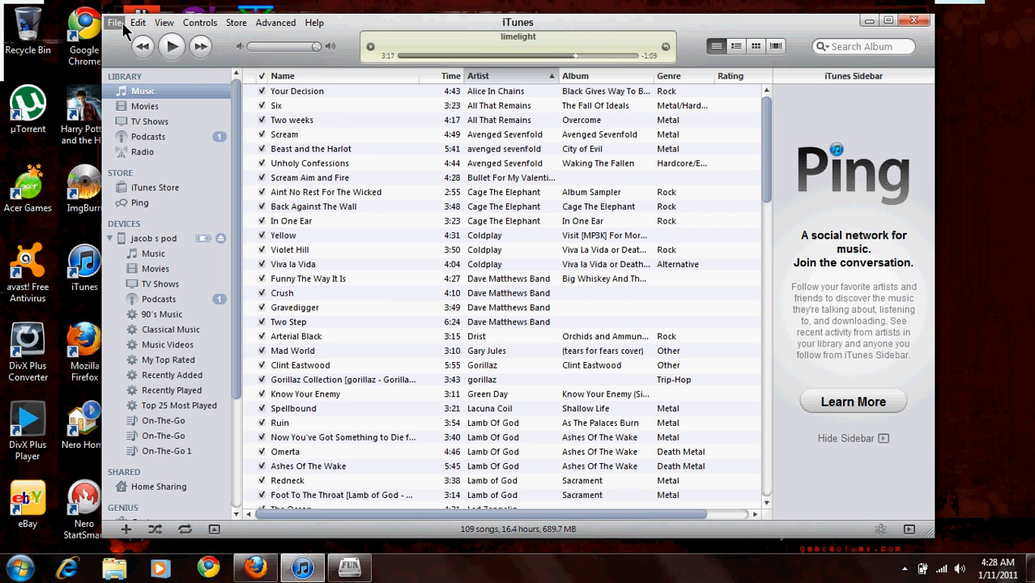
click(115, 22)
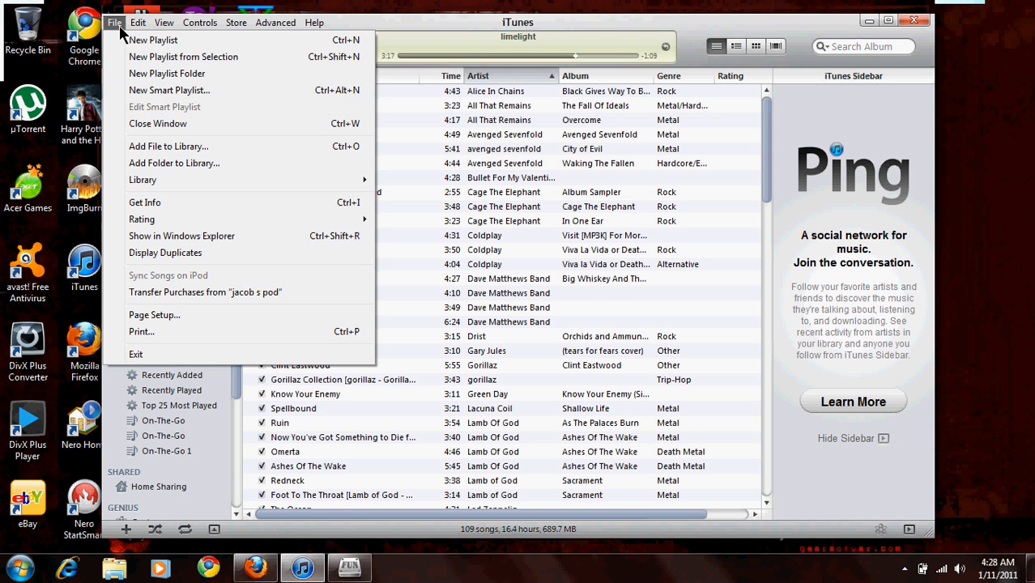
mouse_move(169, 150)
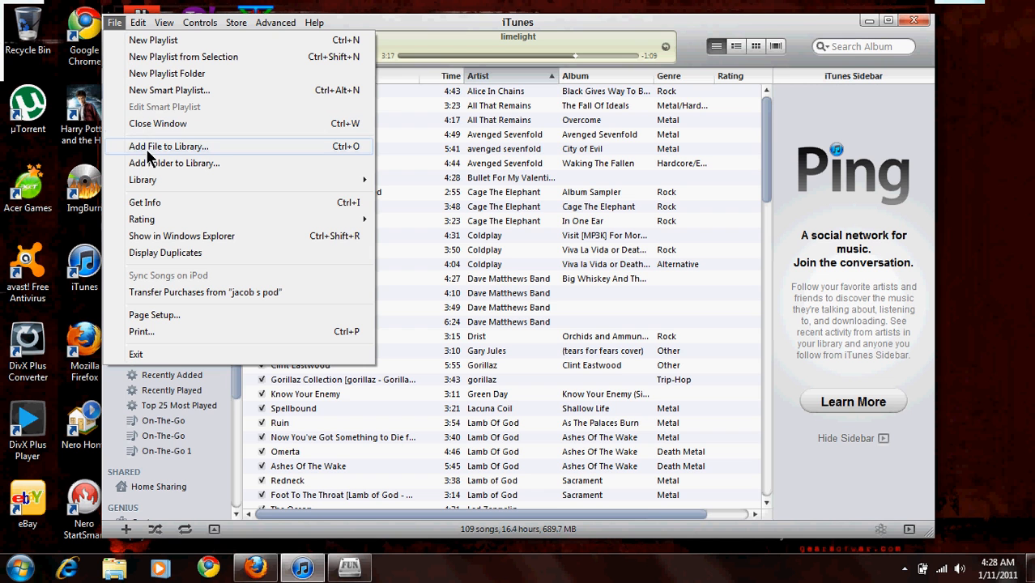
mouse_move(154, 163)
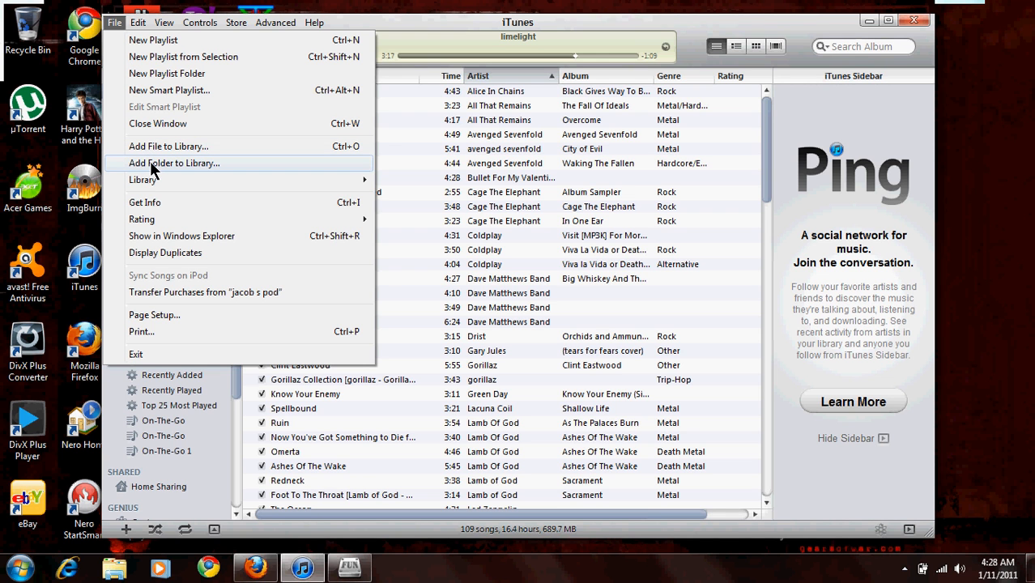
click(173, 163)
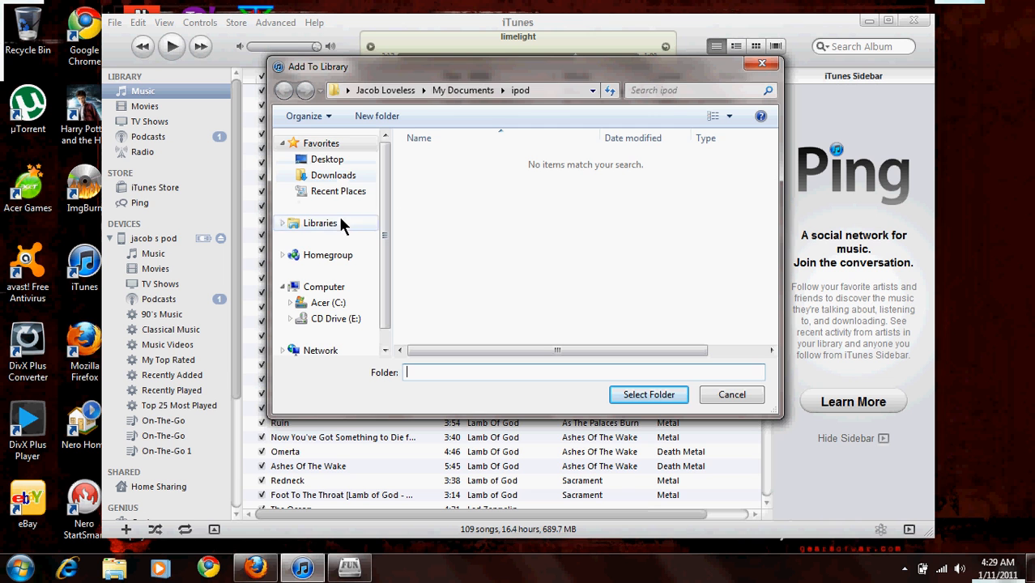
Step: Browse the Add To Library chooser to My Documents\ipod, then close it when it's empty
click(348, 90)
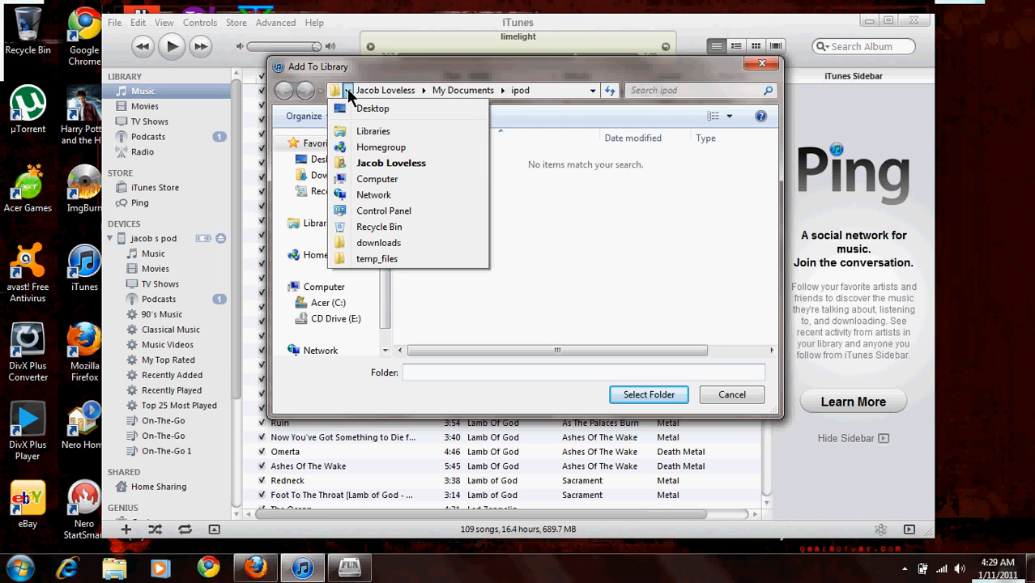
click(391, 163)
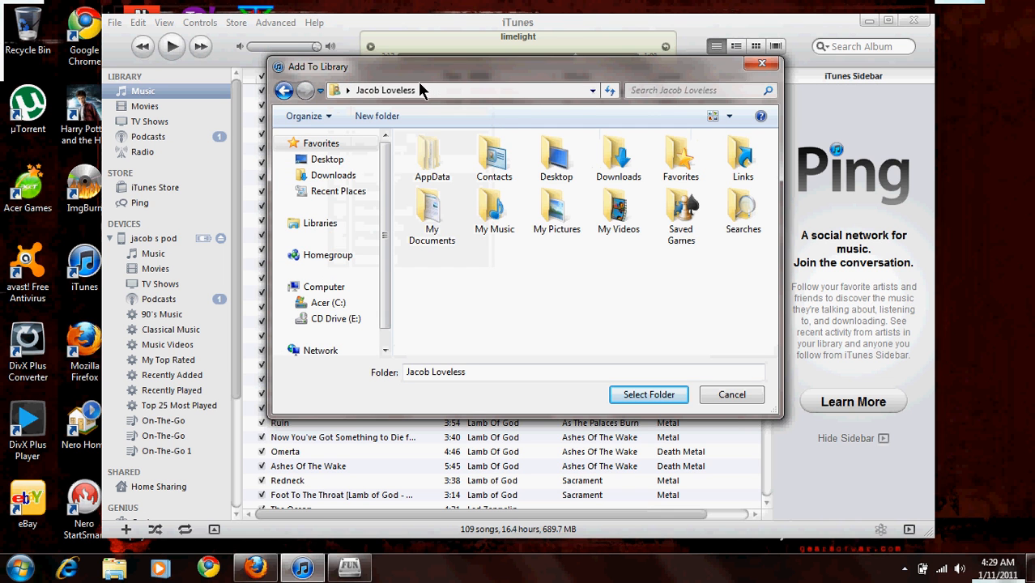
click(422, 90)
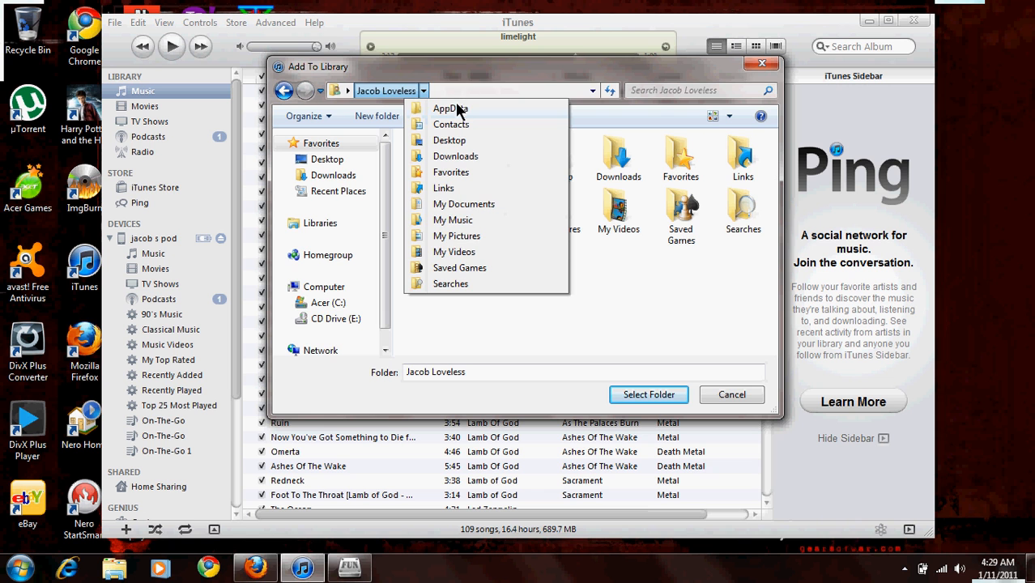
mouse_move(761, 304)
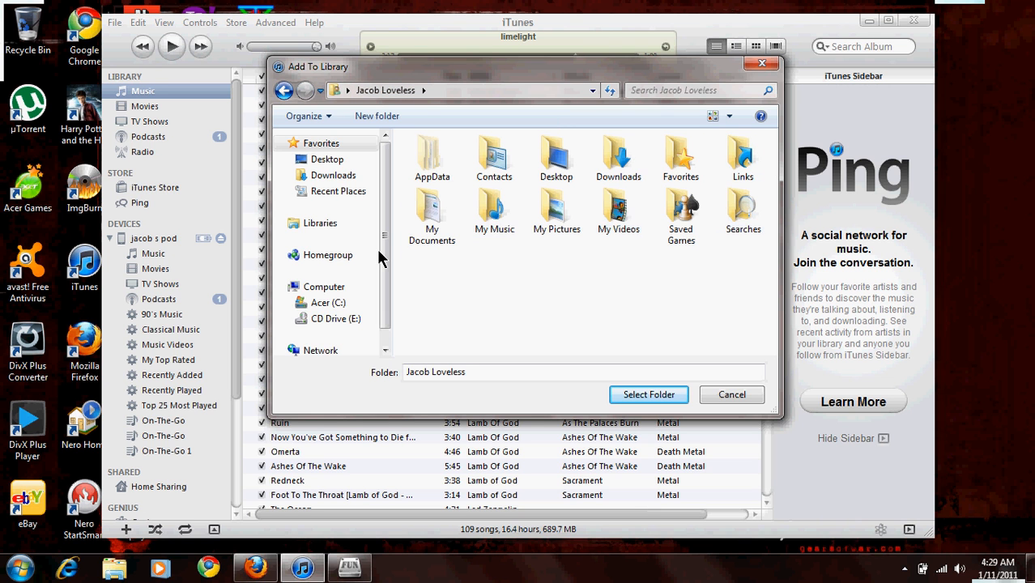
double_click(432, 213)
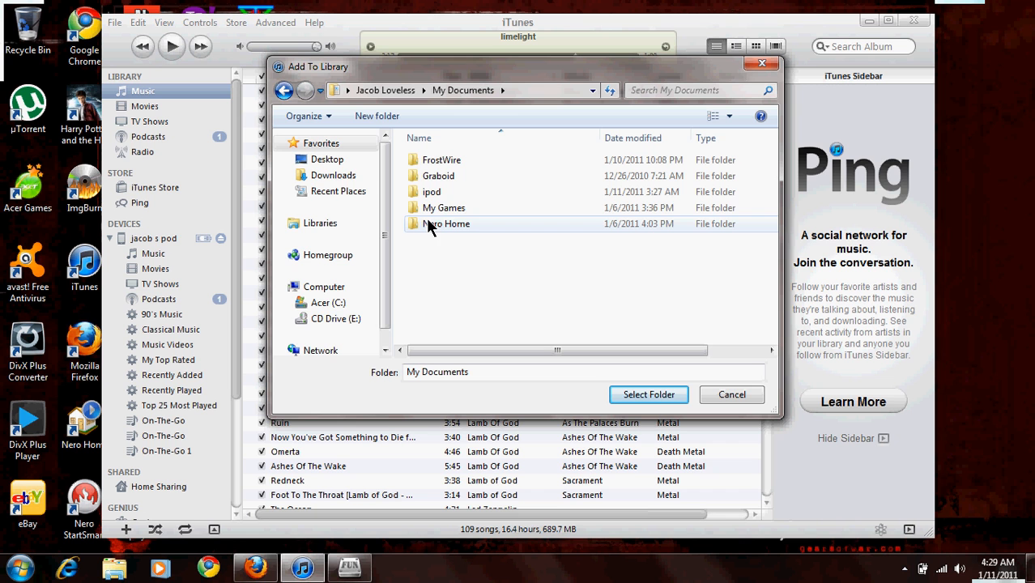
mouse_move(450, 194)
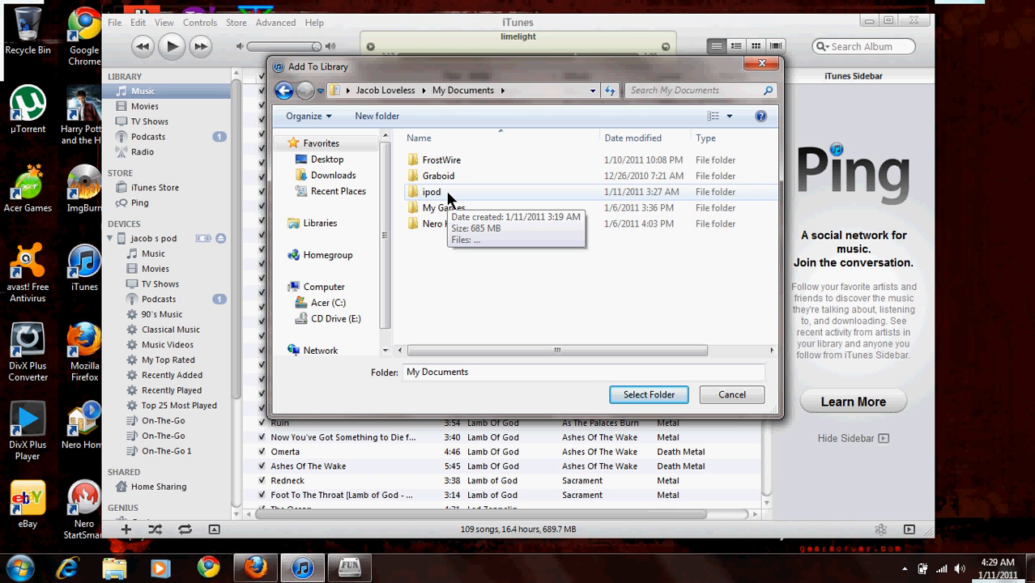
double_click(431, 192)
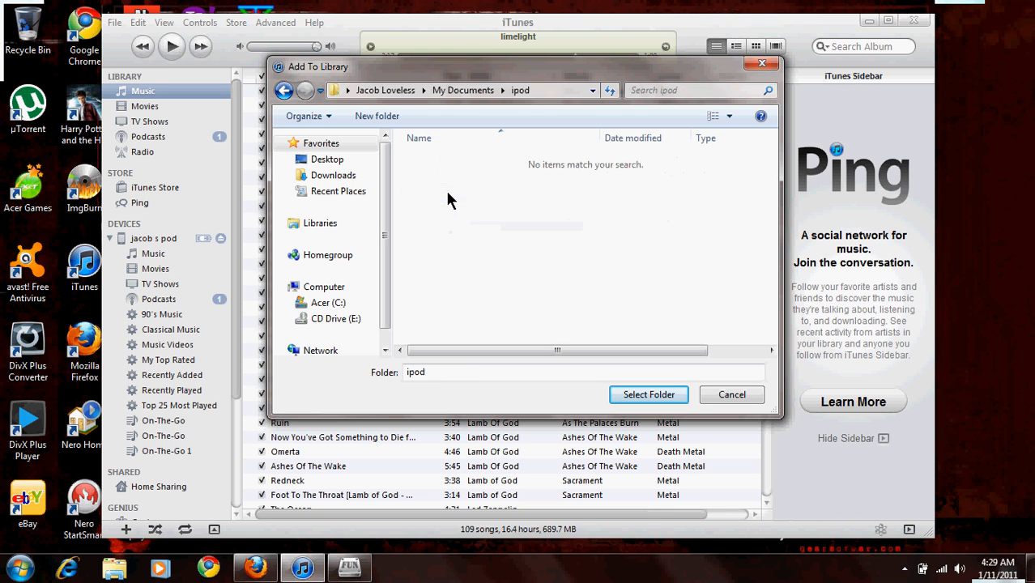
mouse_move(635, 197)
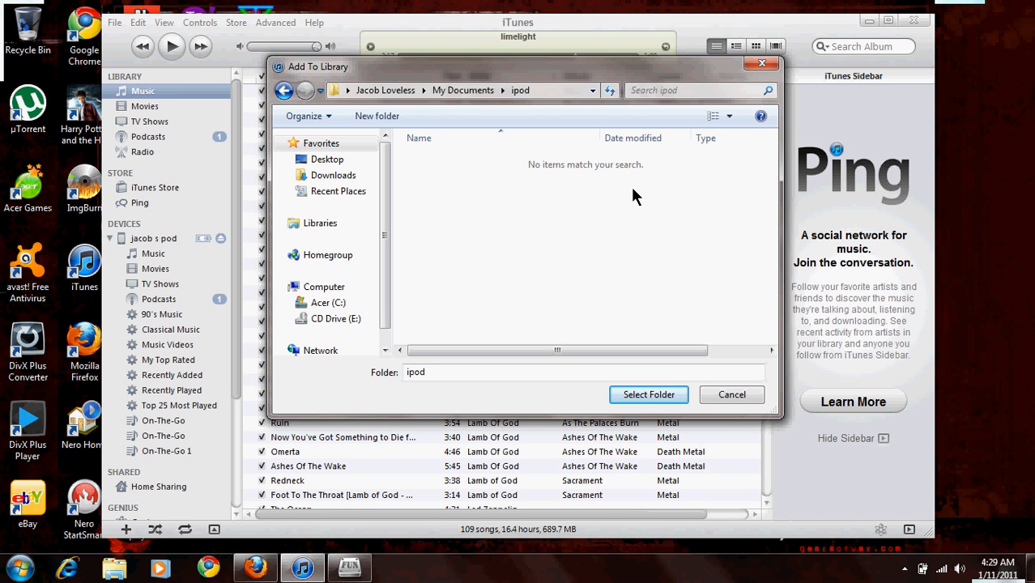
mouse_move(614, 215)
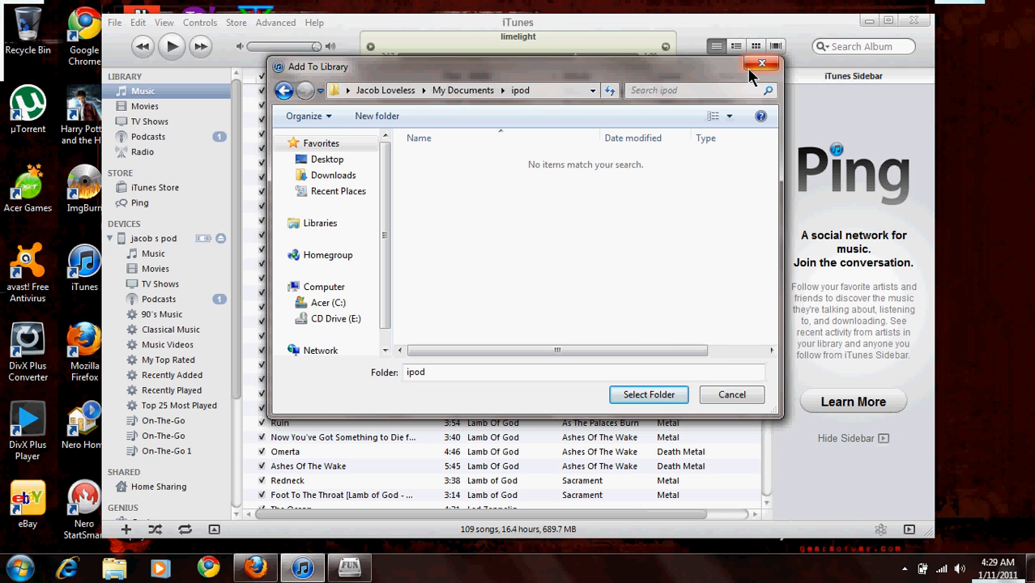
click(761, 63)
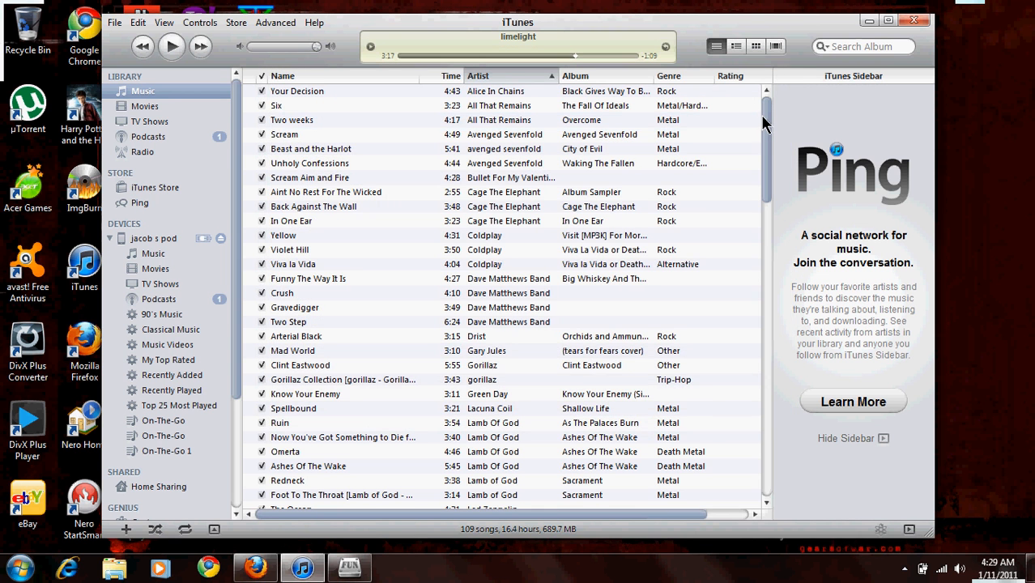
scroll(down, 3)
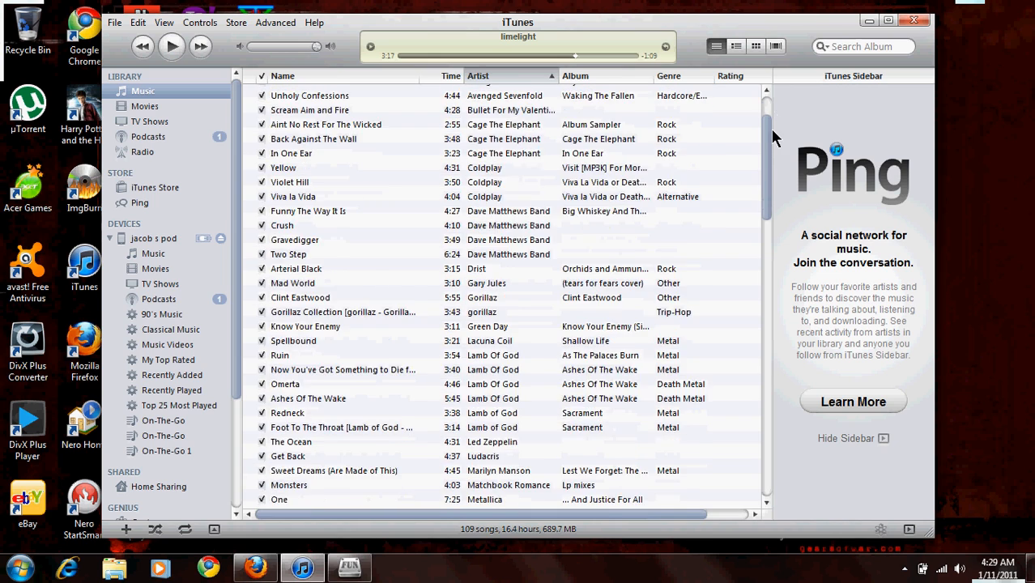
scroll(down, 3)
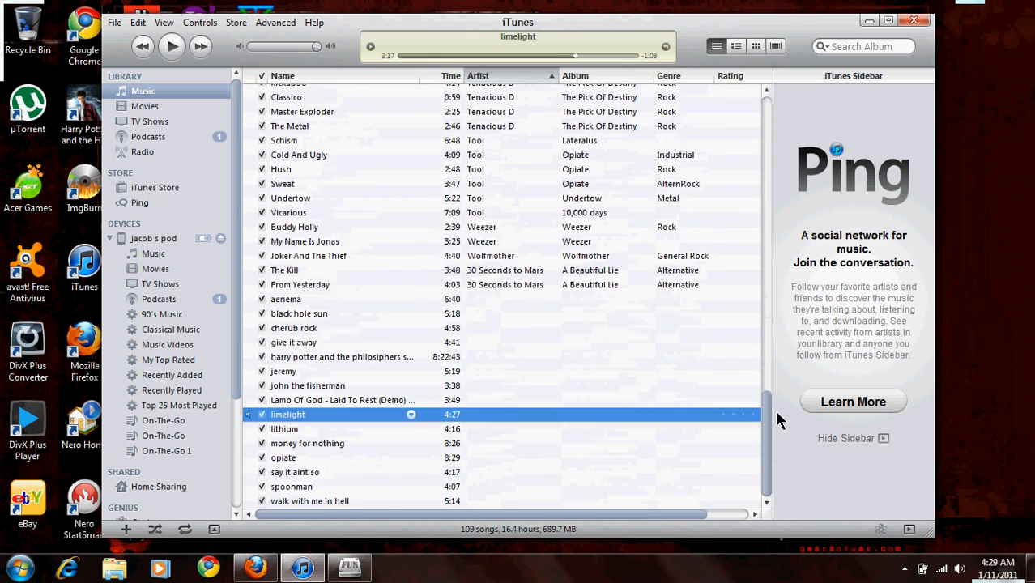
scroll(up, 3)
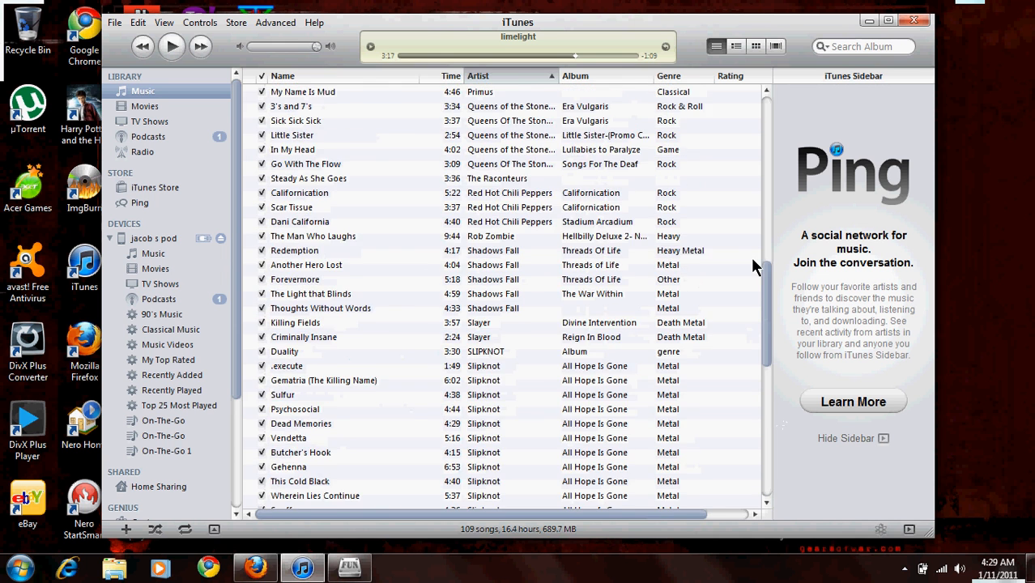
scroll(up, 3)
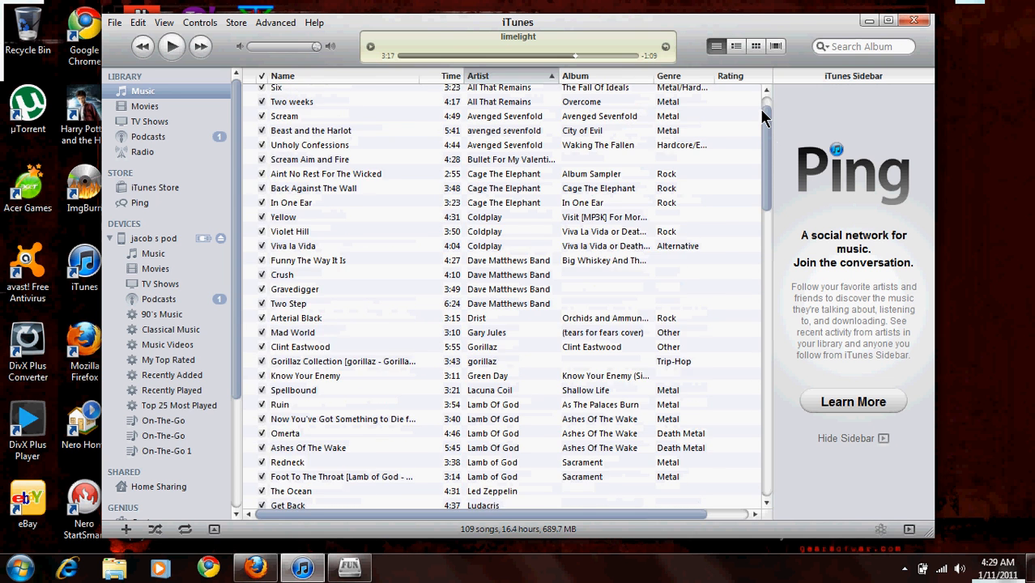
scroll(up, 3)
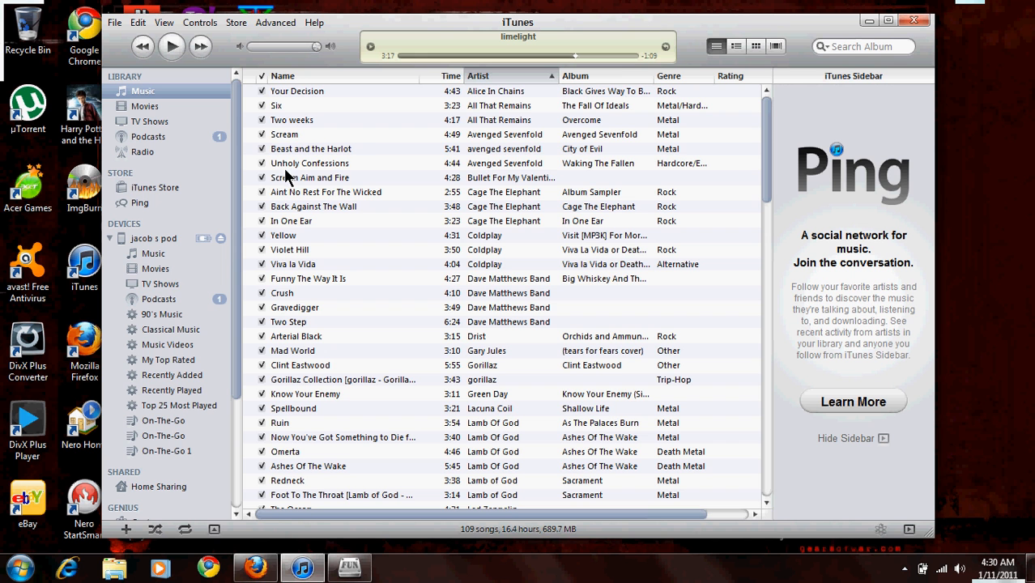
mouse_move(765, 120)
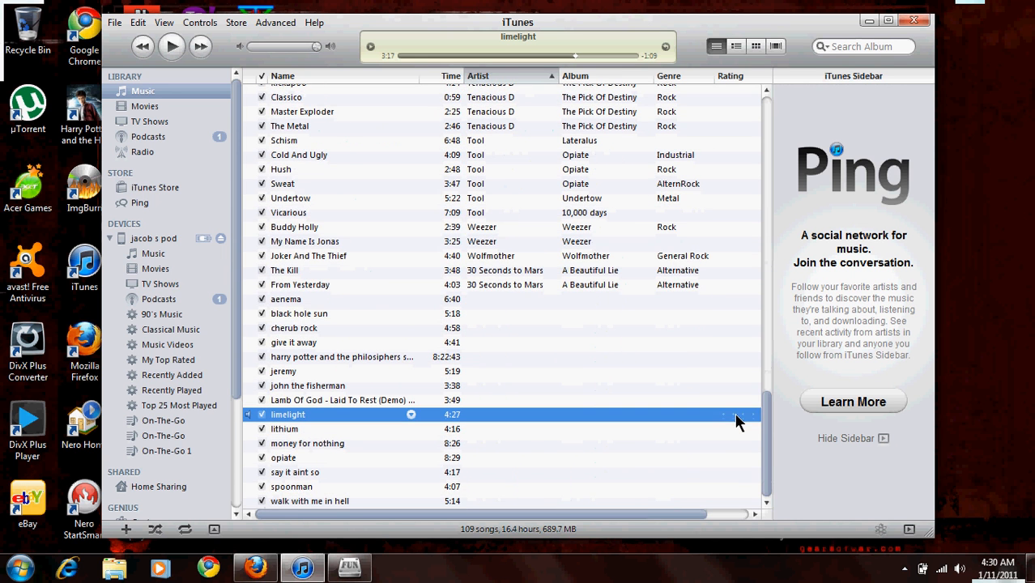
scroll(up, 3)
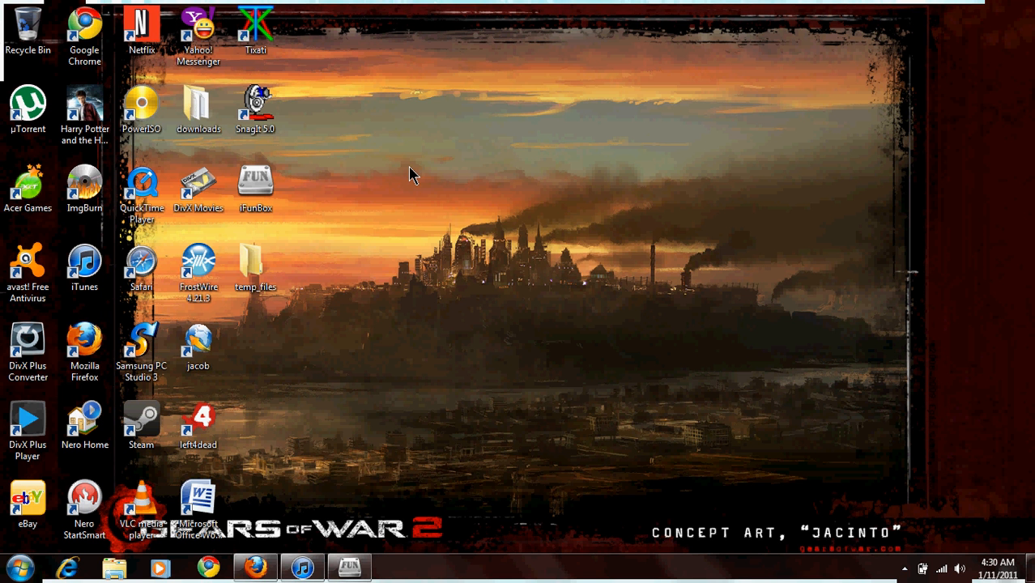
mouse_move(259, 355)
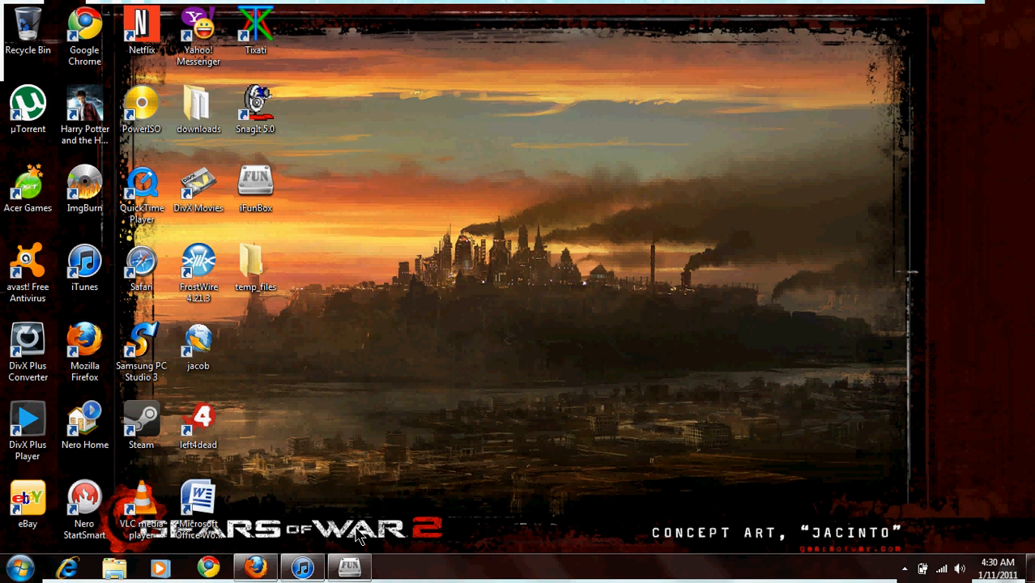
mouse_move(375, 520)
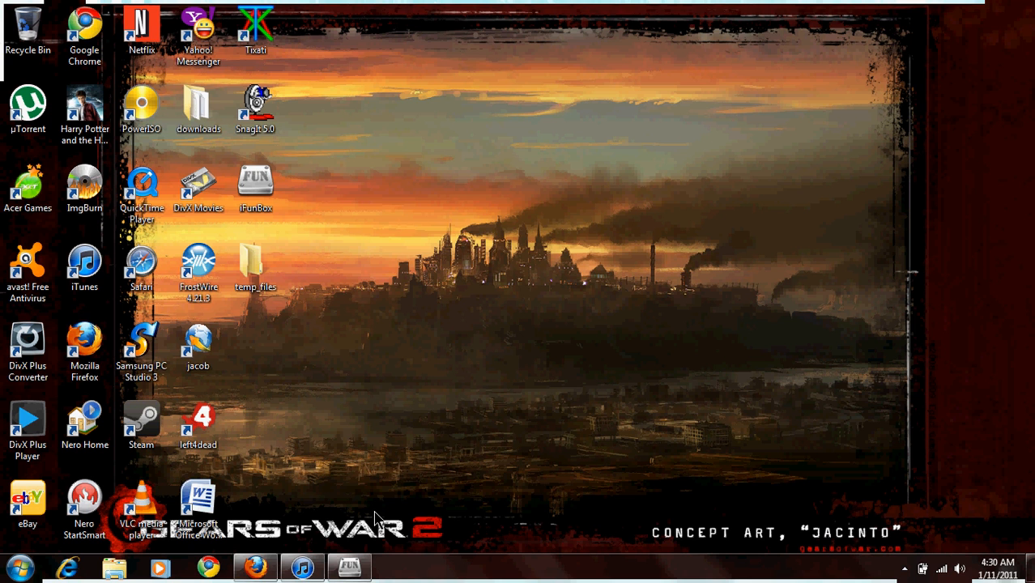
mouse_move(777, 304)
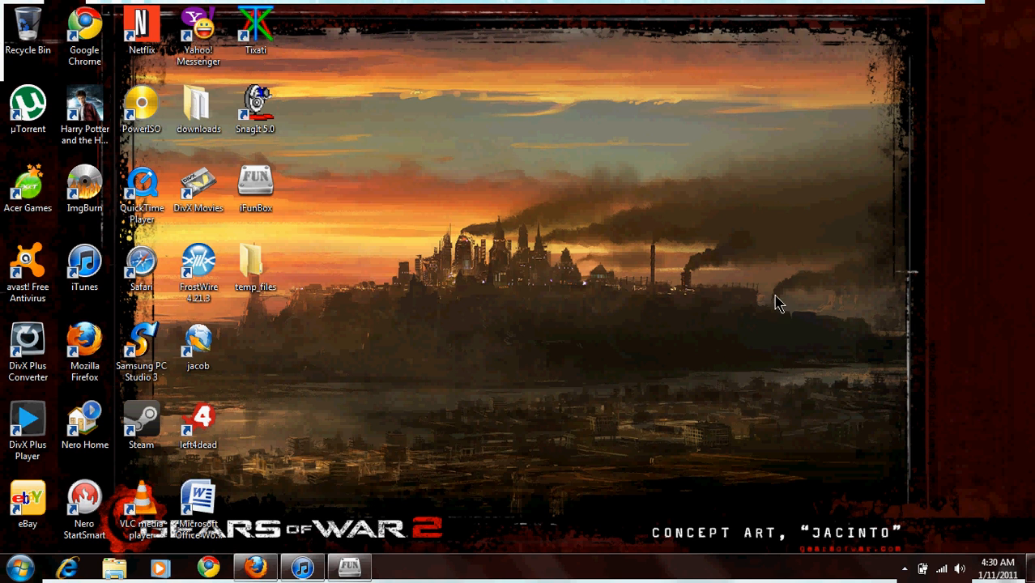
mouse_move(950, 91)
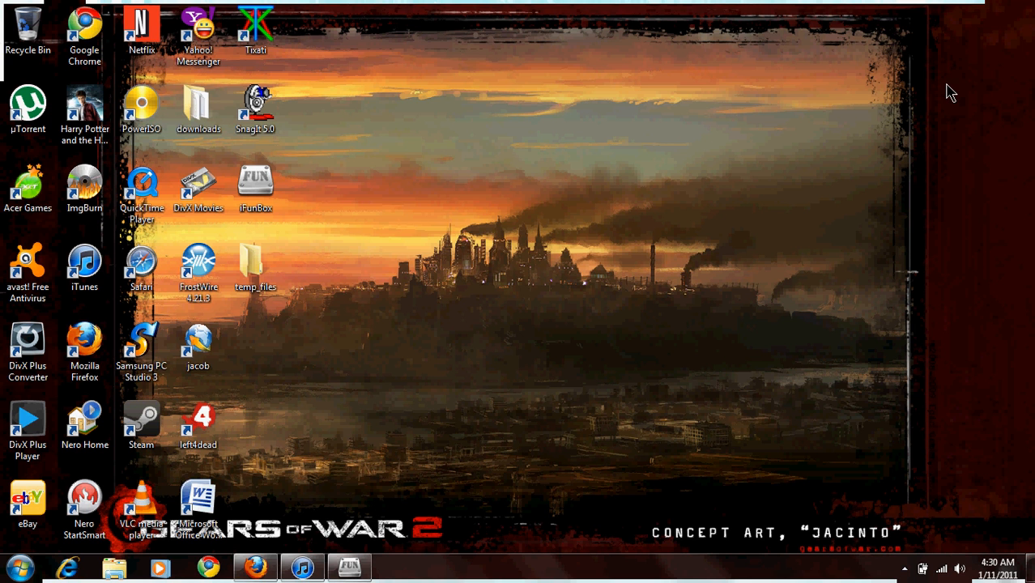
mouse_move(934, 22)
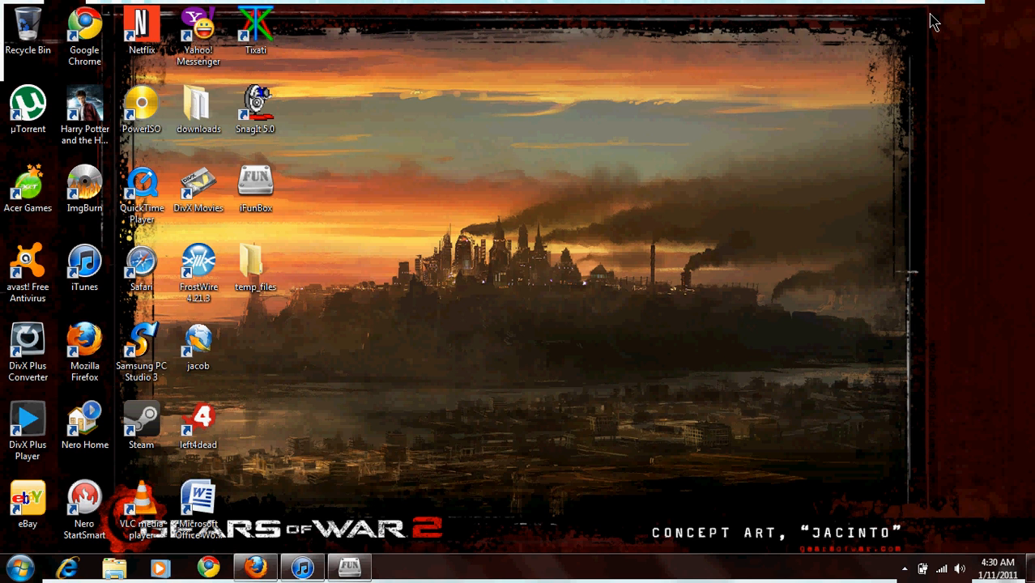
mouse_move(920, 26)
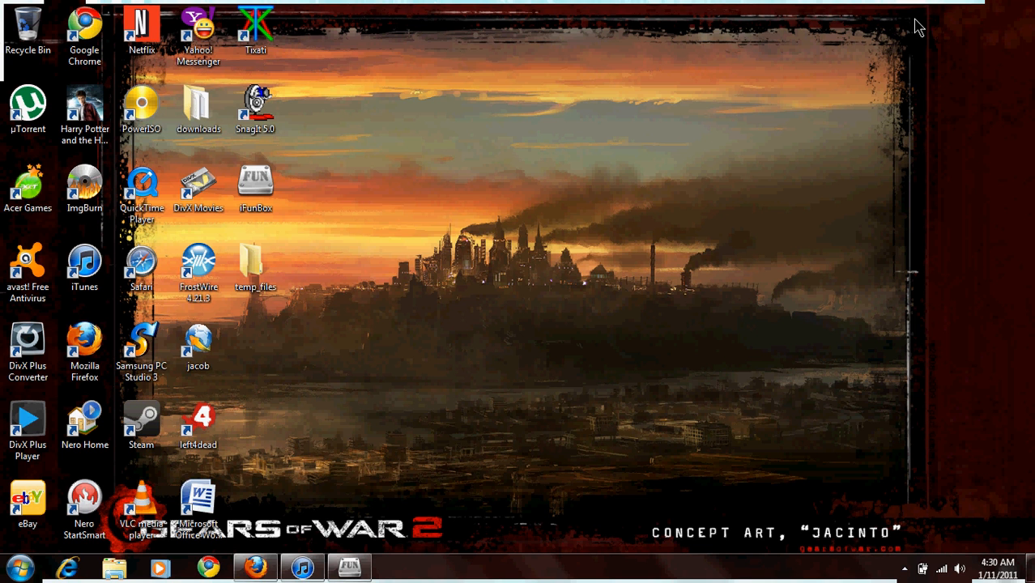
mouse_move(441, 219)
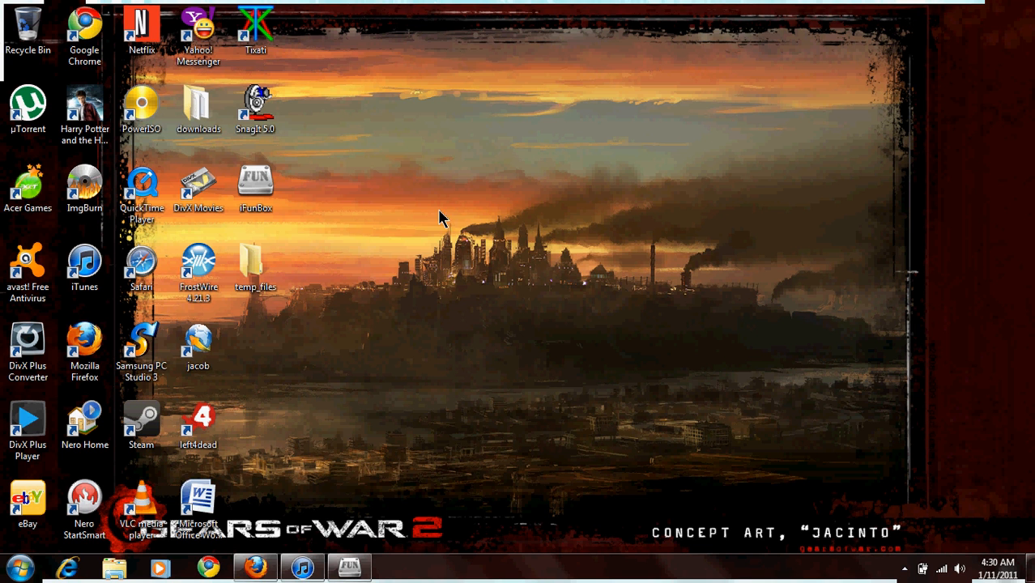
mouse_move(711, 150)
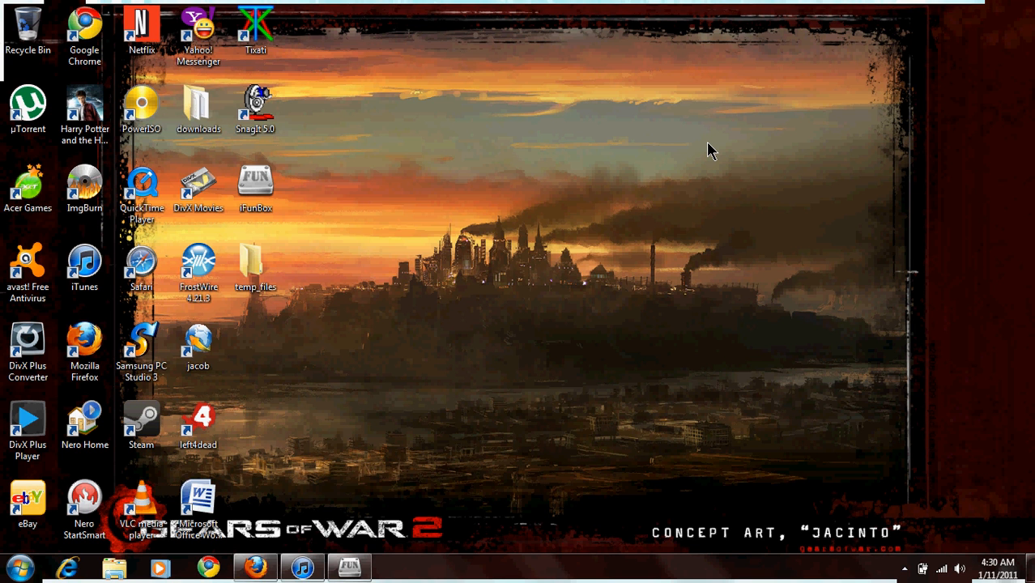
mouse_move(437, 409)
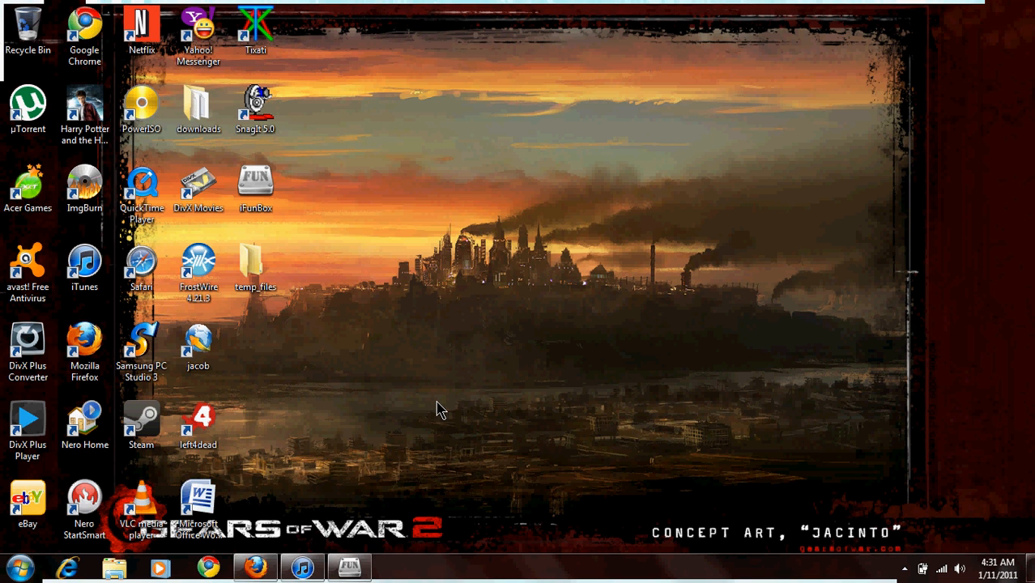
mouse_move(347, 561)
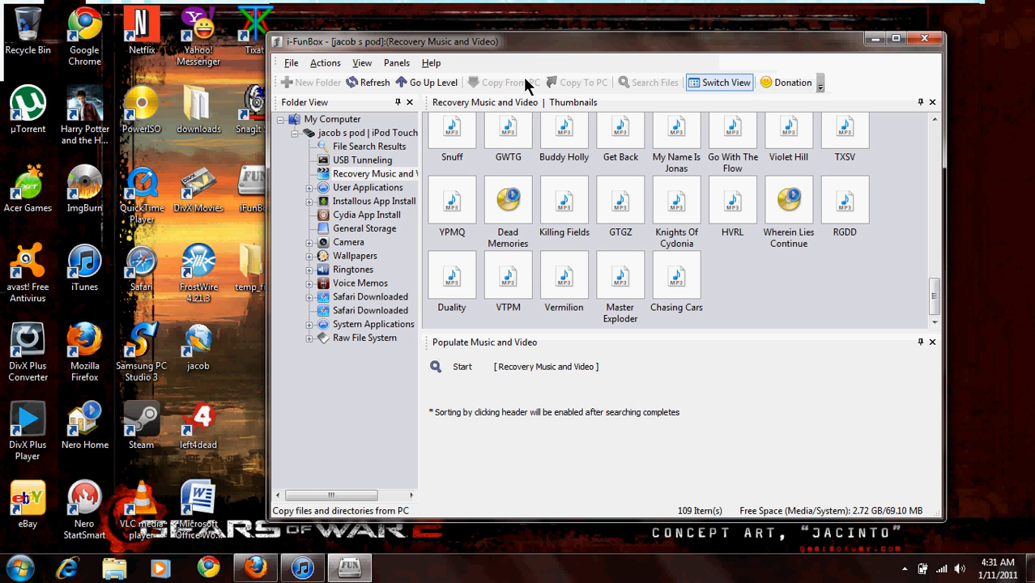
mouse_move(527, 85)
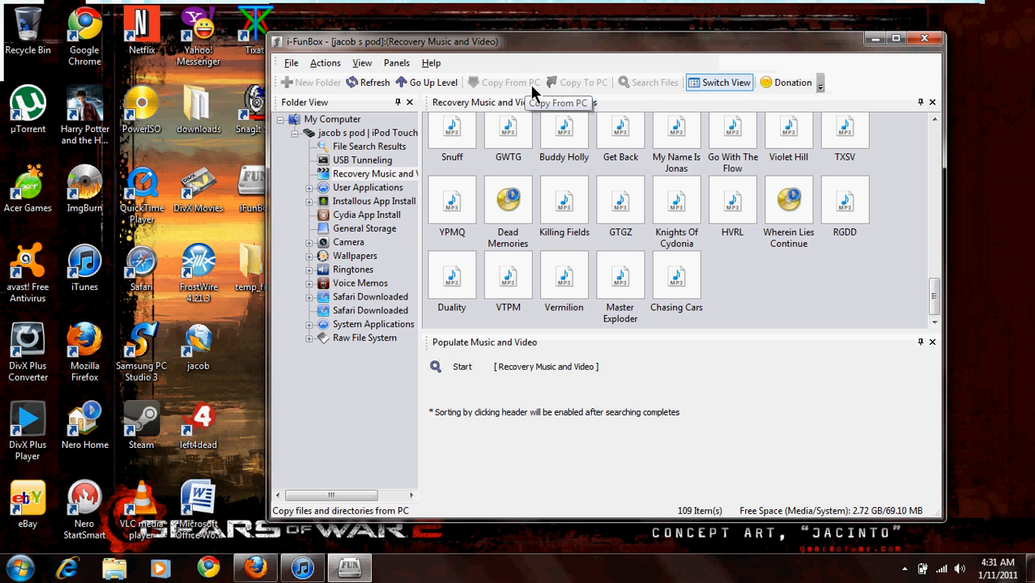
mouse_move(820, 81)
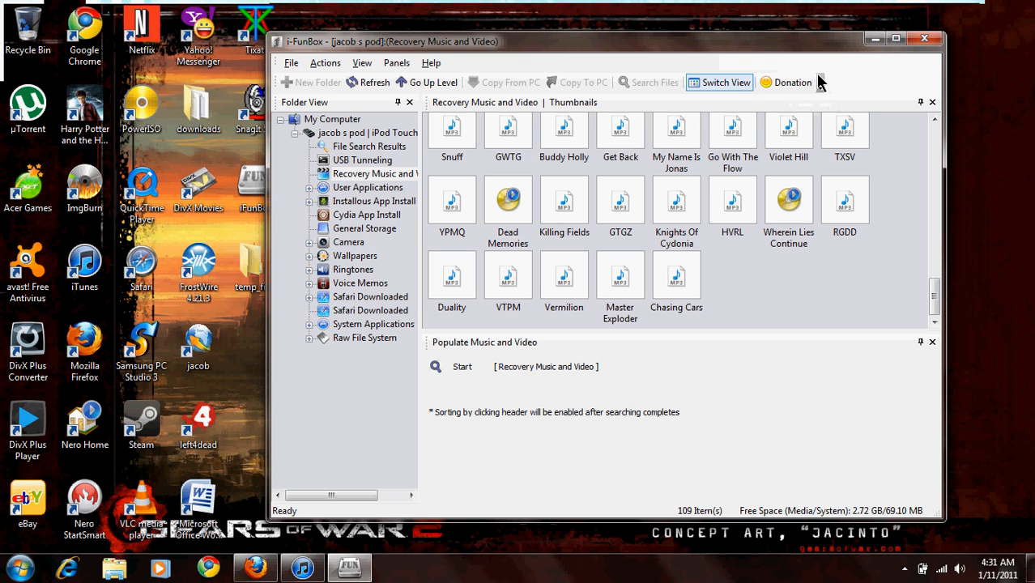
mouse_move(810, 67)
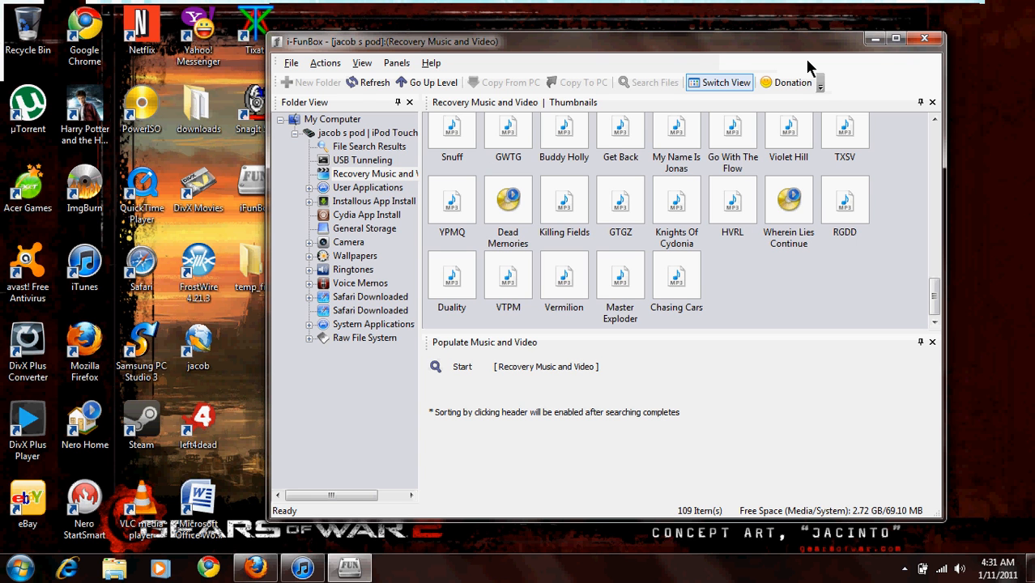
mouse_move(785, 82)
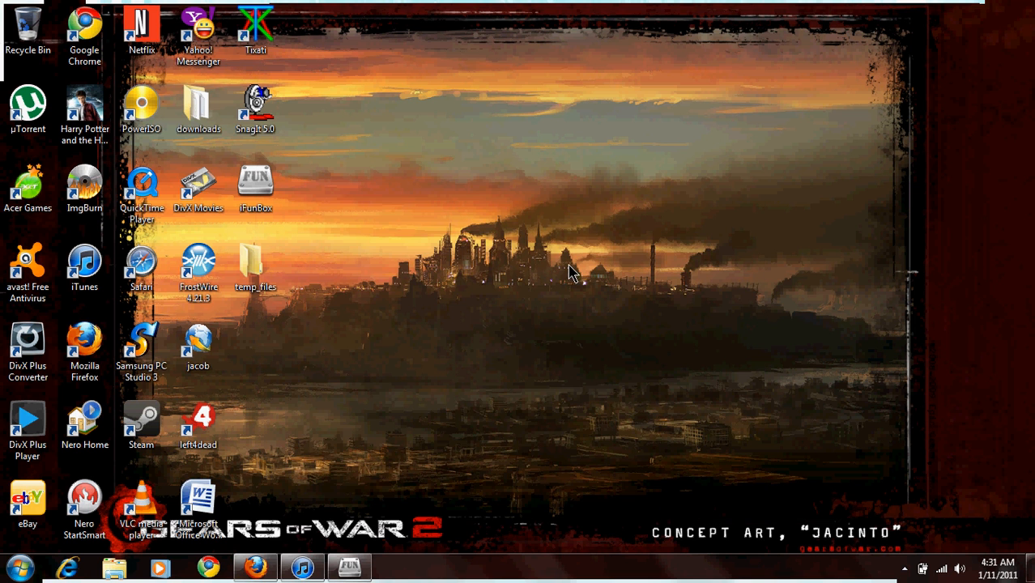
mouse_move(363, 401)
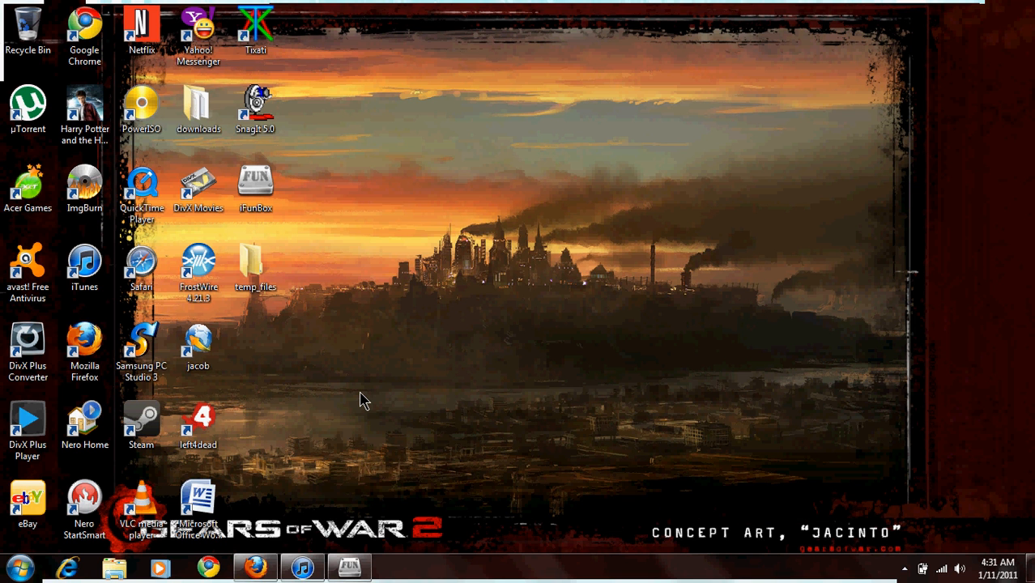
mouse_move(405, 255)
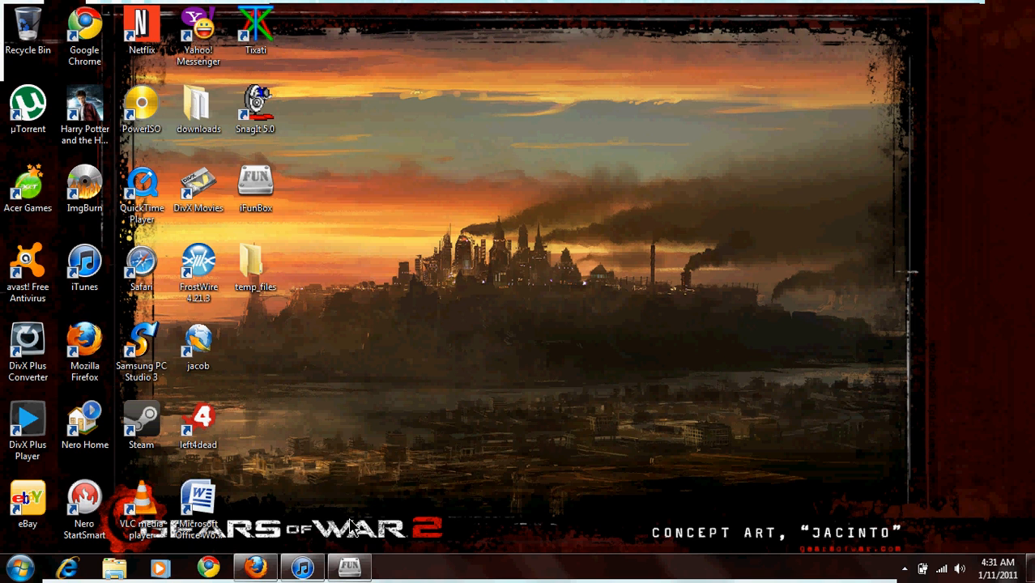
mouse_move(452, 370)
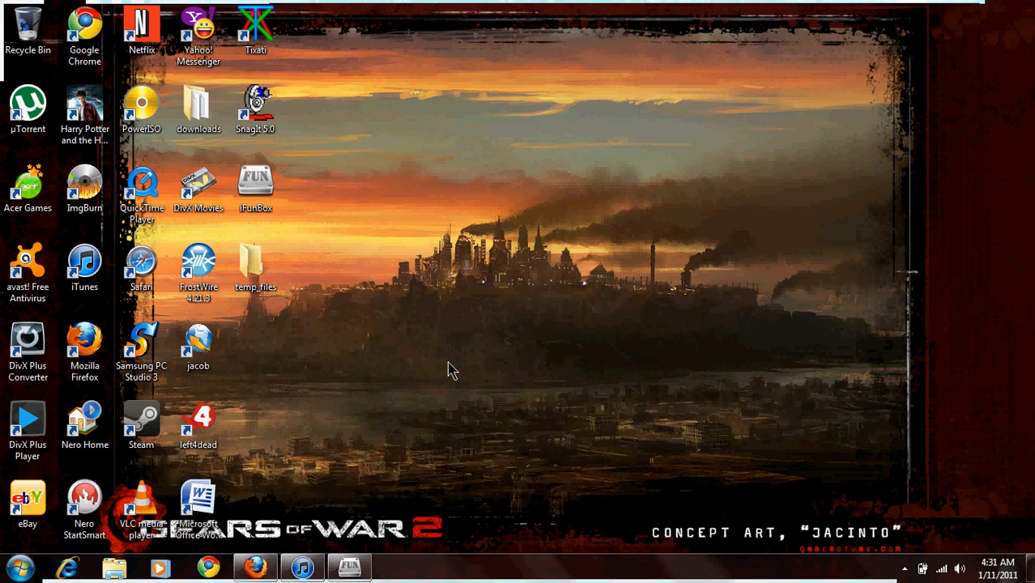